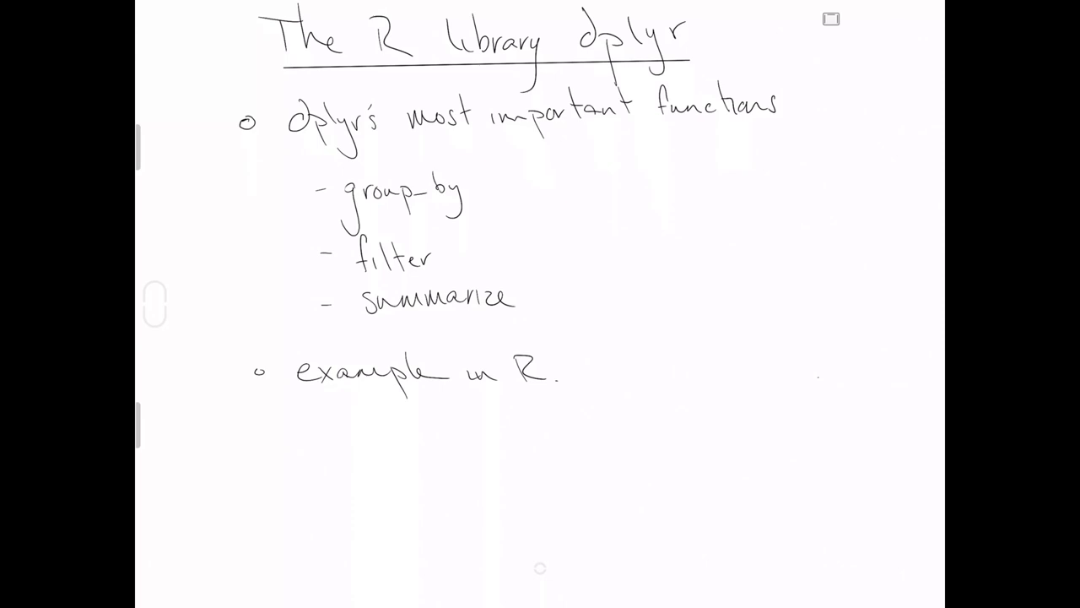
Step: Handwrite 'groups a dataframe by' as the group_by definition
{"action": "type", "text": "- groups a dataframe by b"}
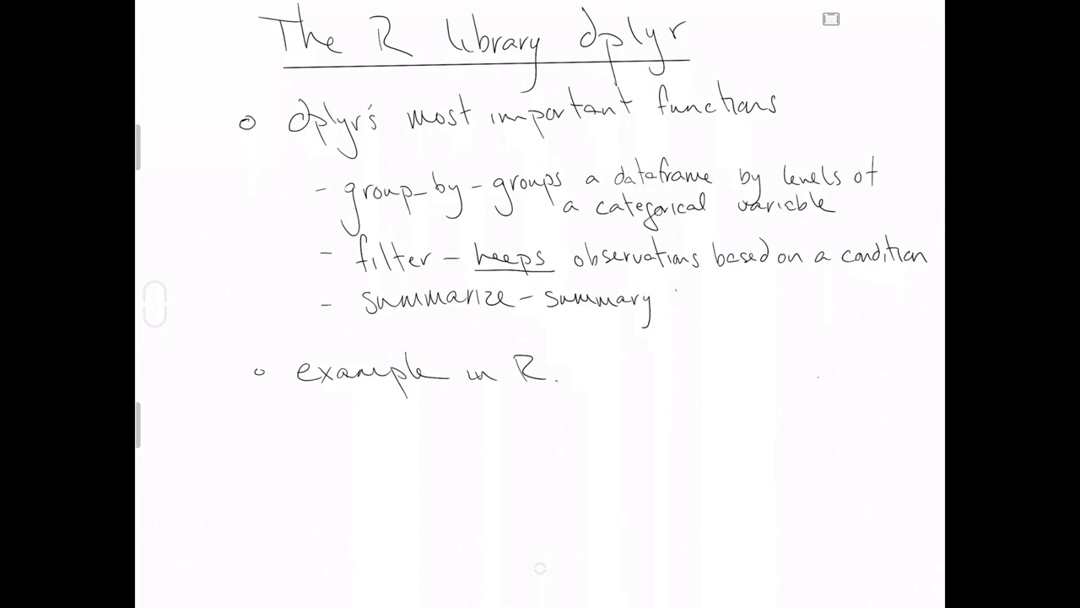
{"action": "type", "text": "Statists"}
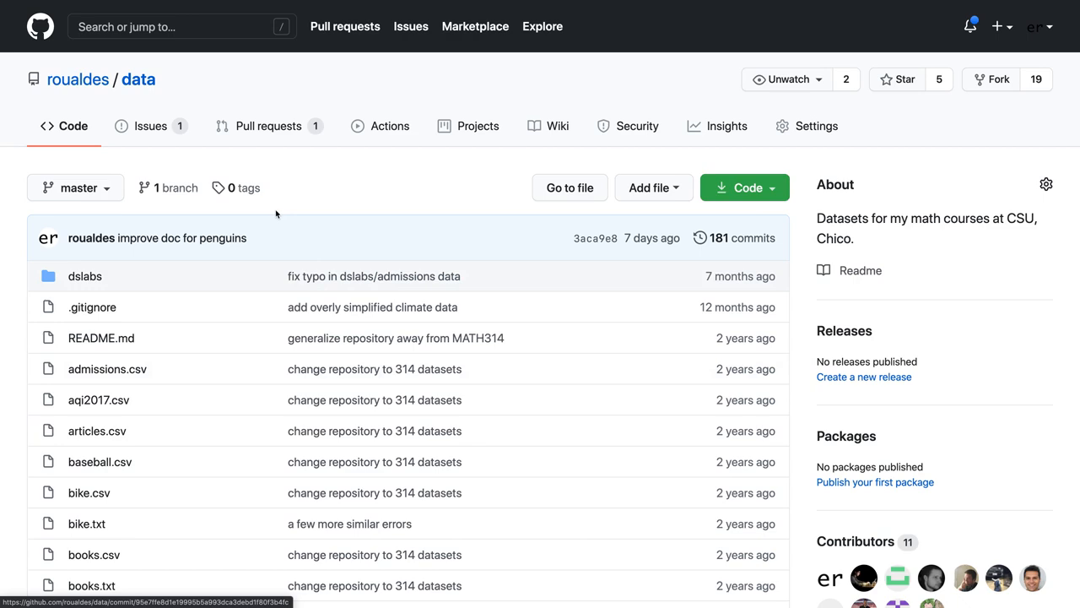
{"action": "scroll", "scroll_direction": "down", "scroll_amount": 3}
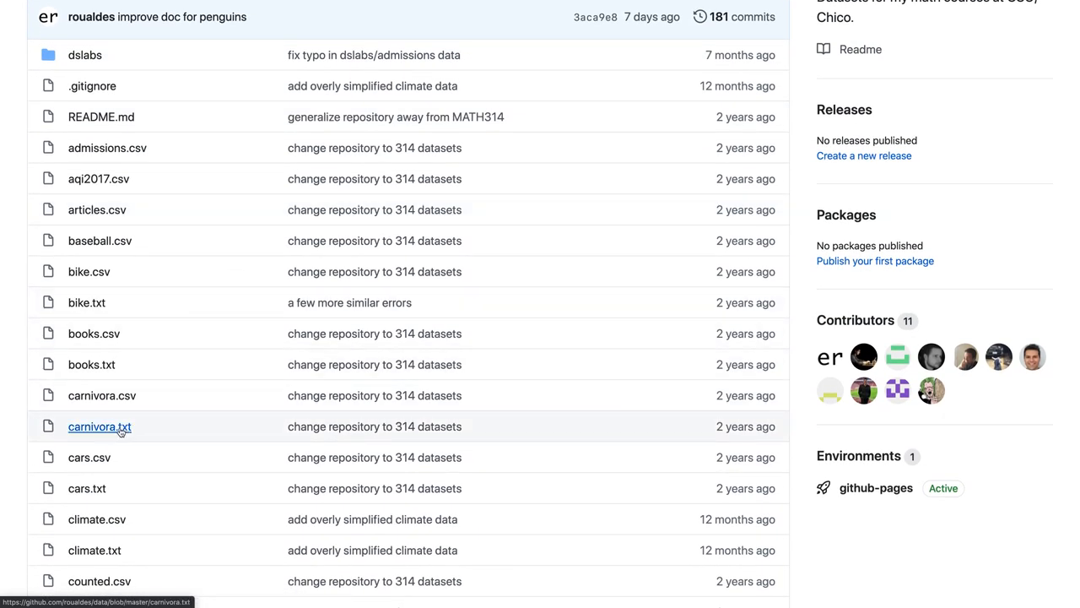
{"action": "mouse_move", "coordinate": [138, 436]}
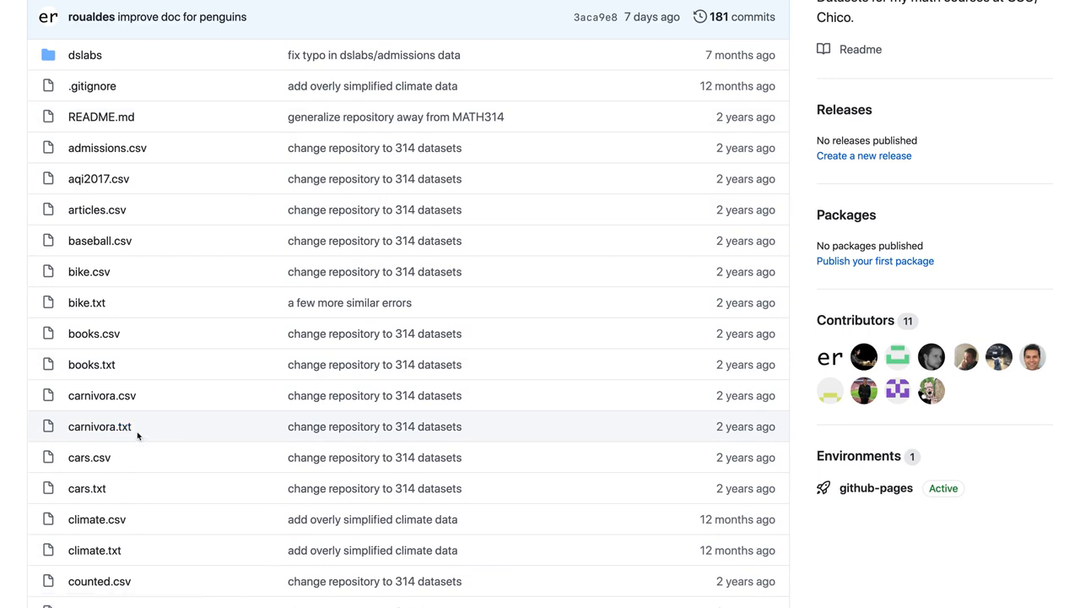
{"action": "mouse_move", "coordinate": [100, 426]}
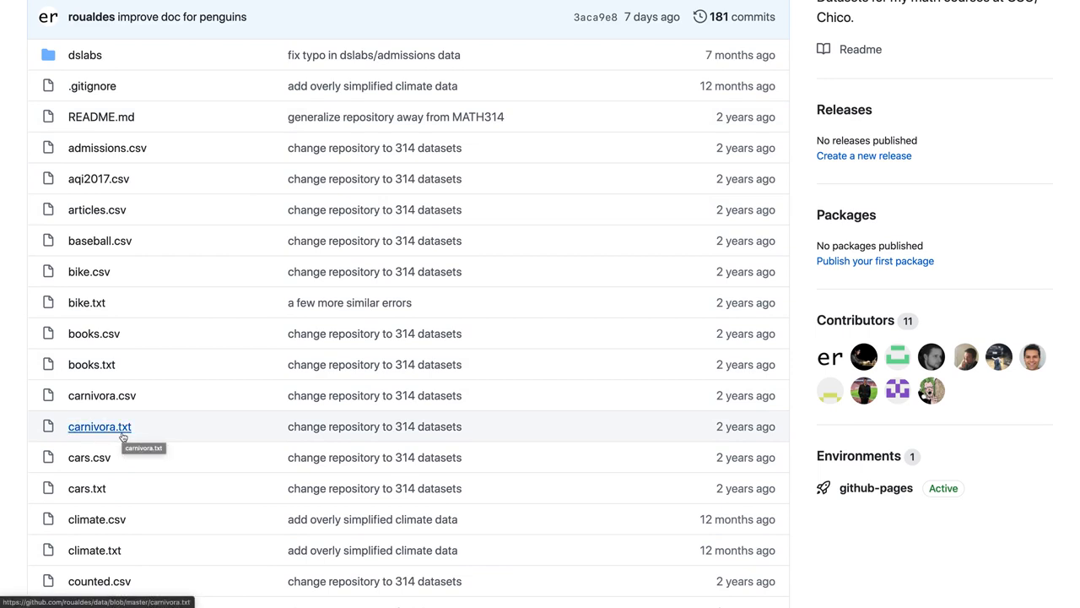
{"action": "mouse_move", "coordinate": [102, 395]}
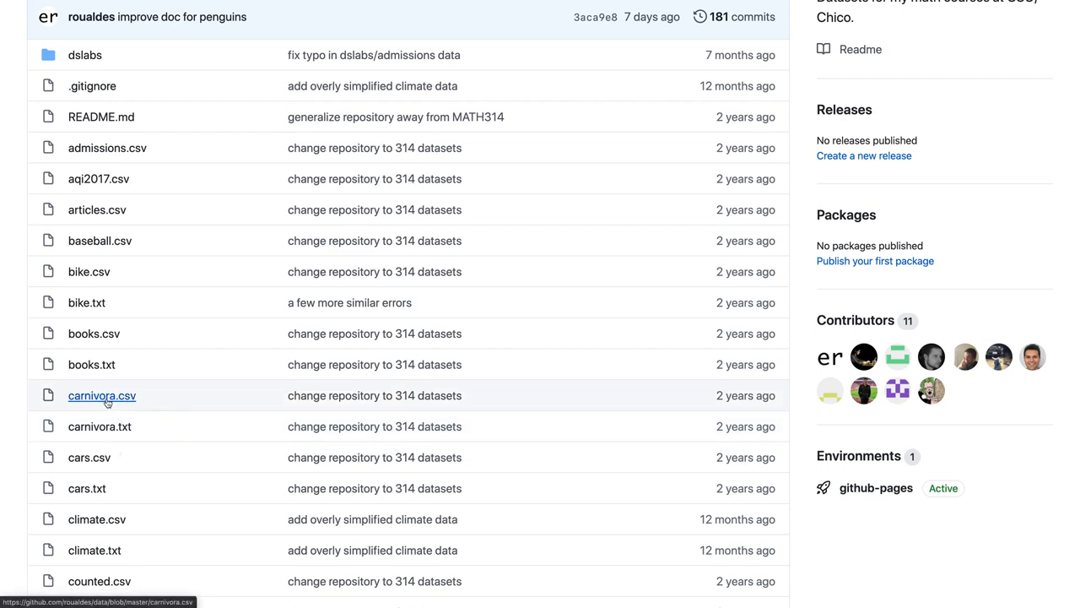
{"action": "mouse_move", "coordinate": [104, 413]}
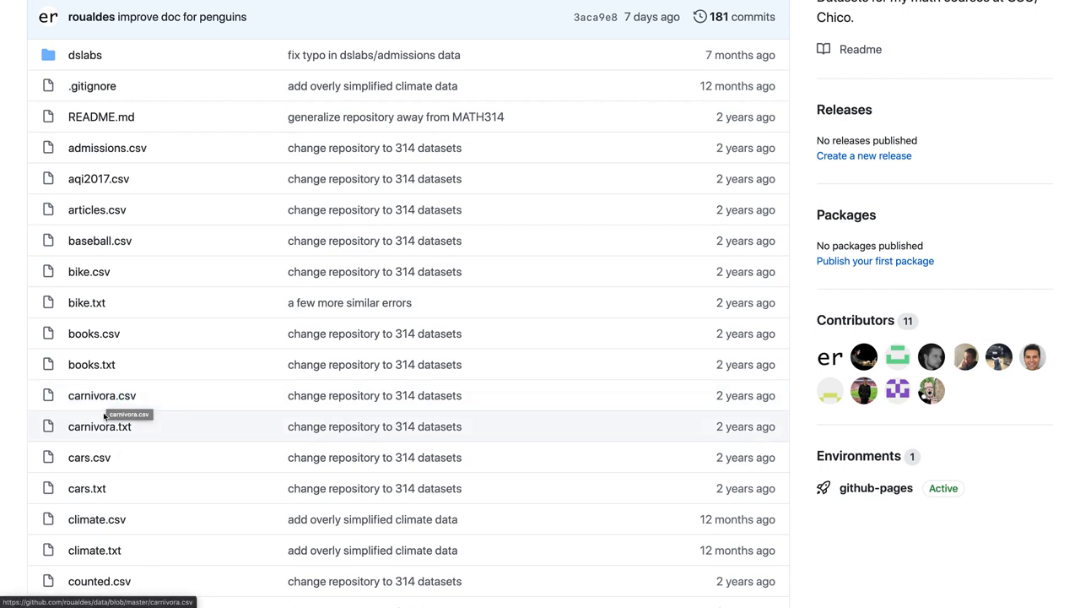
{"action": "left_click", "coordinate": [100, 426]}
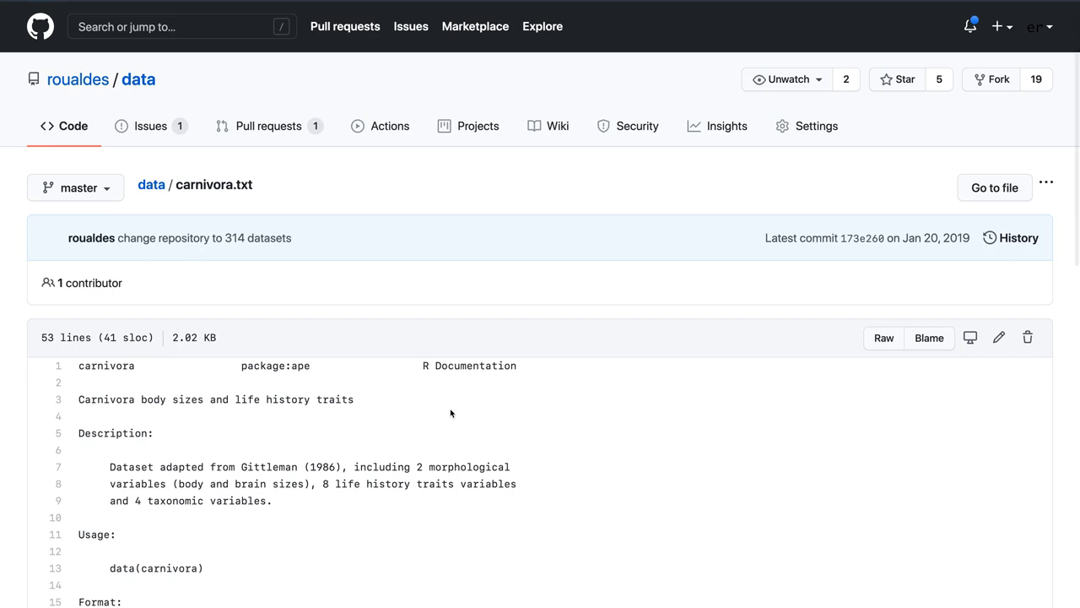
{"action": "scroll", "scroll_direction": "down", "scroll_amount": 3}
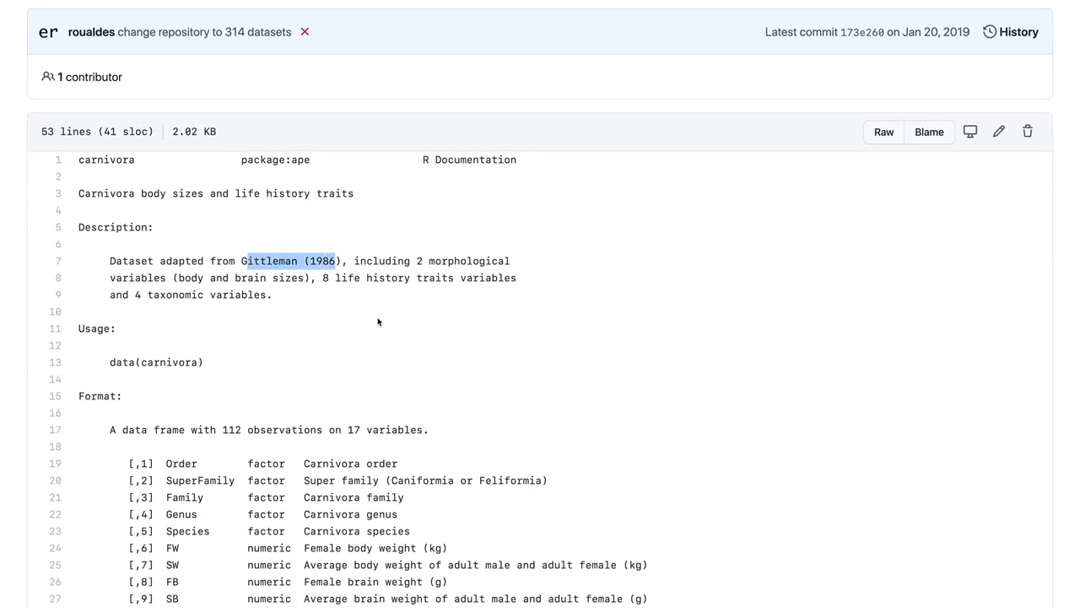
{"action": "scroll", "scroll_direction": "down", "scroll_amount": 3}
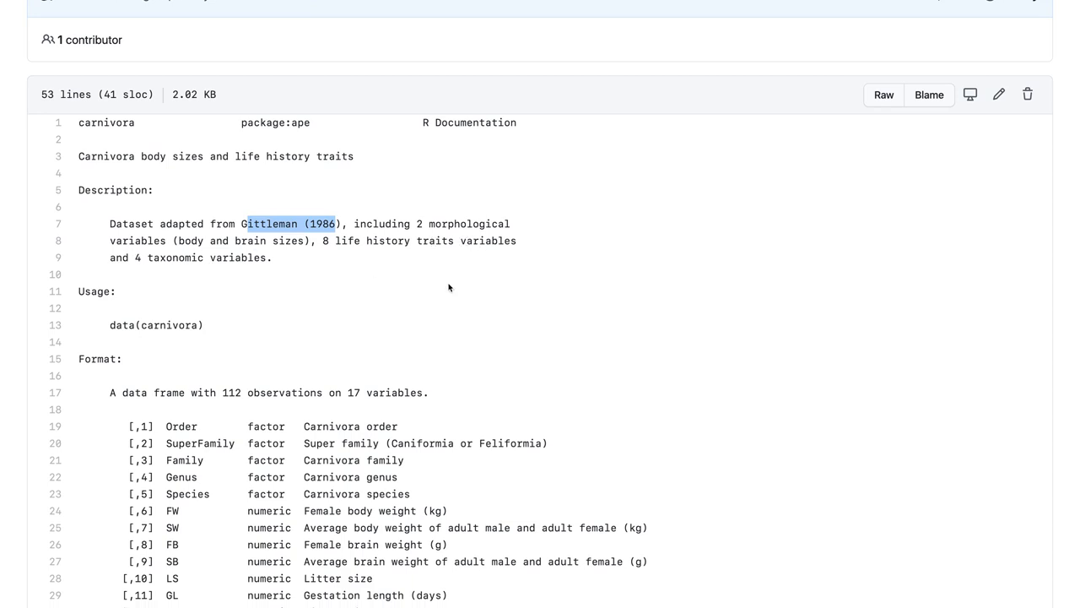
{"action": "scroll", "scroll_direction": "down", "scroll_amount": 3}
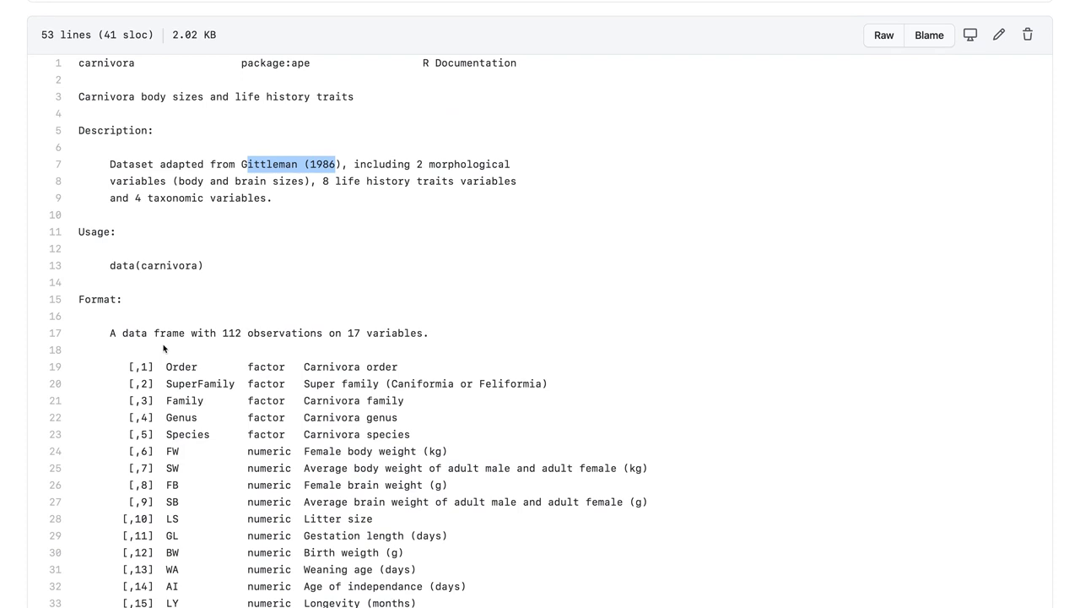
{"action": "mouse_move", "coordinate": [249, 344]}
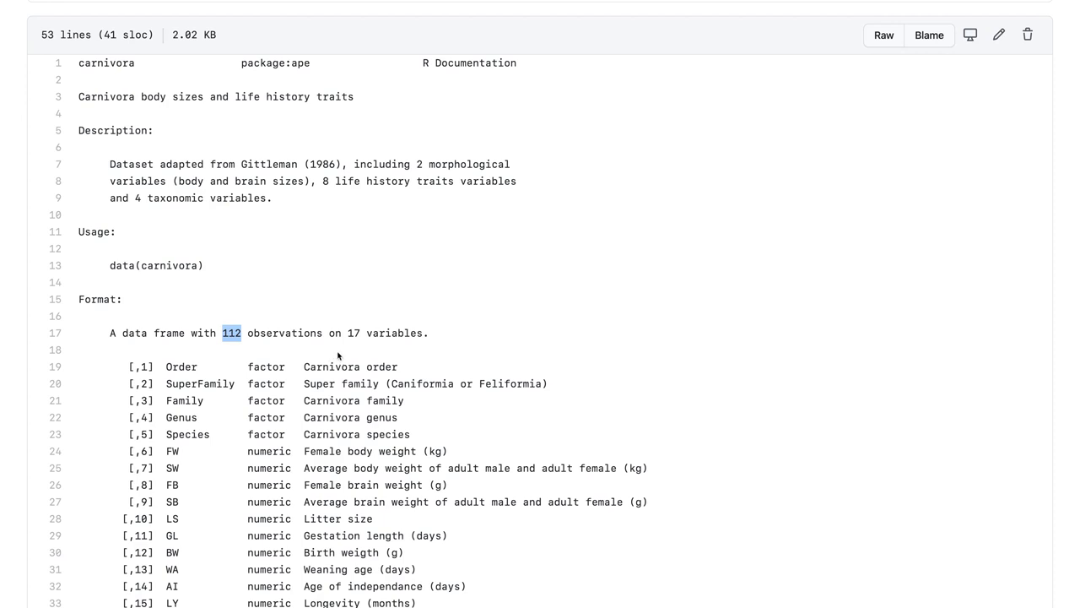
{"action": "double_click", "coordinate": [353, 333]}
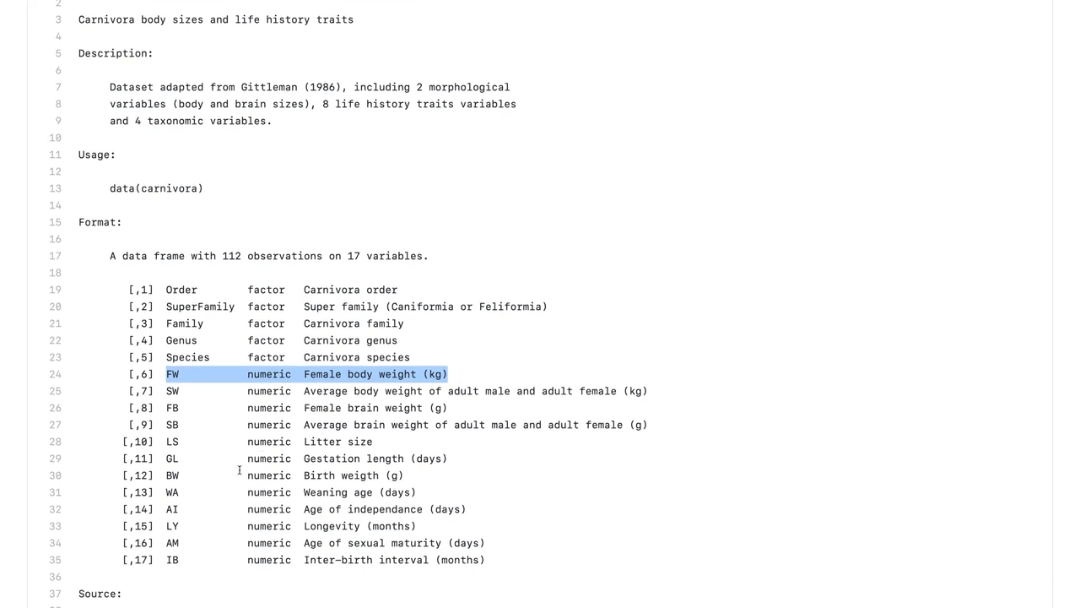
{"action": "mouse_move", "coordinate": [287, 390]}
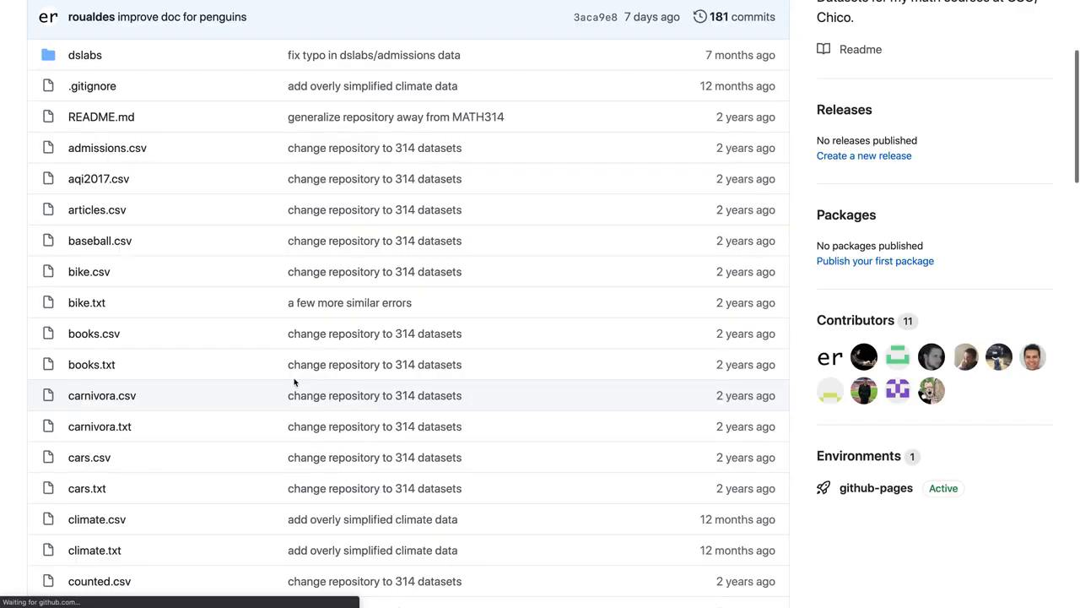
{"action": "mouse_move", "coordinate": [101, 395]}
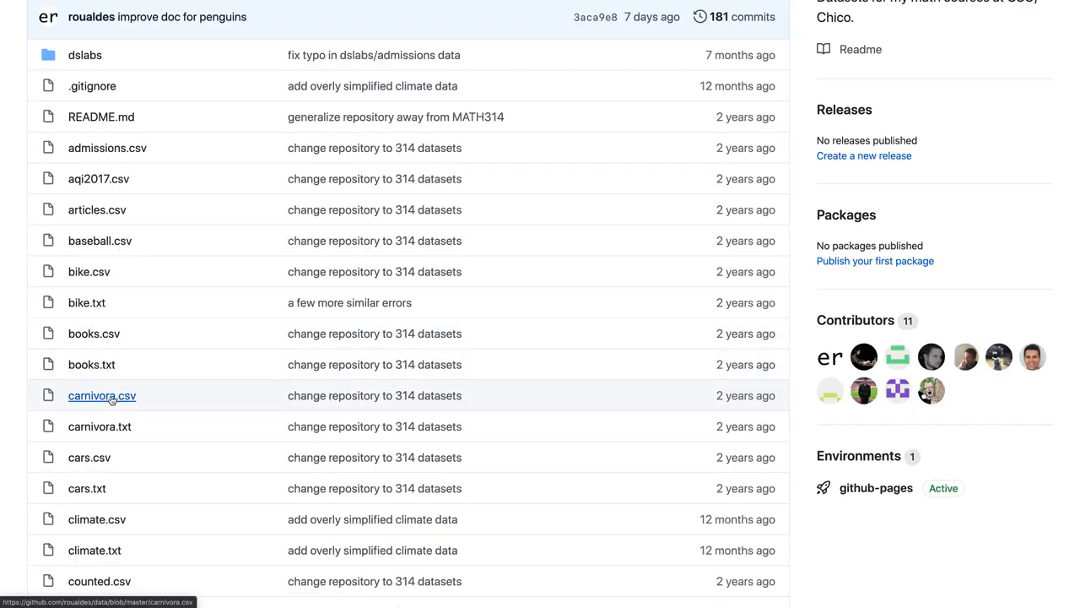
{"action": "mouse_move", "coordinate": [103, 395]}
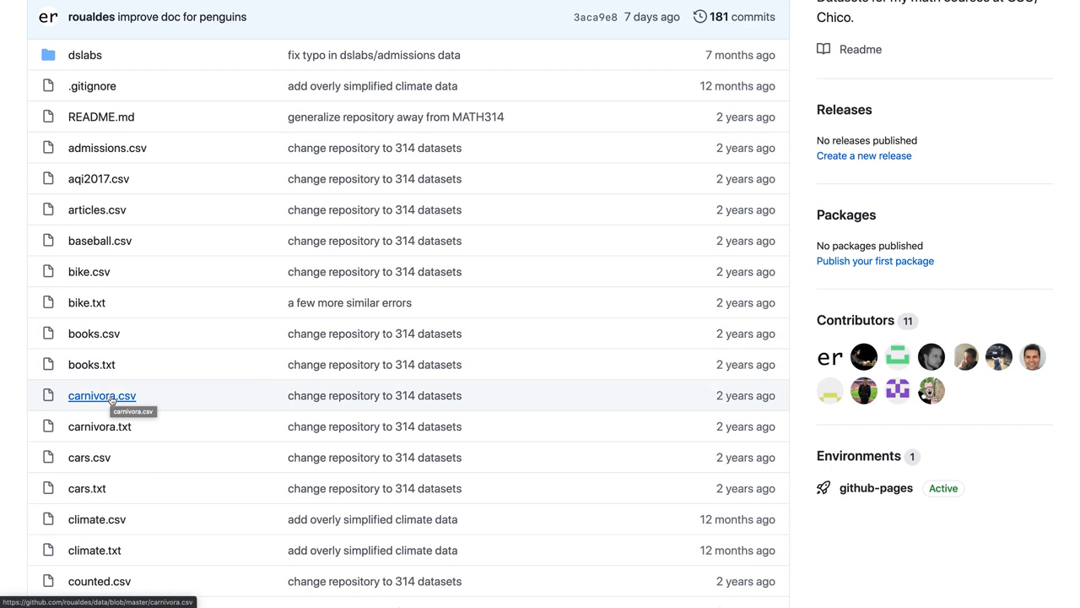
Step: Open carnivora.csv on GitHub and switch to its Raw text view
{"action": "left_click", "coordinate": [102, 395]}
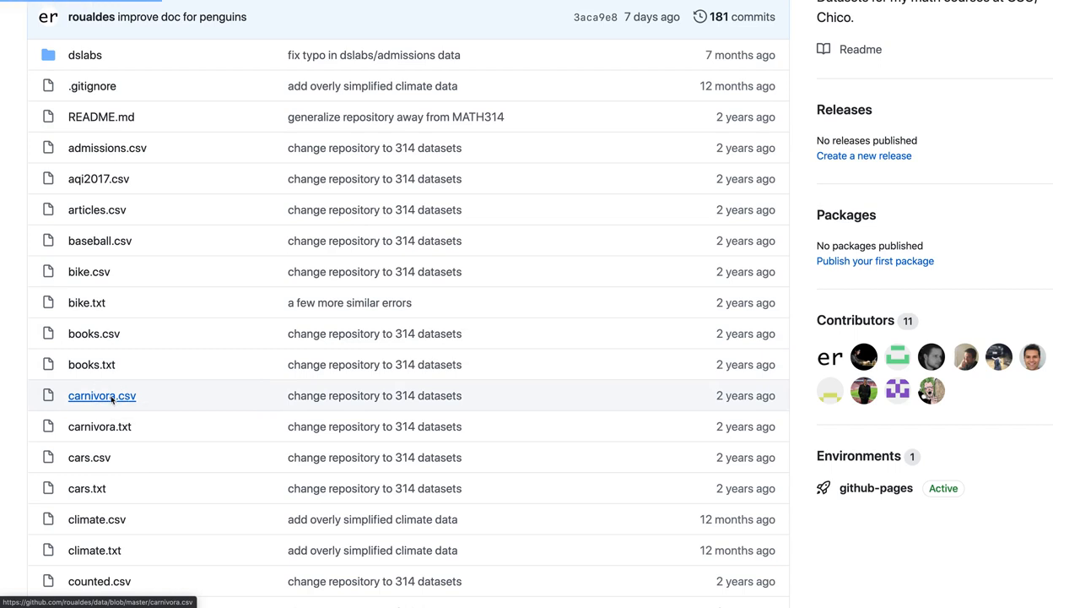
{"action": "left_click", "coordinate": [101, 395]}
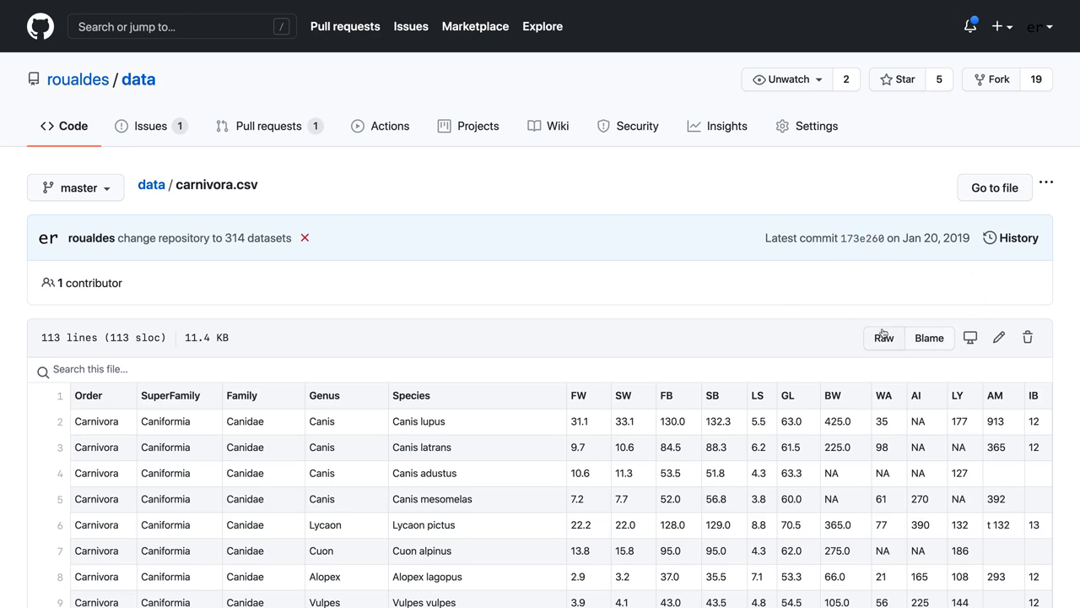
{"action": "left_click", "coordinate": [883, 338]}
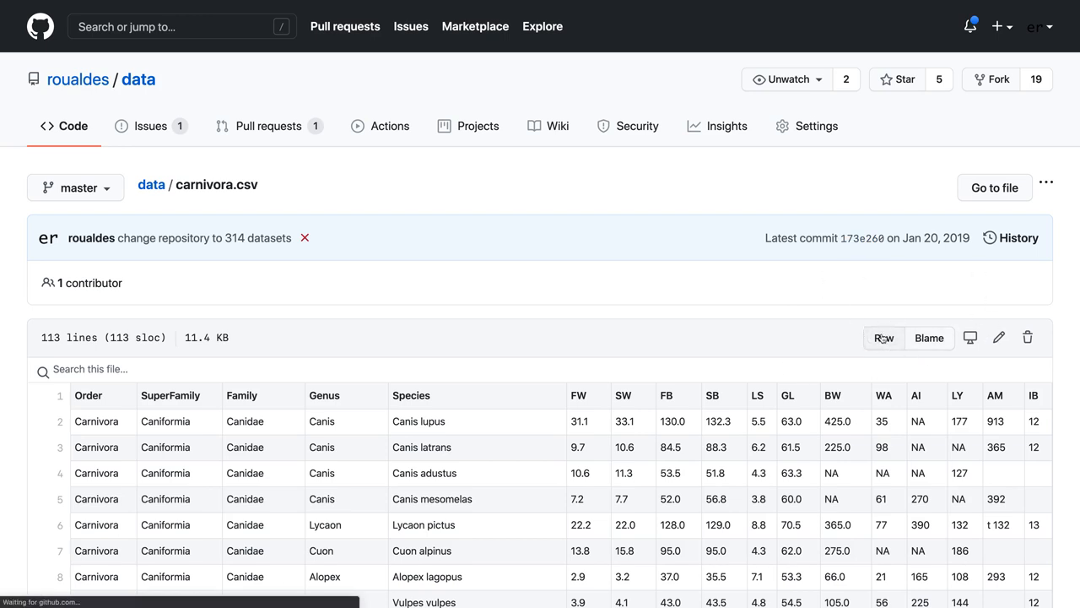
{"action": "left_click", "coordinate": [883, 338]}
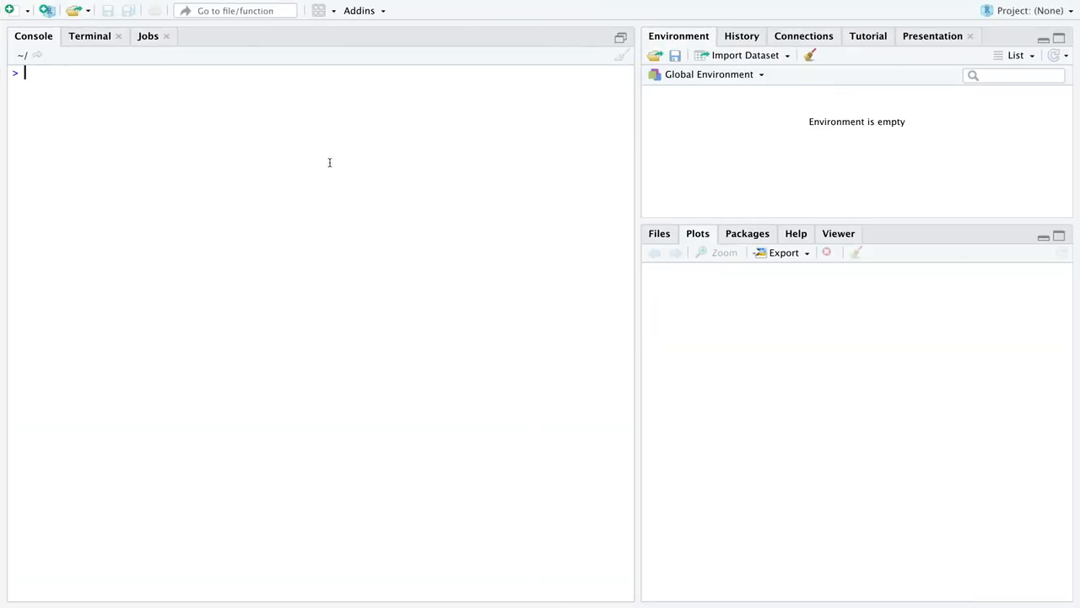
Step: Read the raw GitHub carnivora.csv URL into a carnivora data frame with read.csv
{"action": "type", "text": "carnivora"}
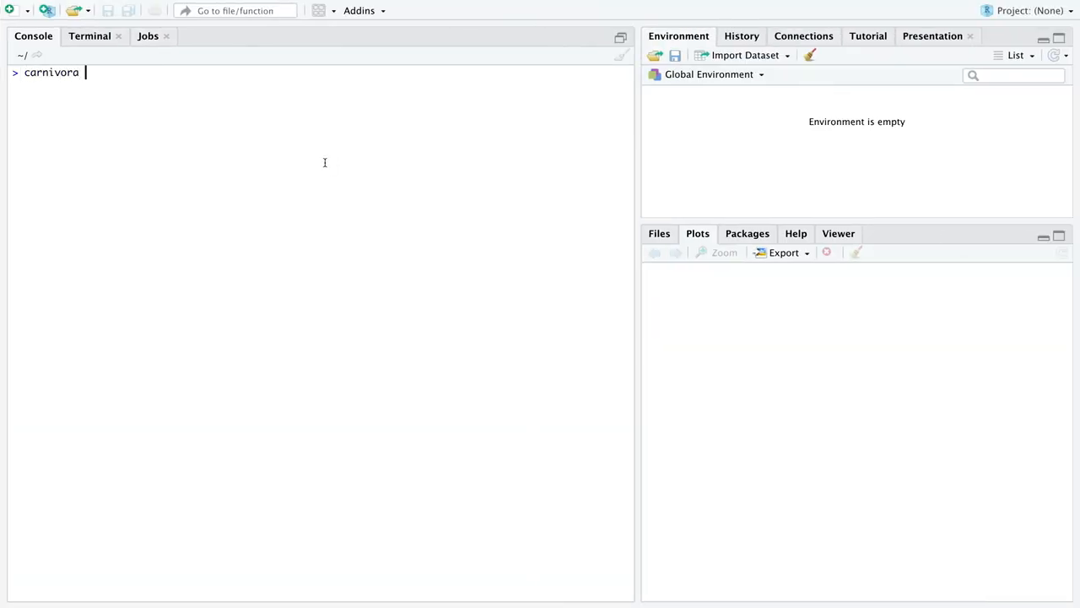
{"action": "type", "text": "<-"}
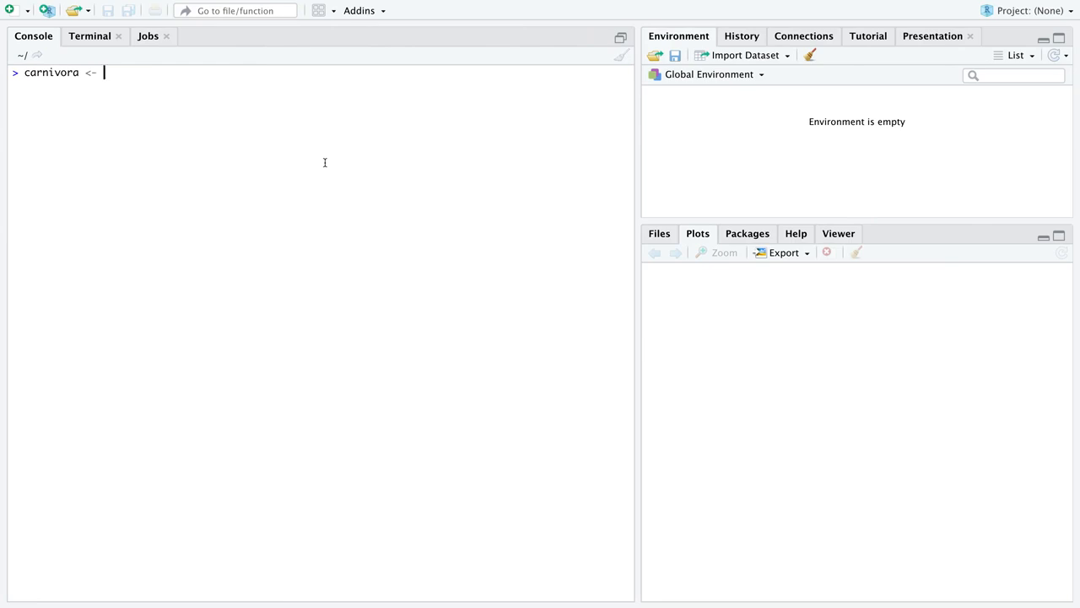
{"action": "type", "text": "reac"}
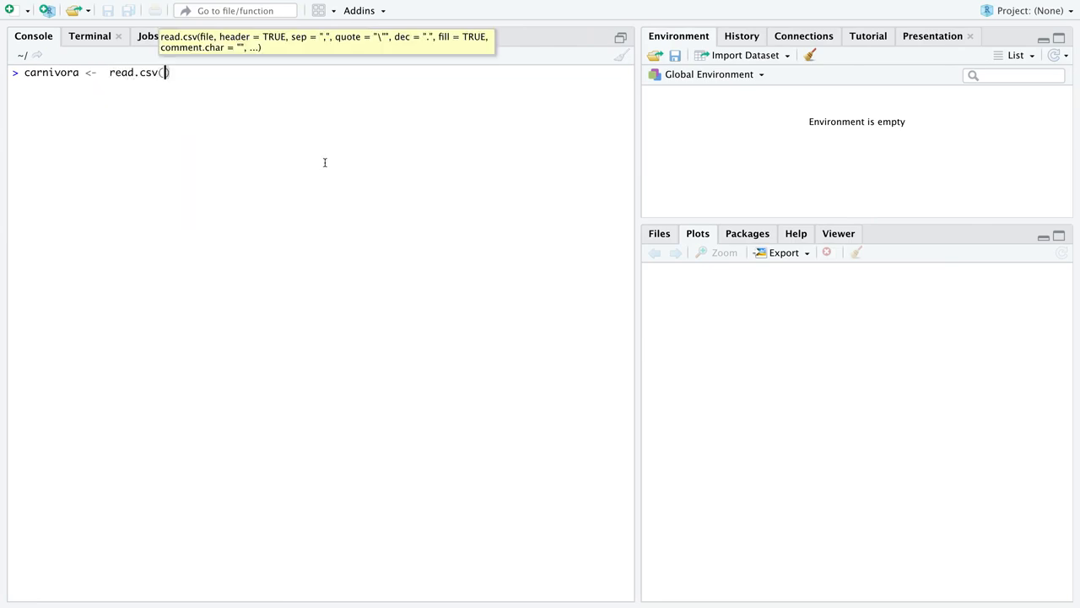
{"action": "type", "text": "\"https://raw.githubusercontent.com/roualdes/data/master/carnivora.csv\""}
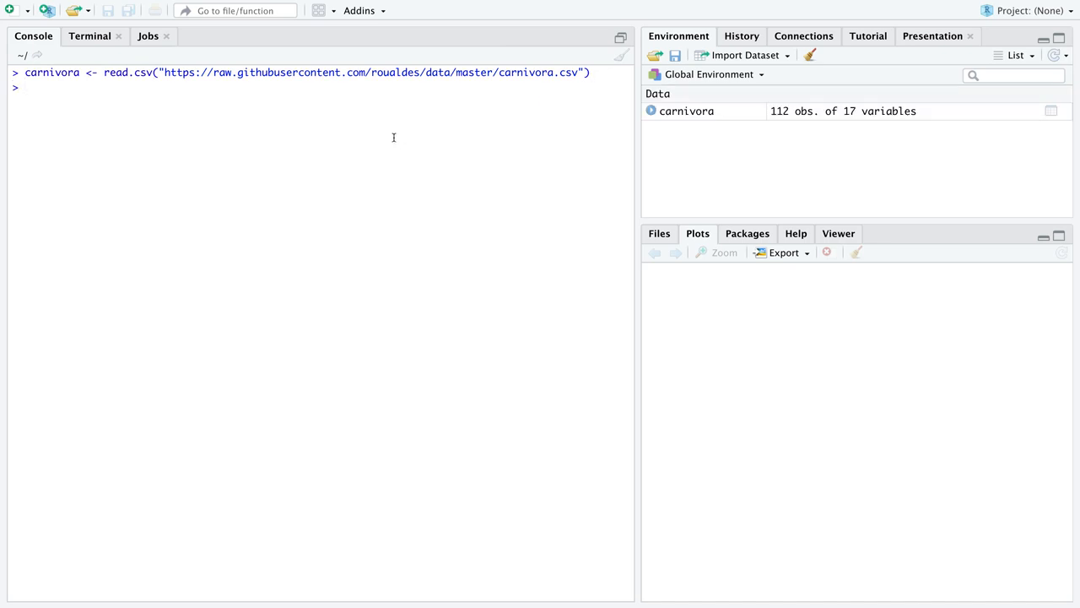
Step: Print the unique Order and SuperFamily values and load dplyr
{"action": "type", "text": "unique(carnivora$Order"}
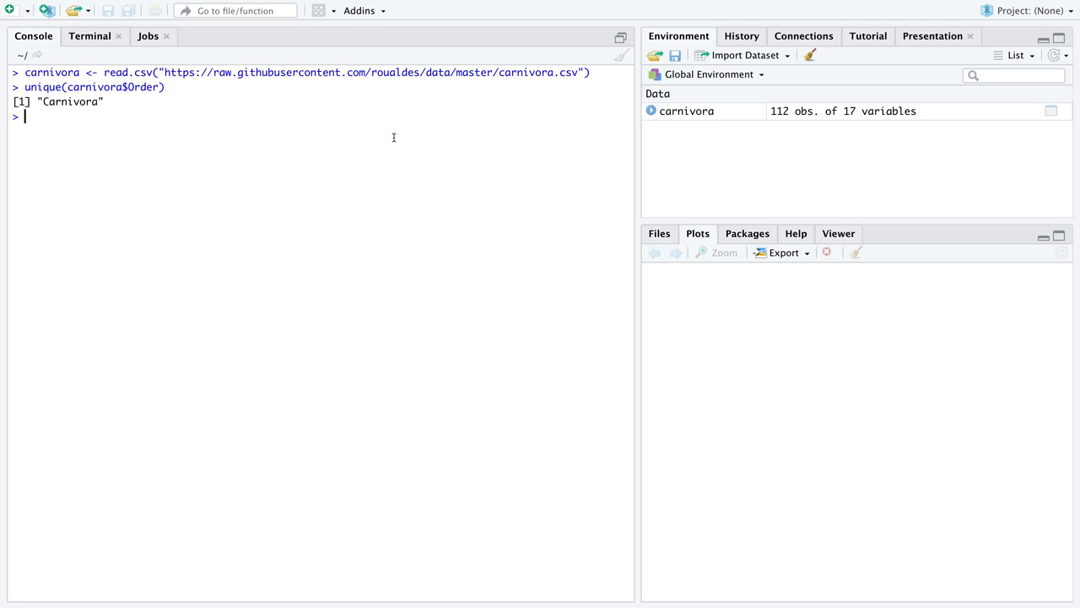
{"action": "type", "text": "unique(carnivora$SuperFamily"}
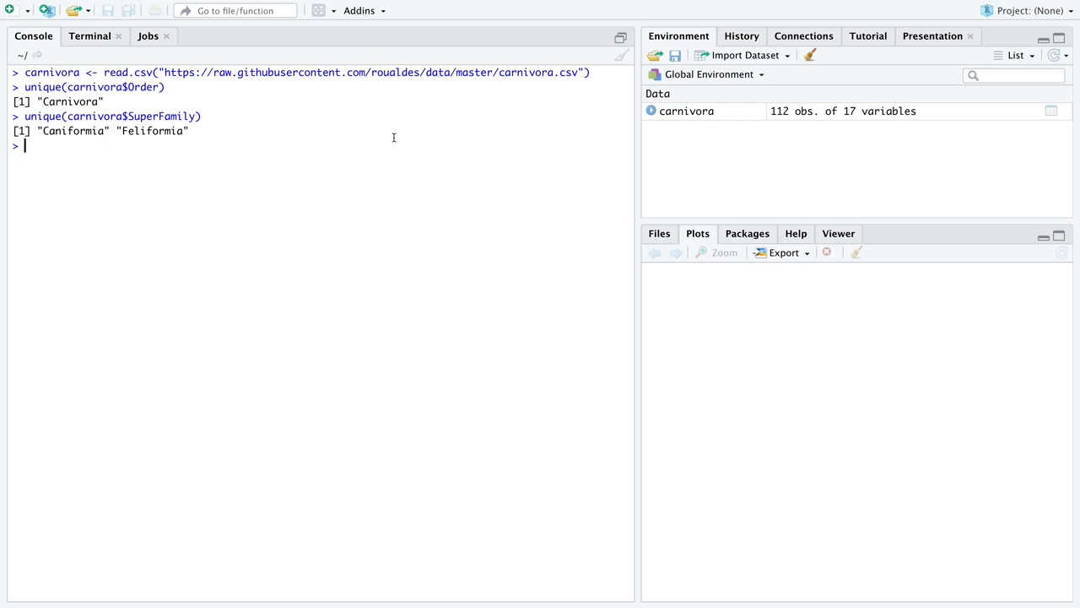
{"action": "type", "text": "c"}
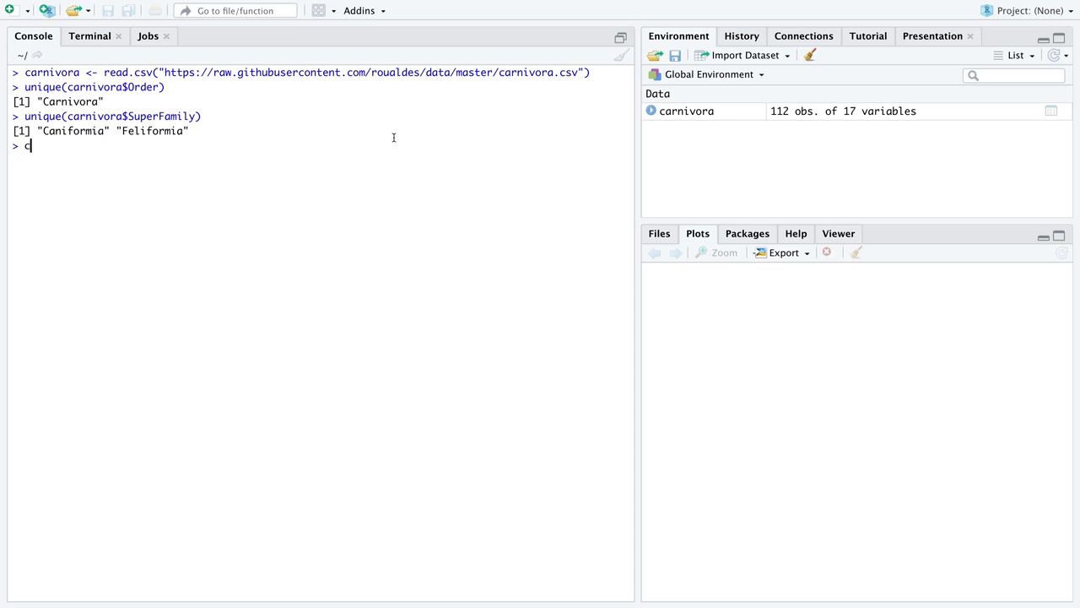
{"action": "key", "text": "Backspace"}
{"action": "type", "text": "library(dplyr)"}
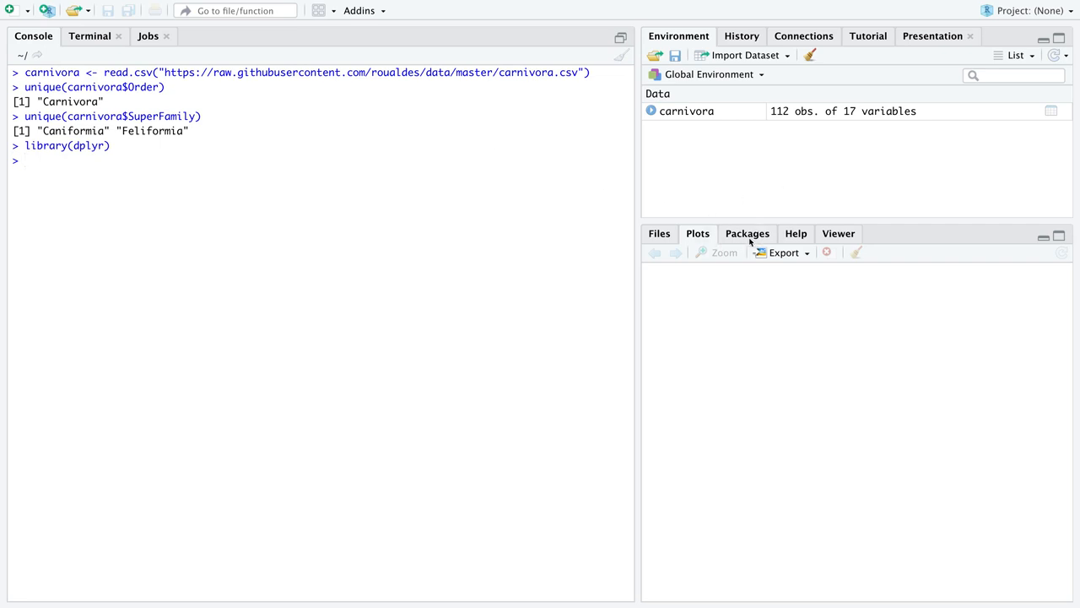
Step: Check the installed packages for dplyr, then start a console command with carnivora
{"action": "left_click", "coordinate": [746, 234]}
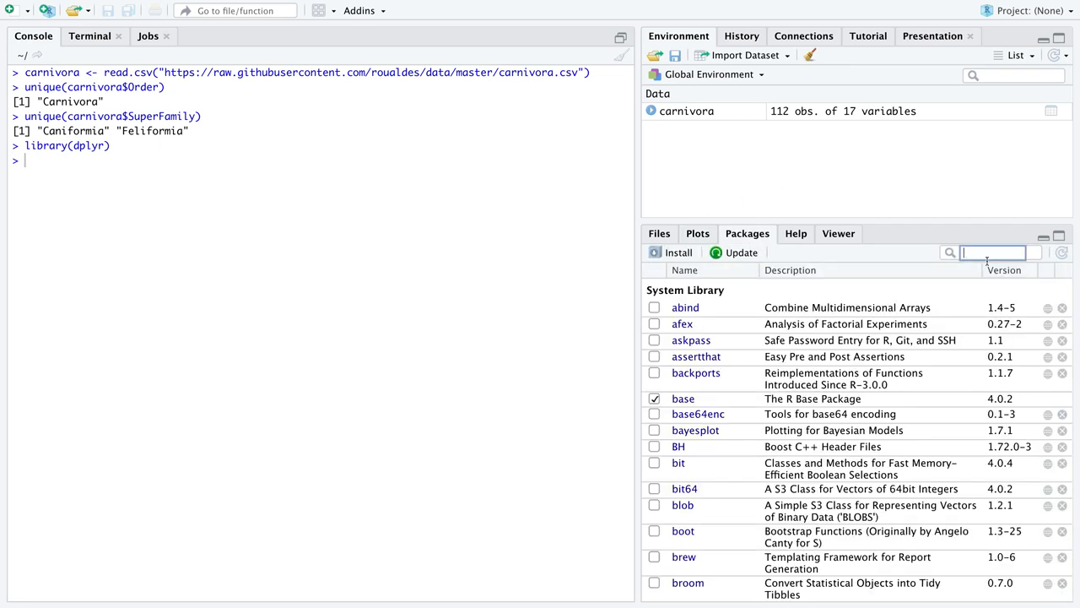
{"action": "left_click", "coordinate": [678, 252]}
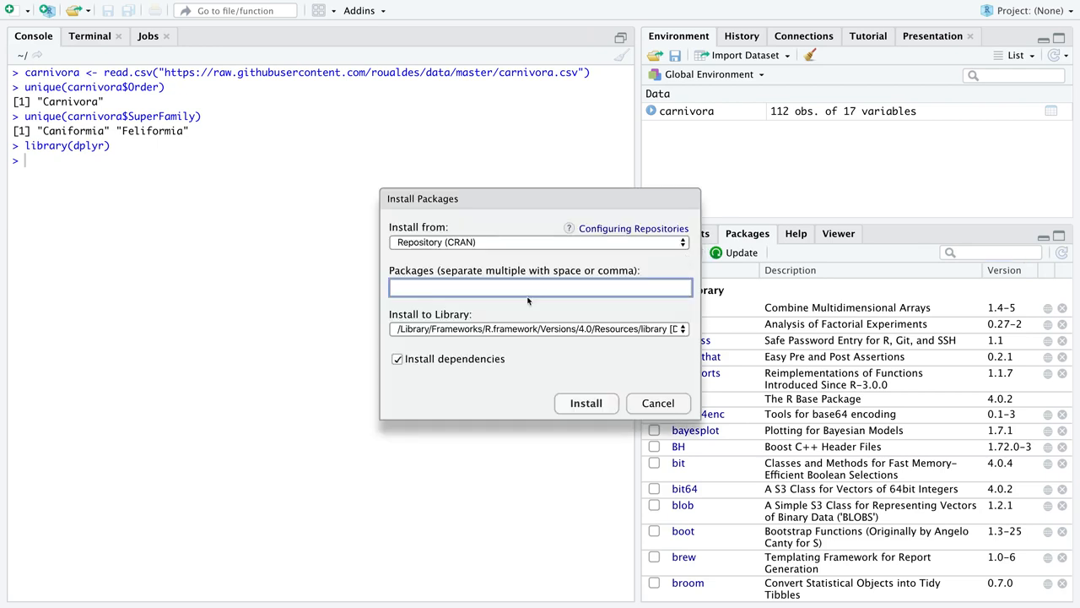
{"action": "type", "text": "dplyr"}
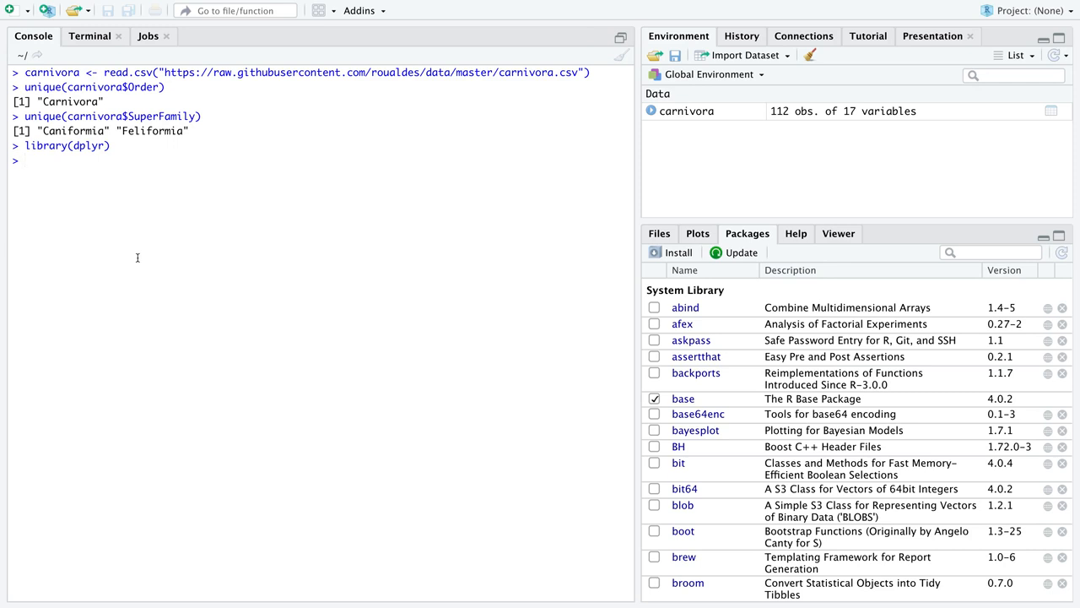
{"action": "type", "text": "carni"}
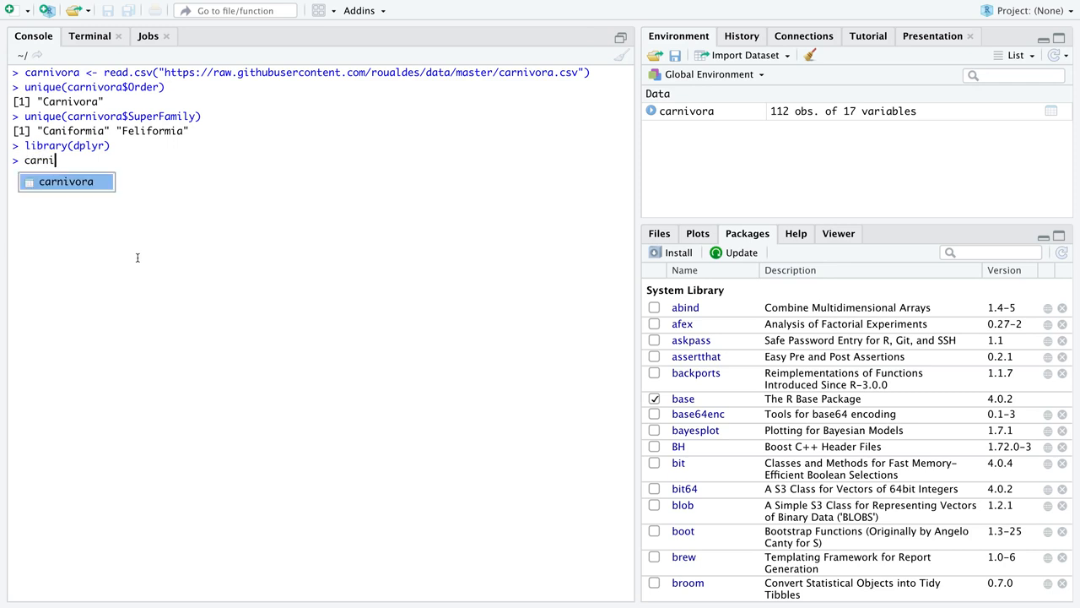
{"action": "key", "text": "Tab"}
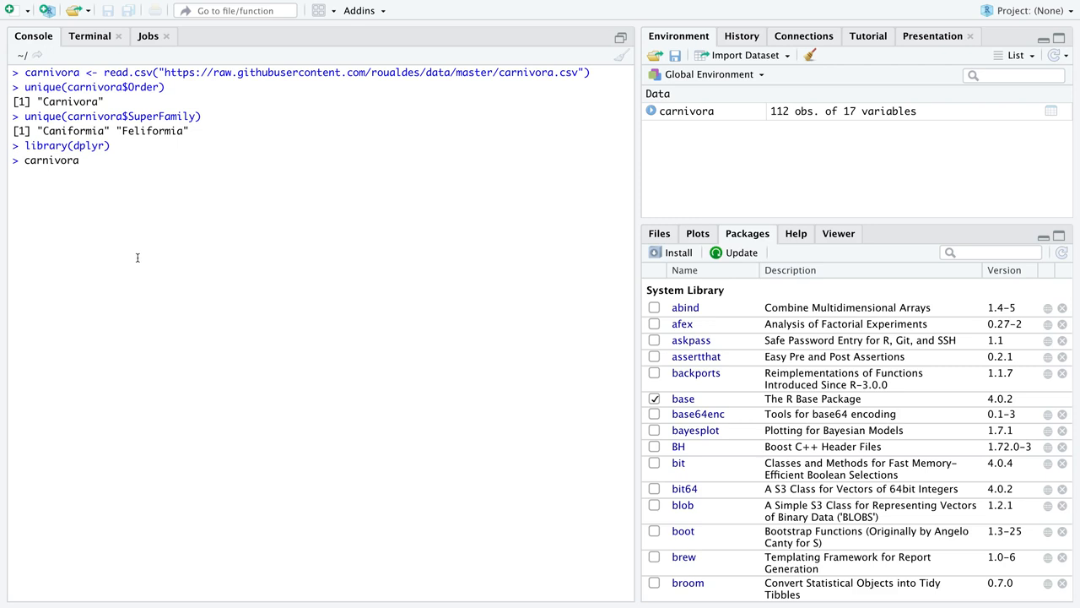
Step: Pipe carnivora into group_by(SuperFamily) using %>% and autocomplete
{"action": "type", "text": "%>%"}
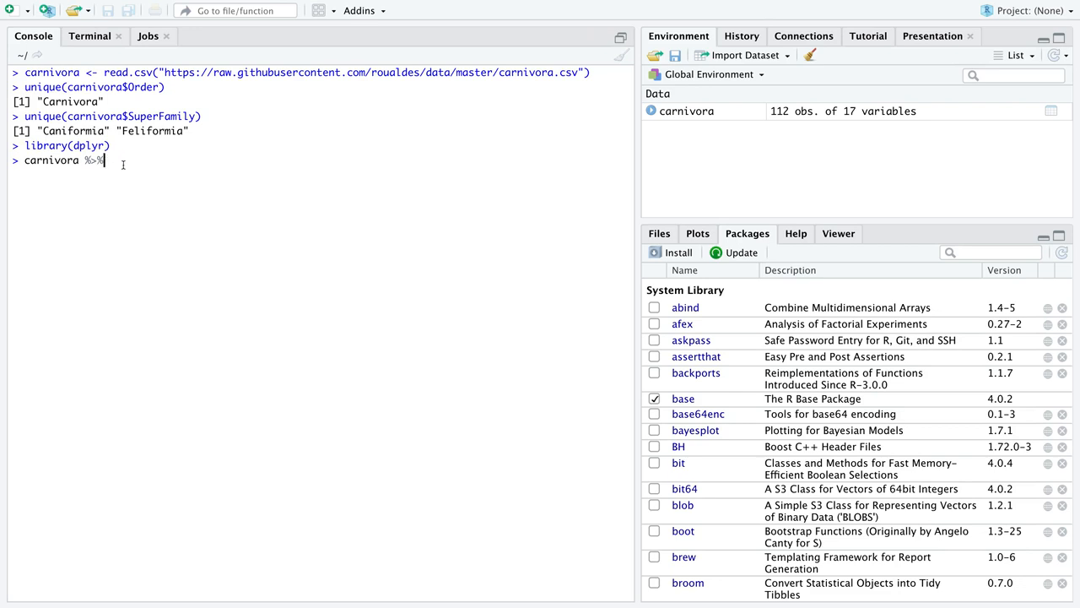
{"action": "double_click", "coordinate": [51, 161]}
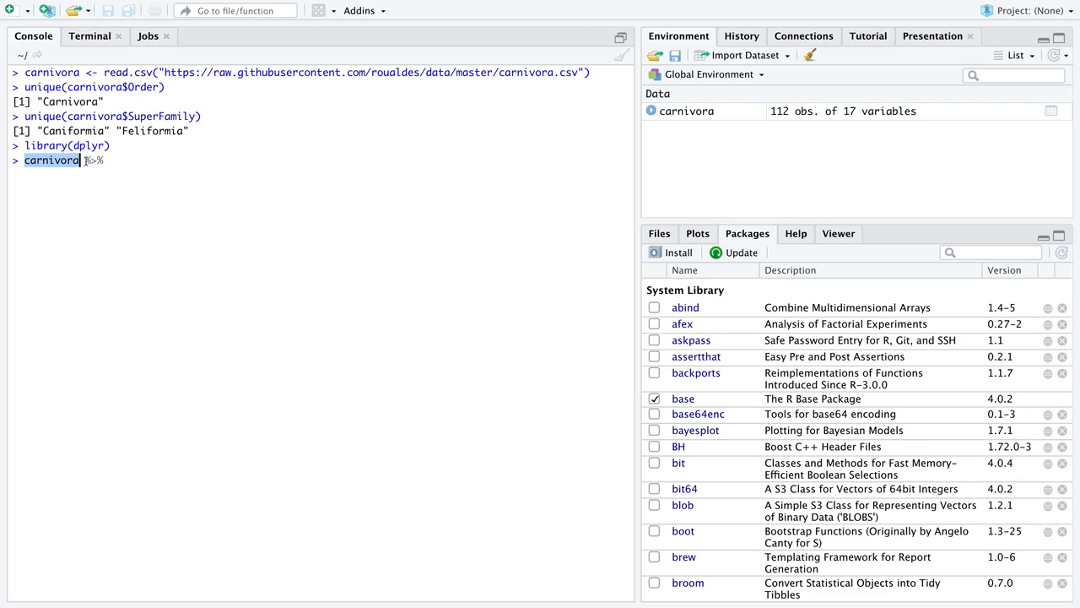
{"action": "type", "text": "group_by(Super"}
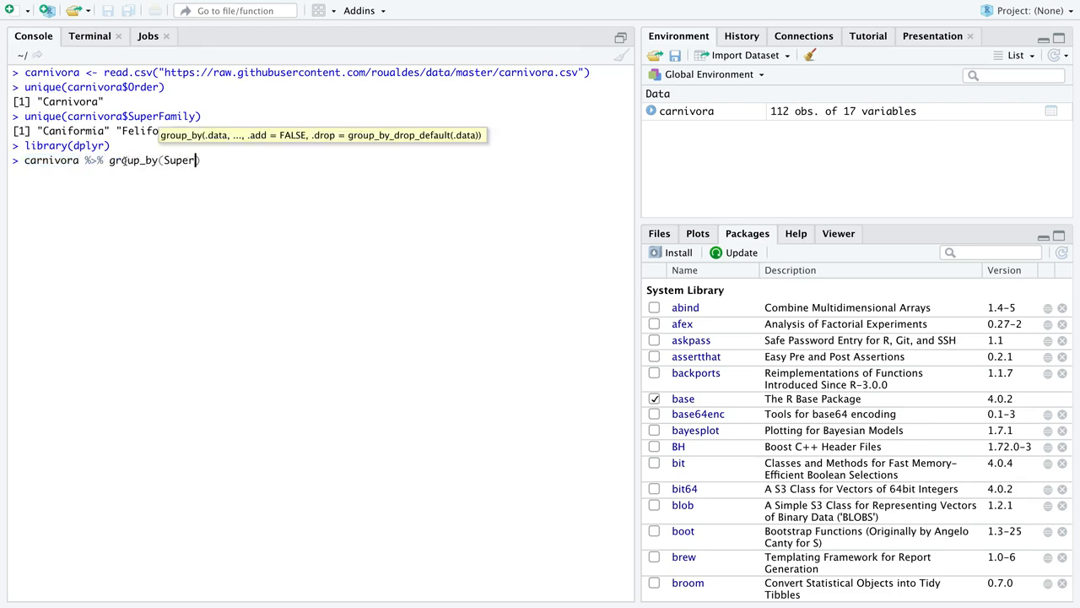
{"action": "type", "text": "Family"}
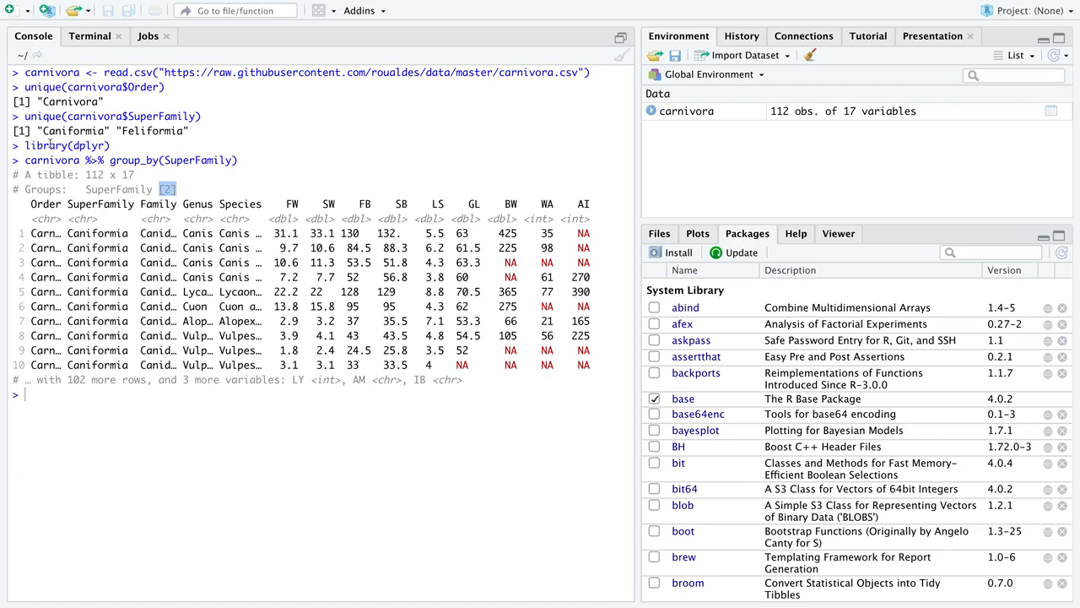
Step: Highlight the count of 2 SuperFamily groups in the grouped tibble
{"action": "double_click", "coordinate": [74, 130]}
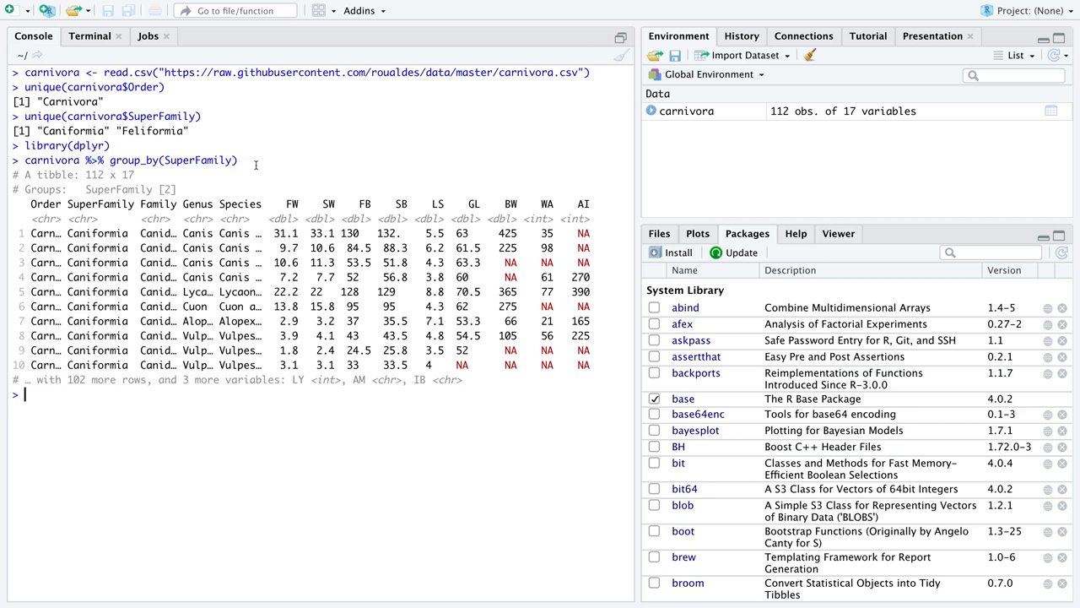
{"action": "mouse_move", "coordinate": [203, 402]}
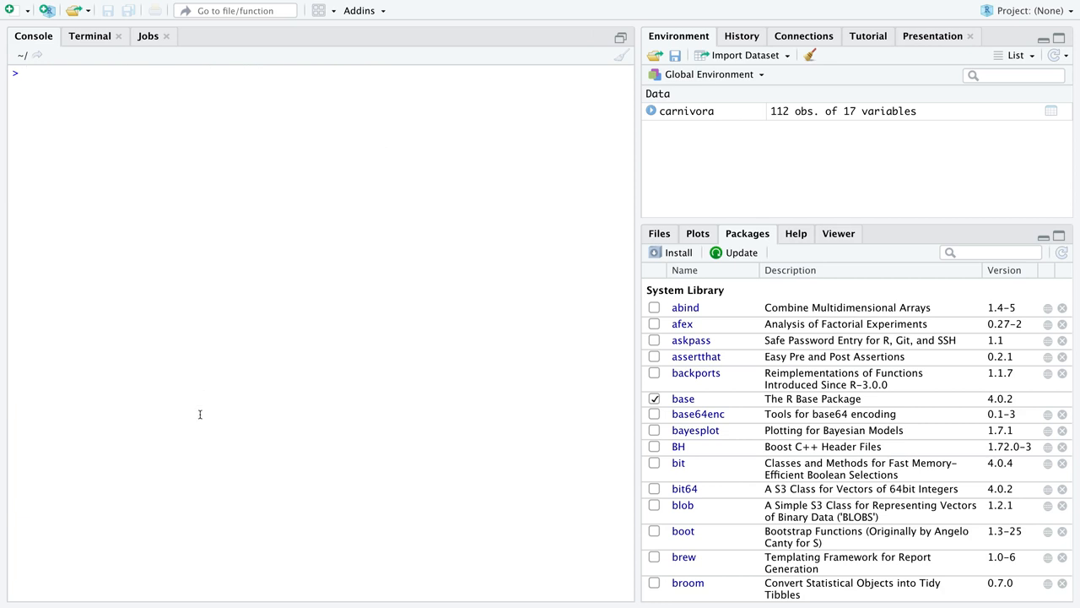
Step: Run carnivora %>% group_by(SuperFamily) %>% summarise(muhat = mean(FW))
{"action": "type", "text": "carnivora %>% group_by(SuperFamily)"}
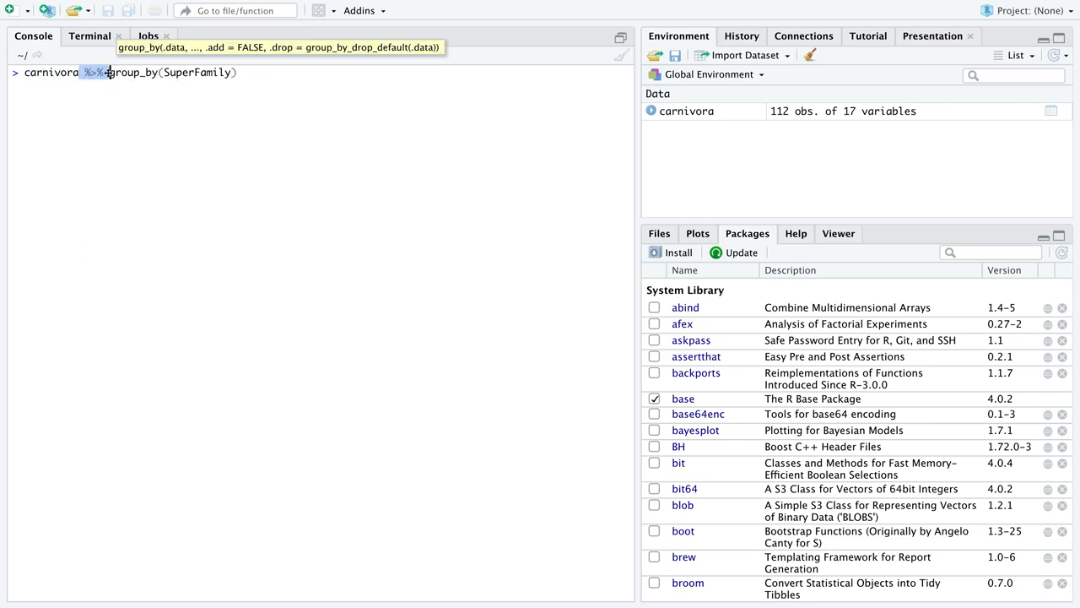
{"action": "type", "text": "%"}
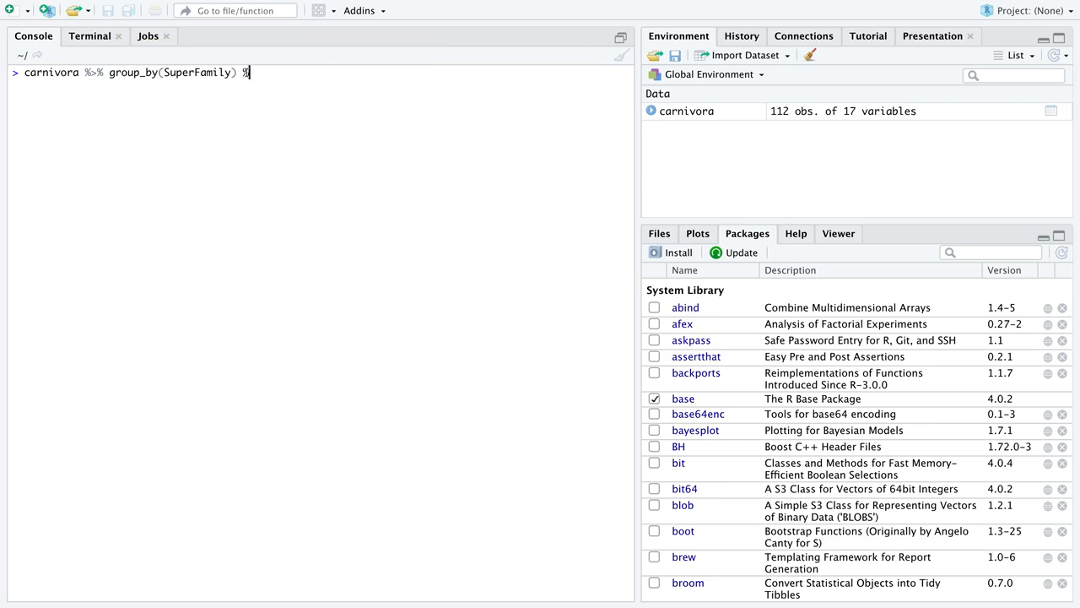
{"action": "type", "text": ">% summarise(muhat"}
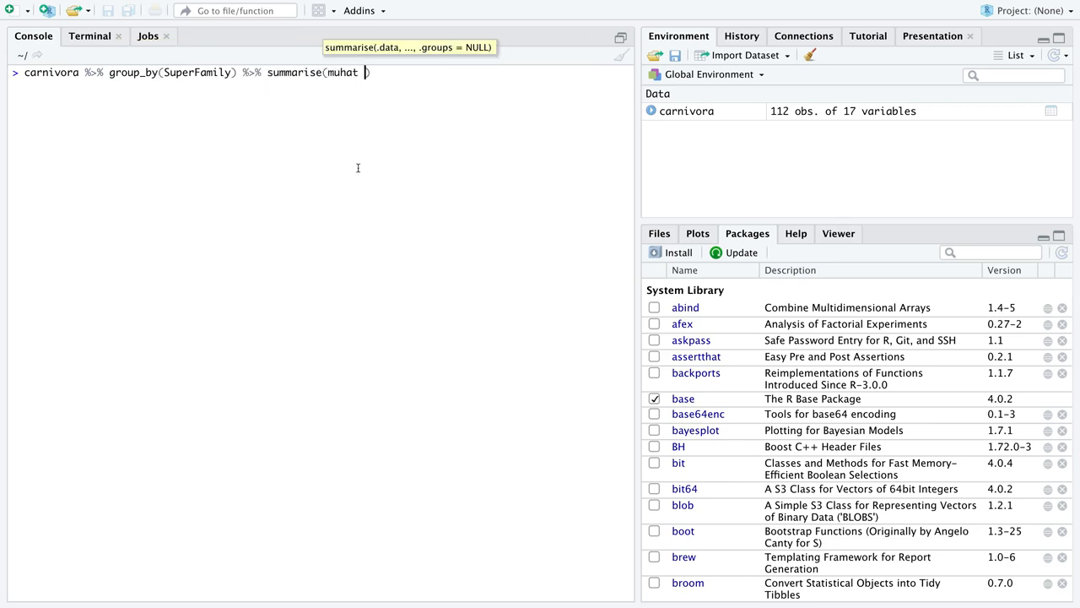
{"action": "type", "text": "= mean(FW)"}
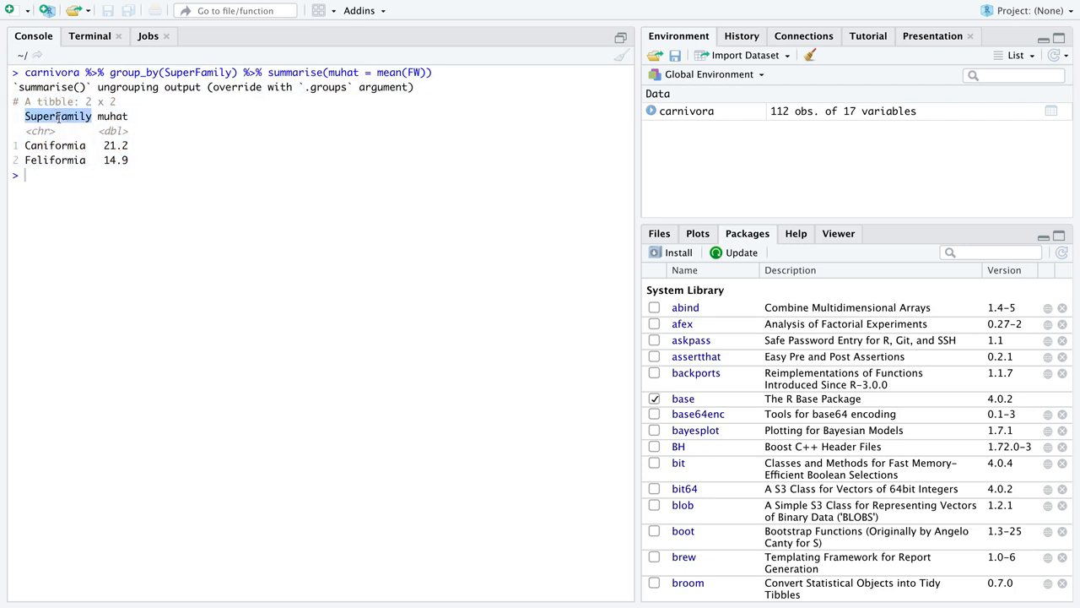
Step: Highlight the Caniformia mean of 21.2 in the summary output
{"action": "left_click", "coordinate": [61, 175]}
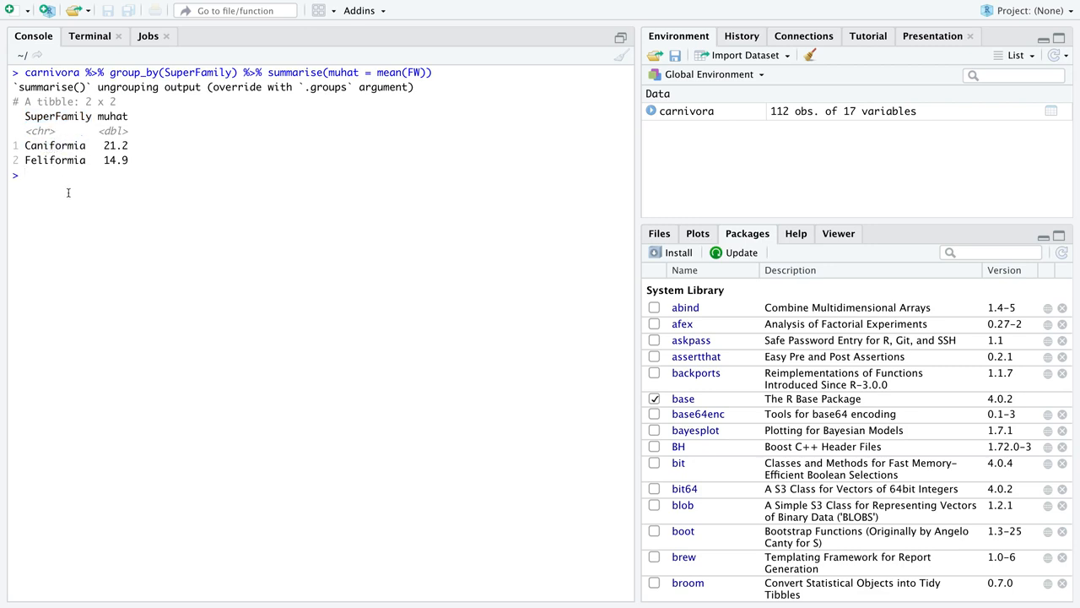
{"action": "double_click", "coordinate": [112, 116]}
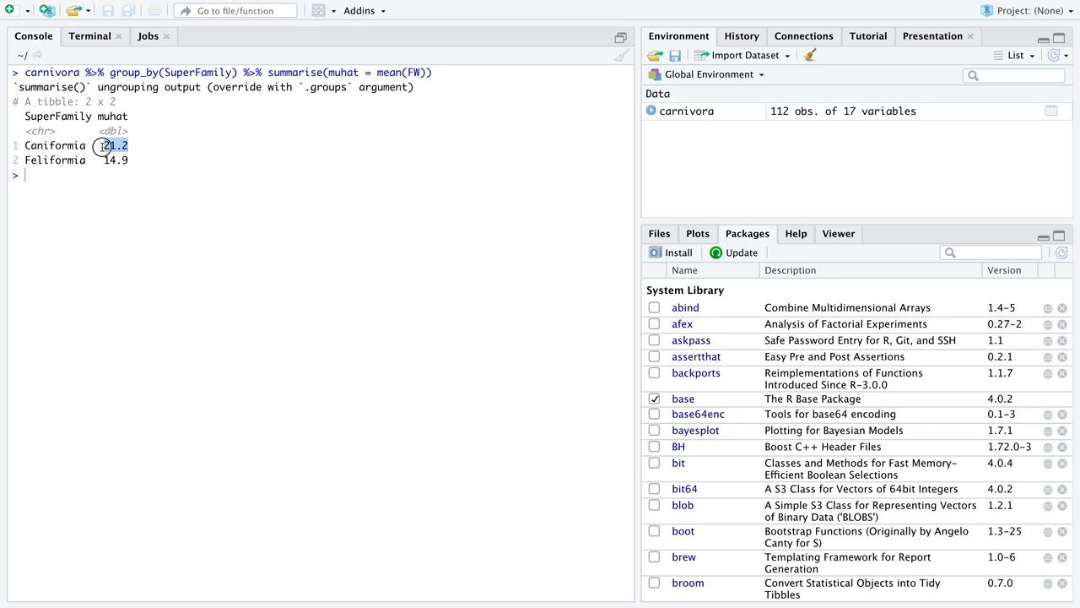
{"action": "double_click", "coordinate": [113, 145]}
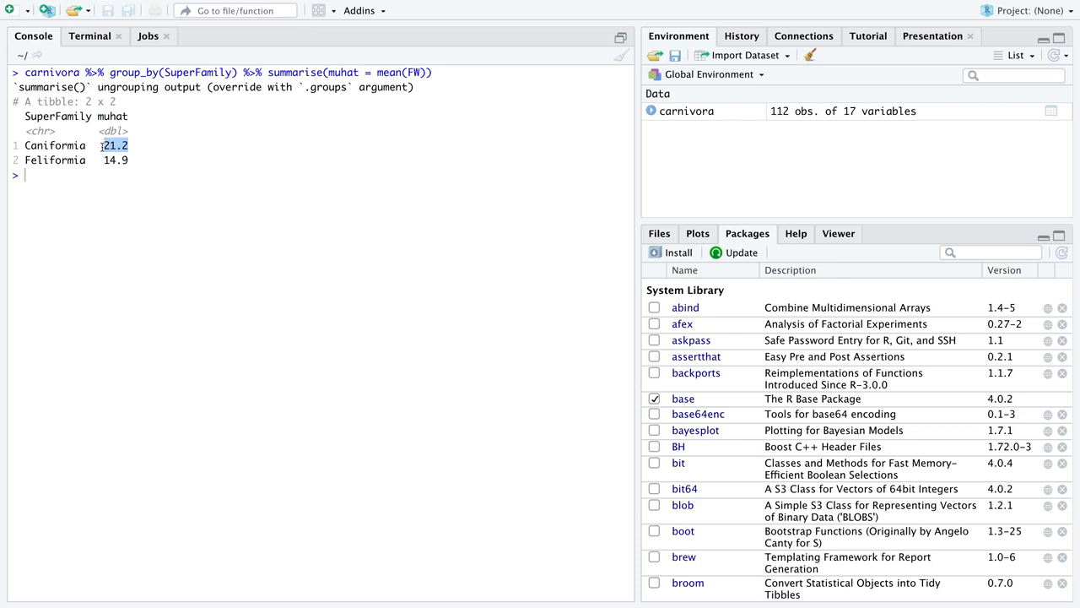
{"action": "double_click", "coordinate": [55, 145]}
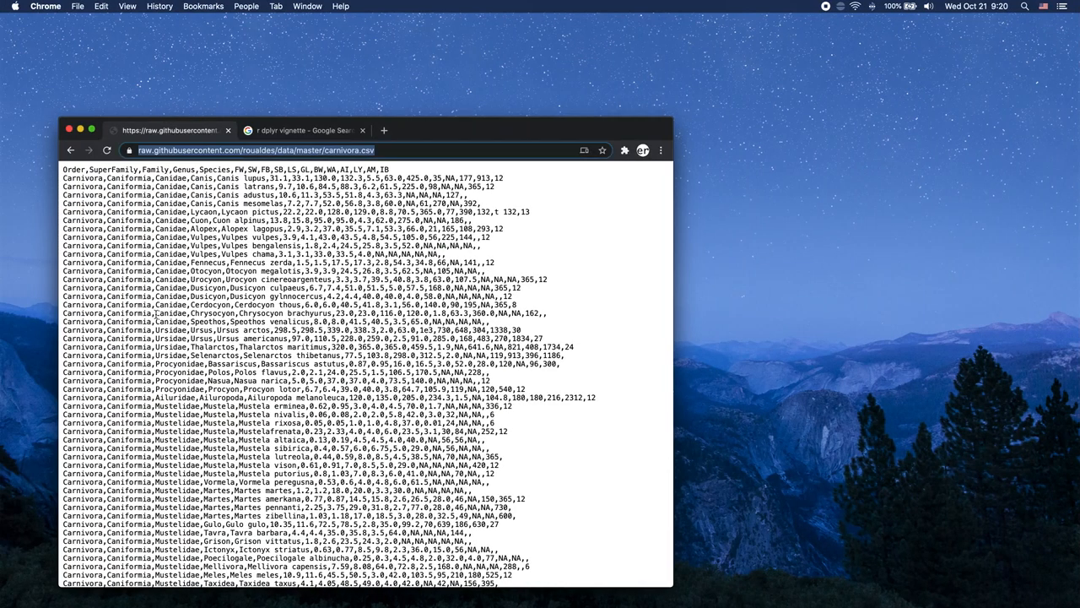
Step: Open carnivora.txt from the roualdes/data repository and scroll its variable descriptions
{"action": "left_click", "coordinate": [71, 149]}
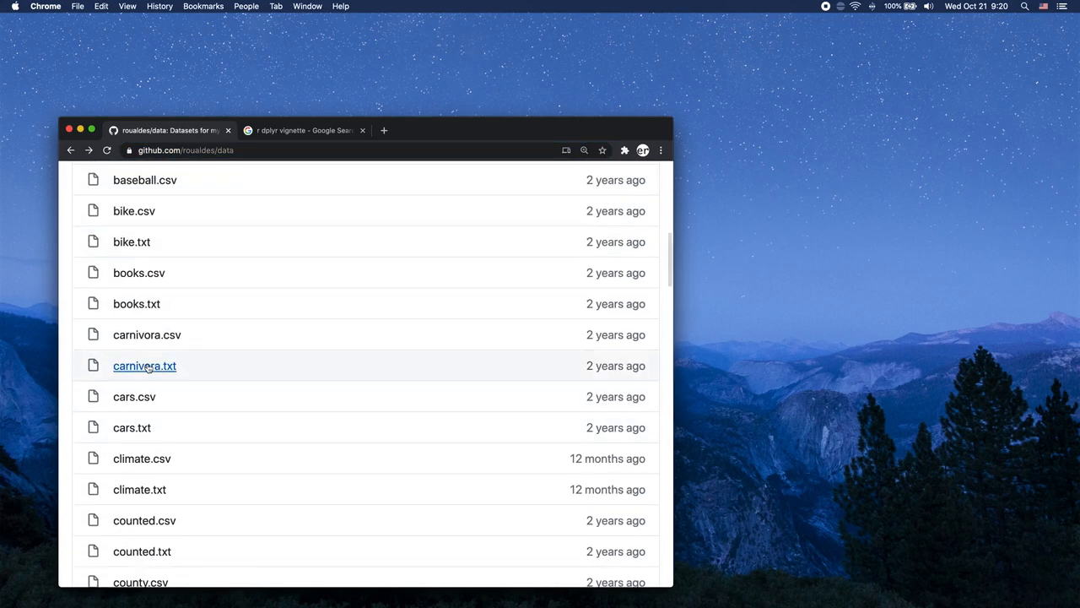
{"action": "left_click", "coordinate": [144, 365]}
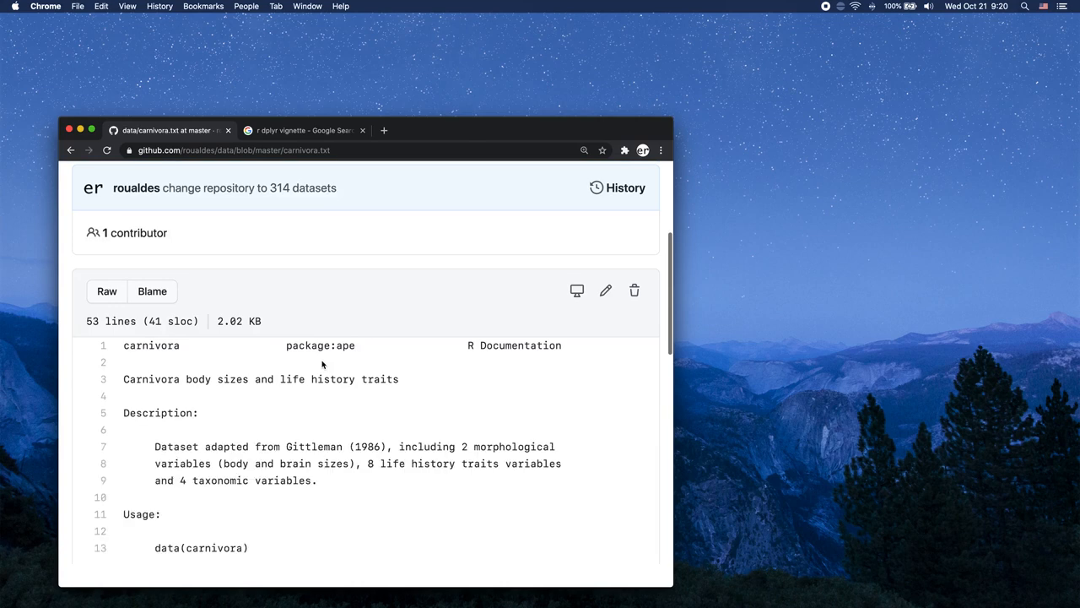
{"action": "scroll", "scroll_direction": "down", "scroll_amount": 3}
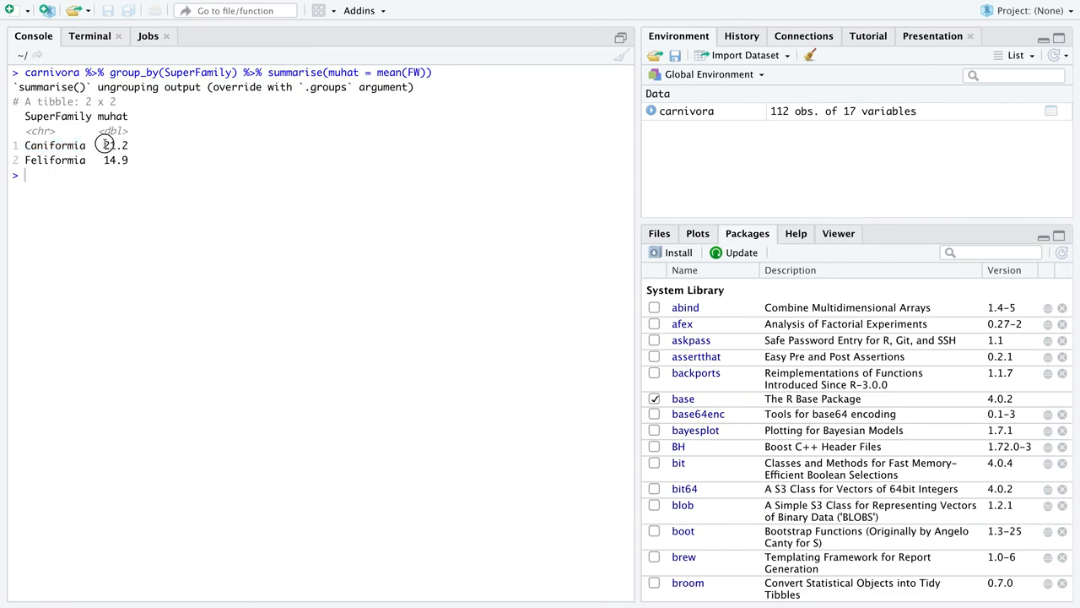
Step: Highlight the Caniformia 21.2 mean and group name, then recall the summarise pipeline
{"action": "double_click", "coordinate": [116, 144]}
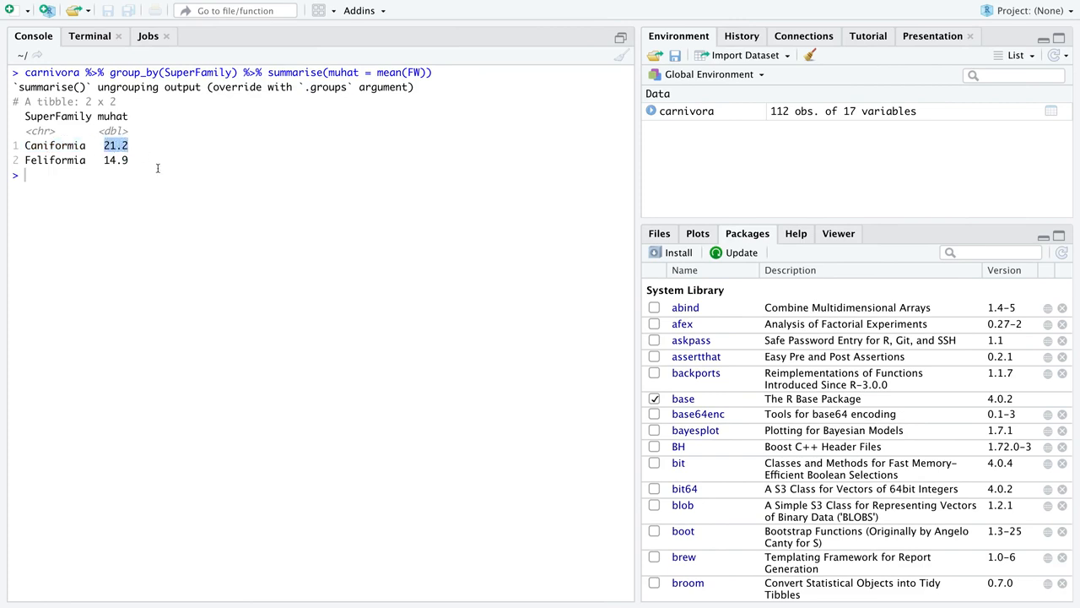
{"action": "mouse_move", "coordinate": [66, 160]}
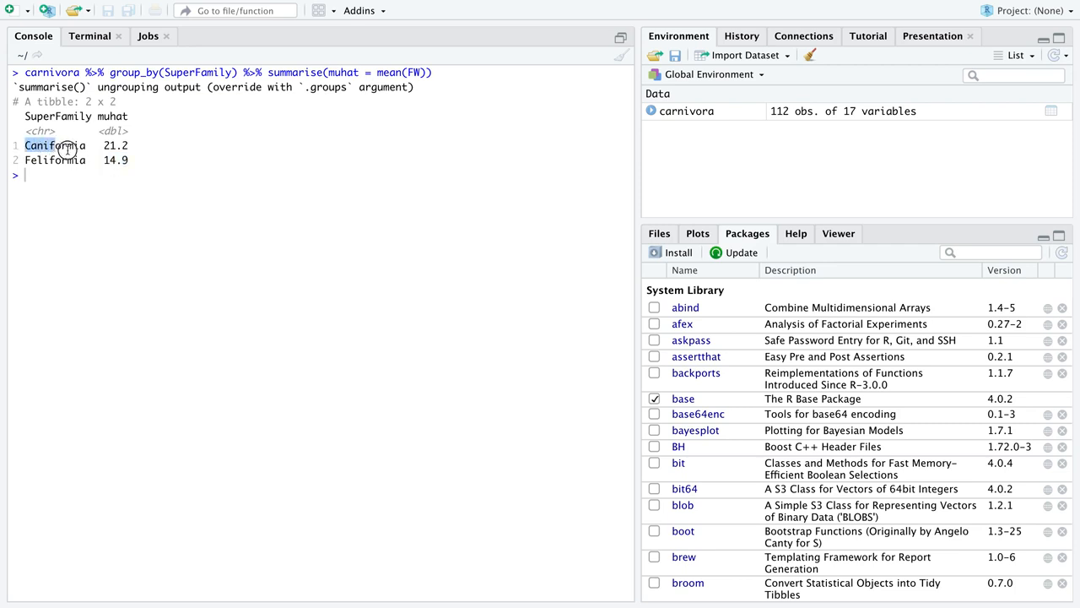
{"action": "double_click", "coordinate": [54, 159]}
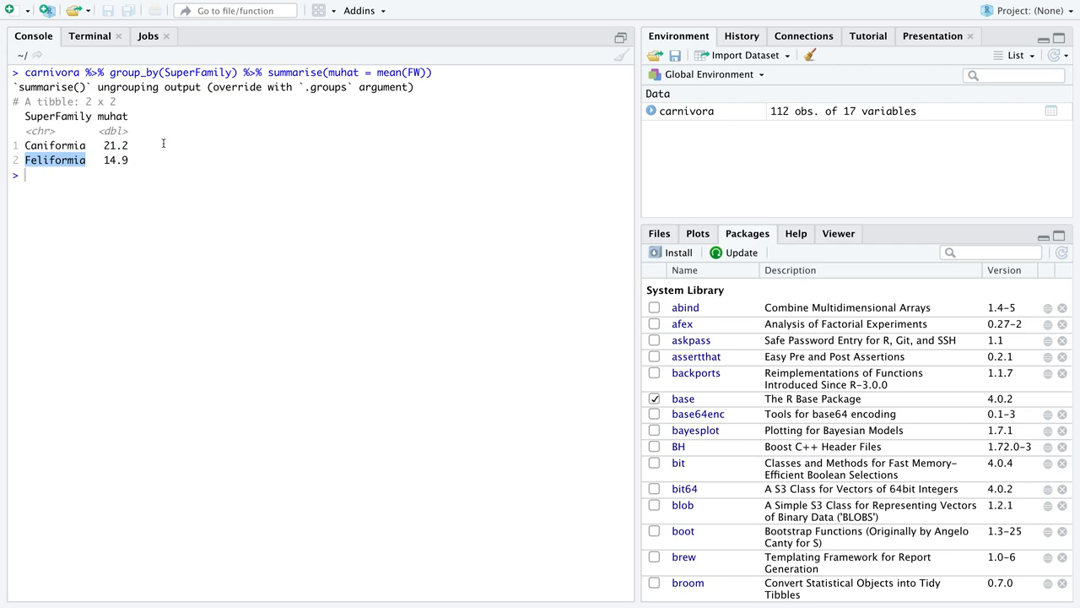
{"action": "mouse_move", "coordinate": [144, 186]}
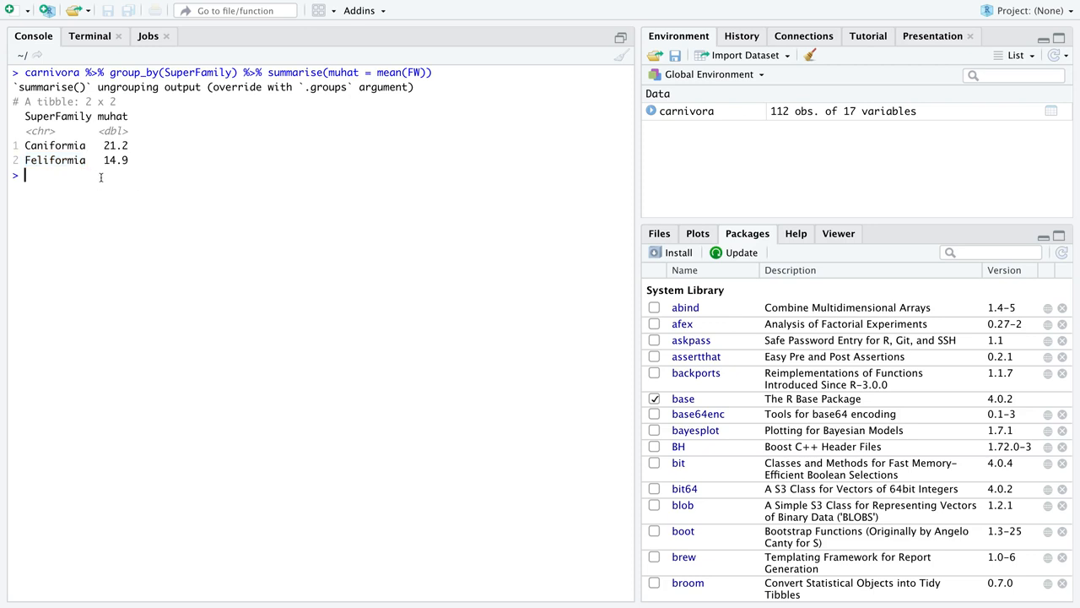
{"action": "mouse_move", "coordinate": [164, 271]}
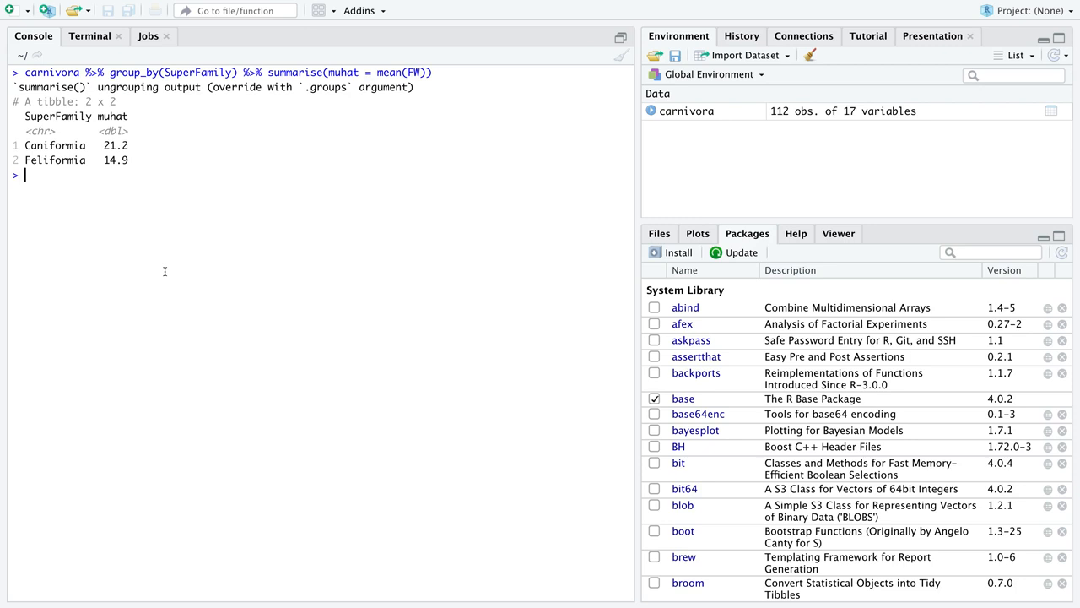
{"action": "key", "text": "Up"}
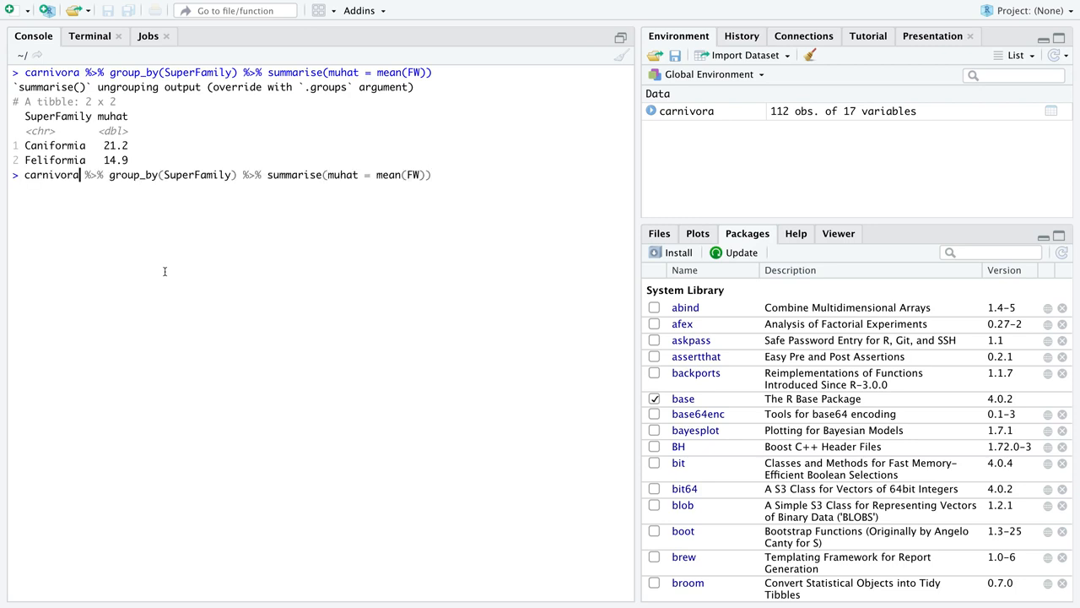
Step: Replace the grouping and summarise steps with filter(Family == "Procyonidae")
{"action": "left_click_drag", "start_coordinate": [82, 175], "coordinate": [431, 174]}
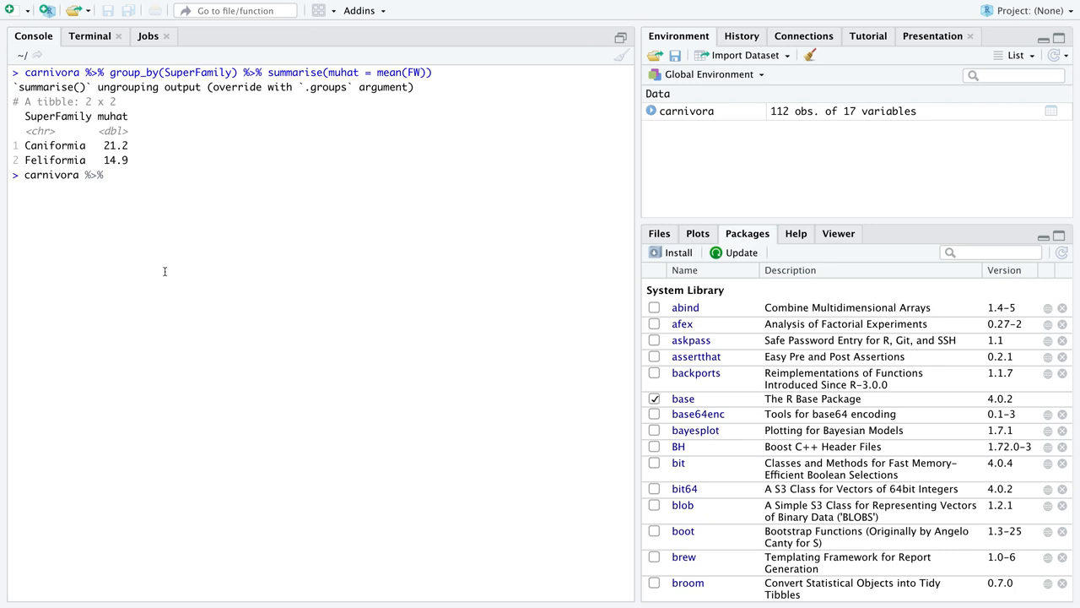
{"action": "double_click", "coordinate": [92, 175]}
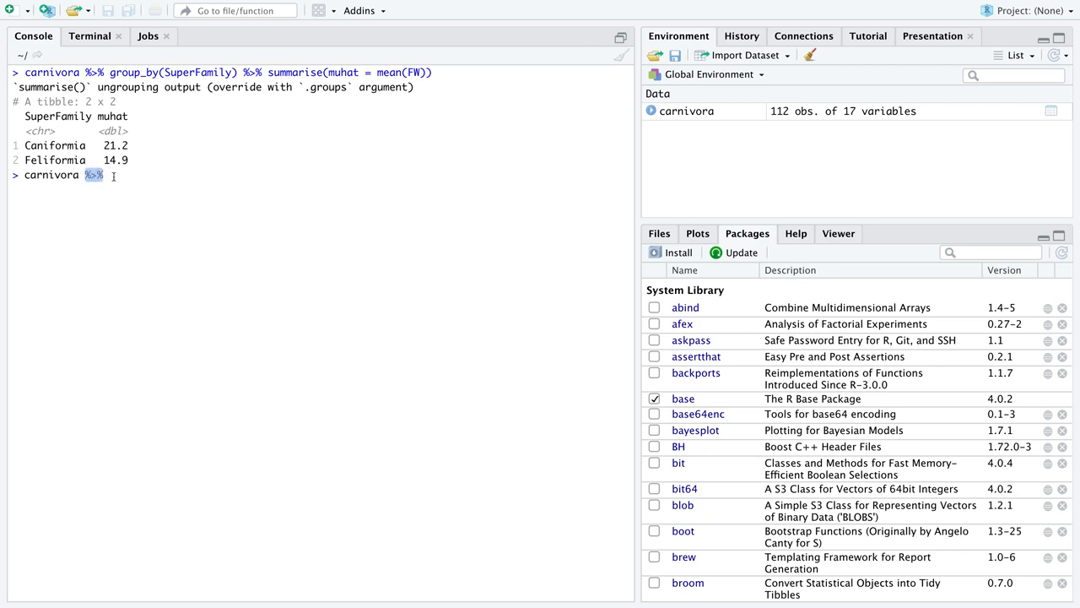
{"action": "type", "text": "filter("}
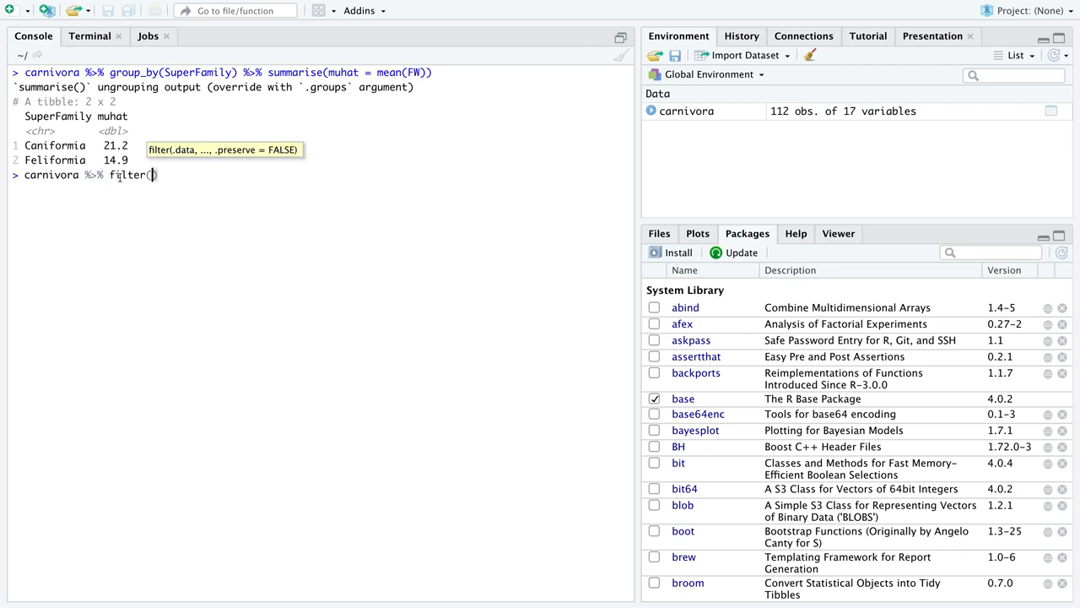
{"action": "type", "text": "F"}
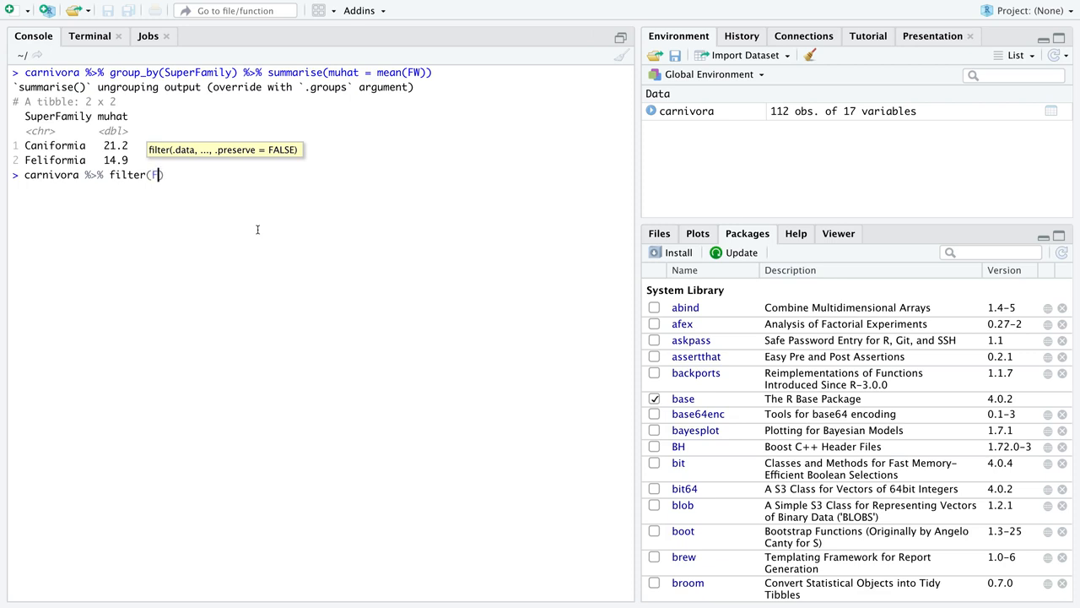
{"action": "type", "text": "amily"}
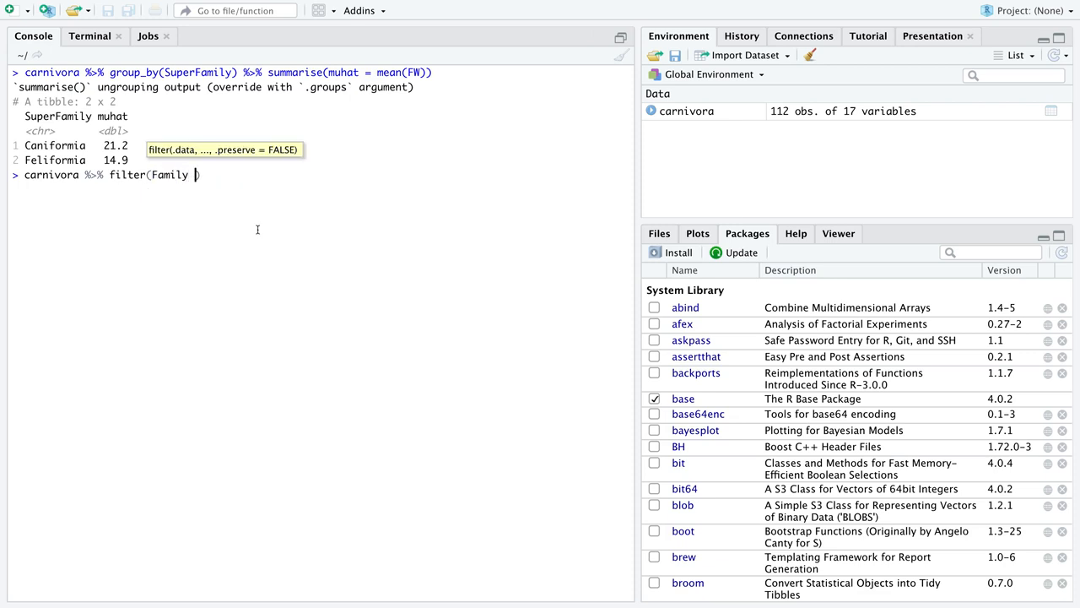
{"action": "type", "text": "== \"Proc"}
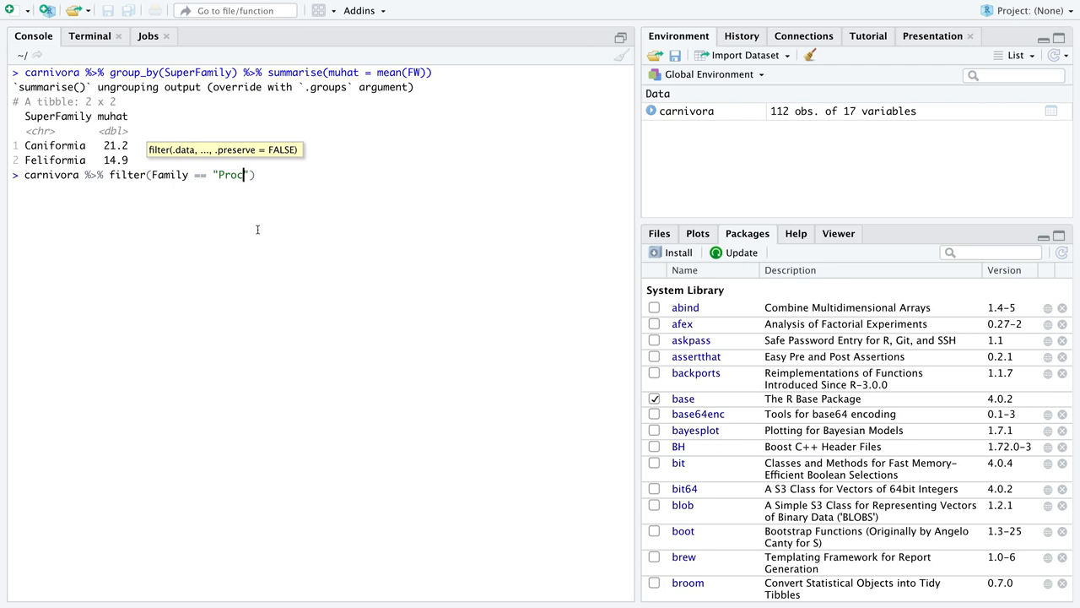
{"action": "type", "text": "yonidae"}
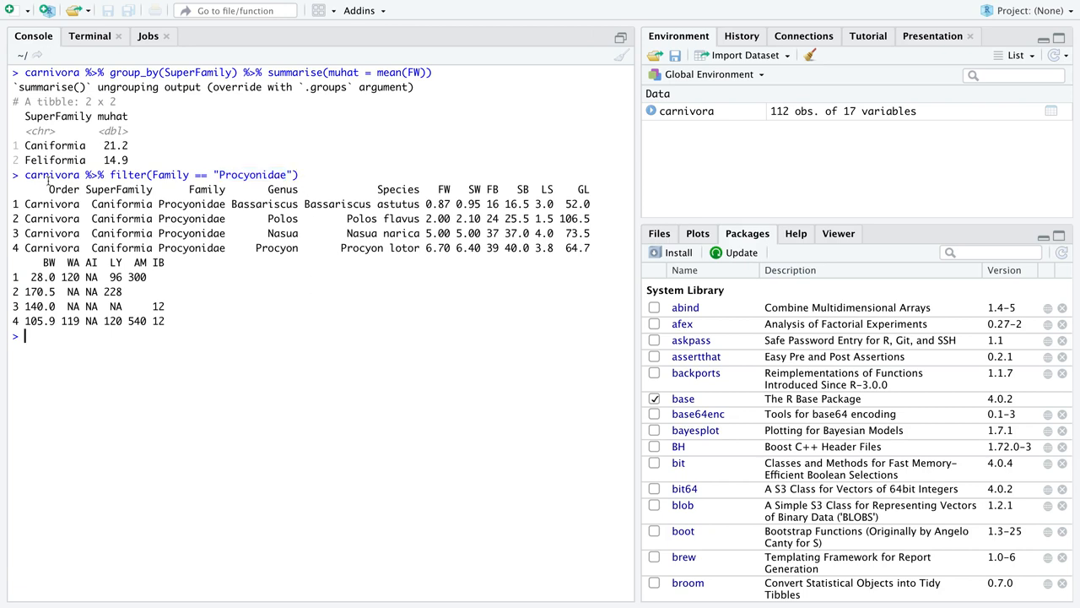
Step: Highlight the Procyonidae name in the filter command, then clear the highlight
{"action": "double_click", "coordinate": [52, 175]}
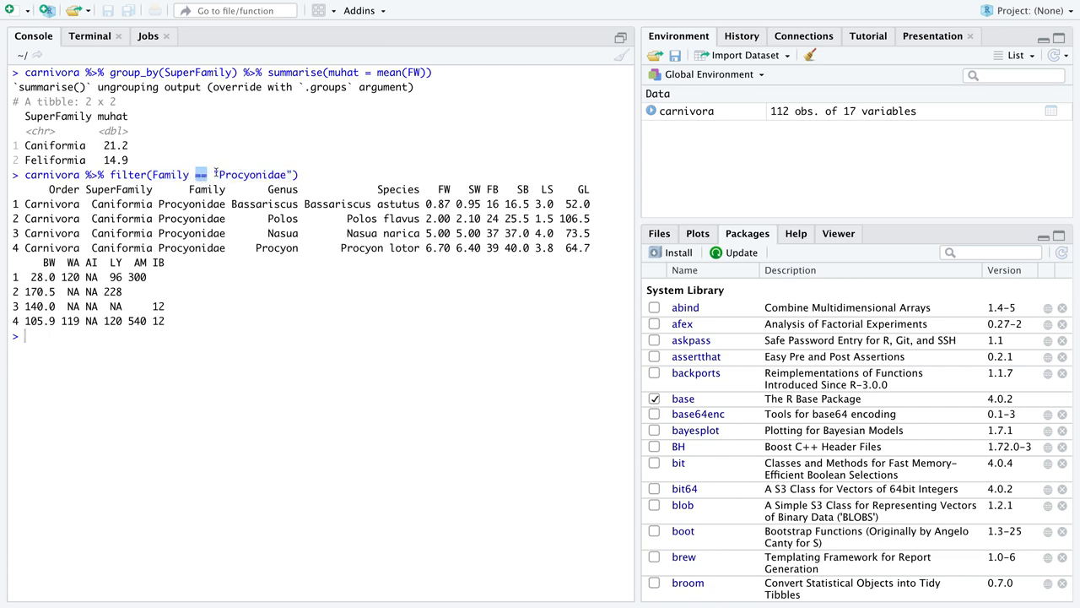
{"action": "double_click", "coordinate": [253, 175]}
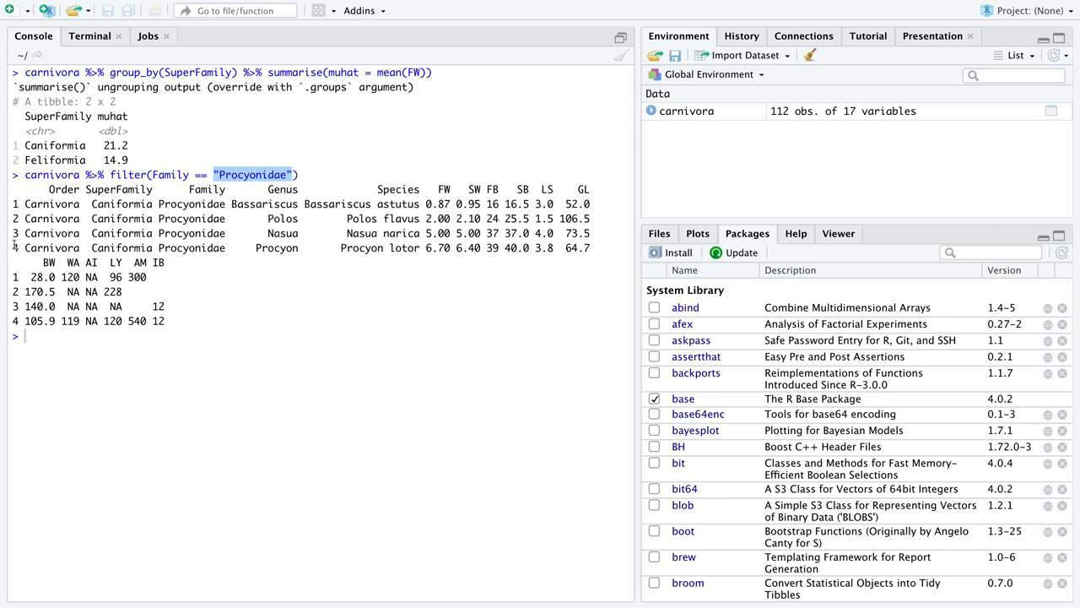
{"action": "mouse_move", "coordinate": [184, 204]}
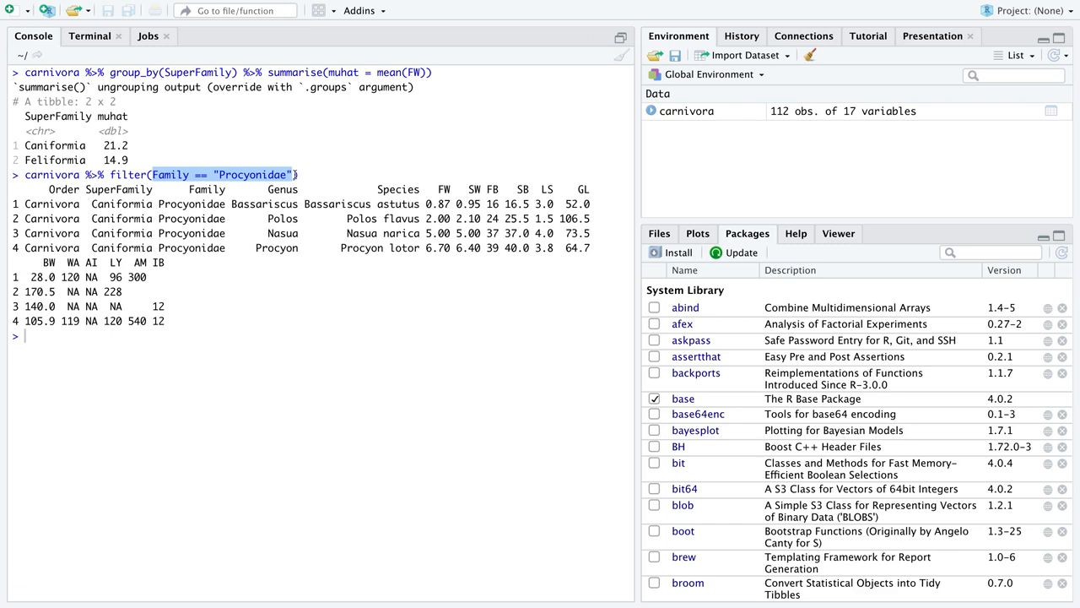
{"action": "left_click", "coordinate": [123, 336]}
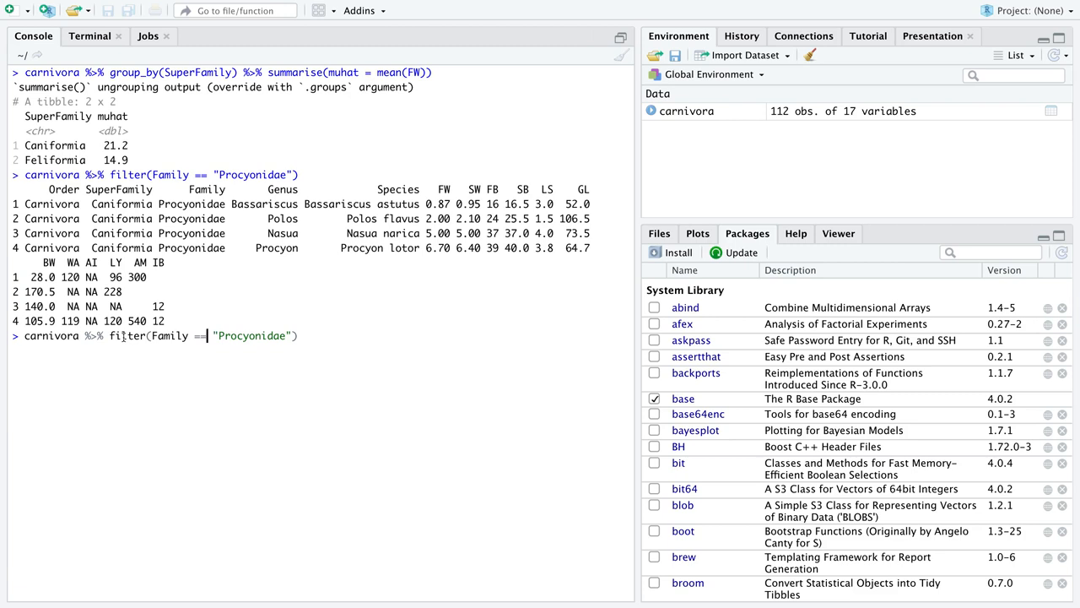
Step: Change the recalled filter to Family %in% c("Procyonidae", "Mustelidae") and run it
{"action": "type", "text": "%in%"}
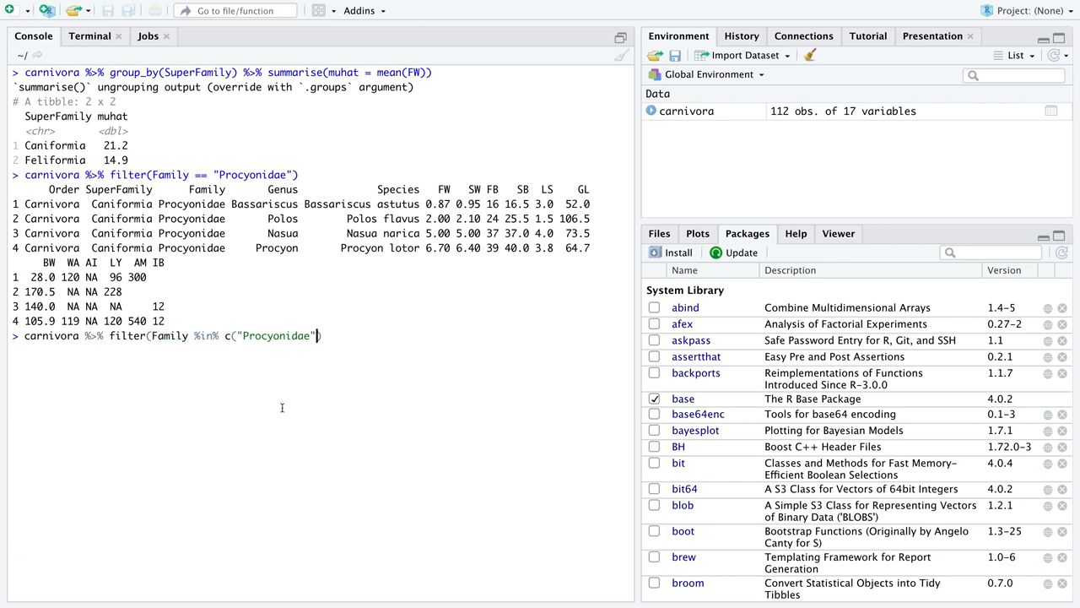
{"action": "type", "text": ", \"Mustelidae"}
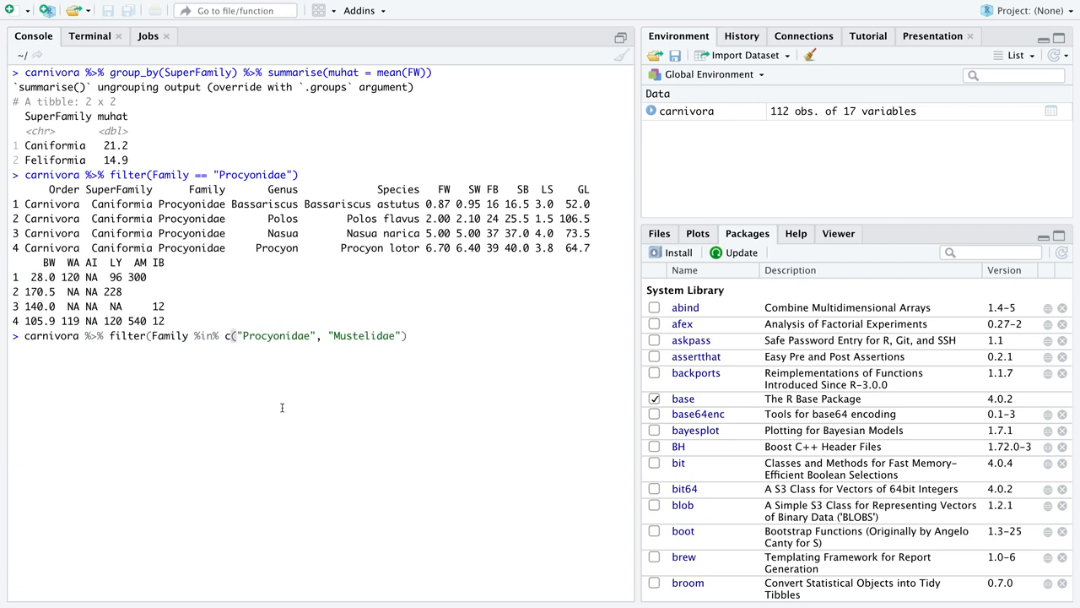
{"action": "type", "text": ")"}
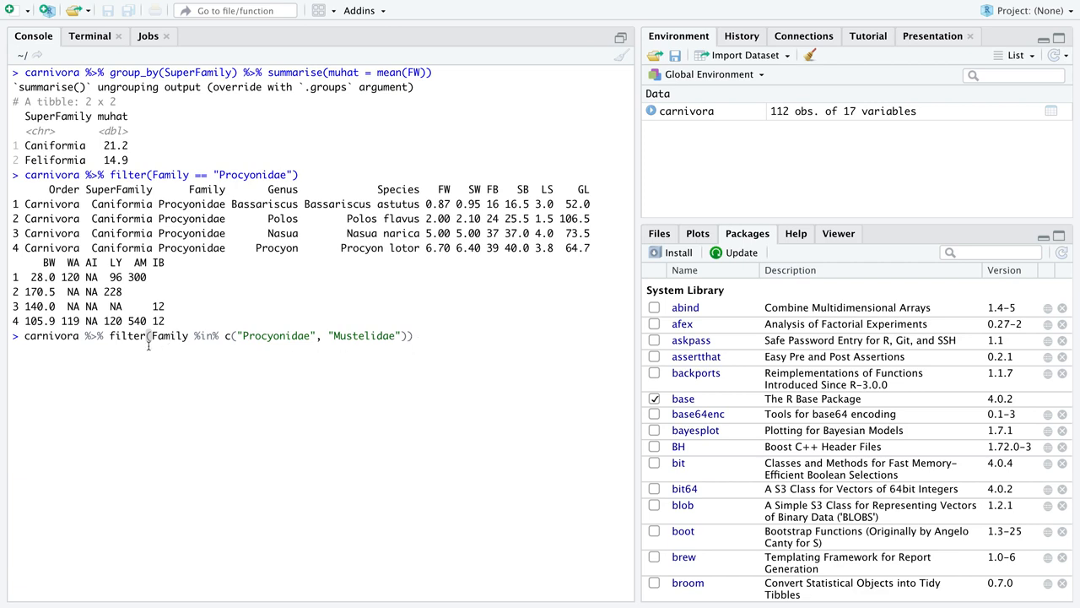
{"action": "mouse_move", "coordinate": [418, 336]}
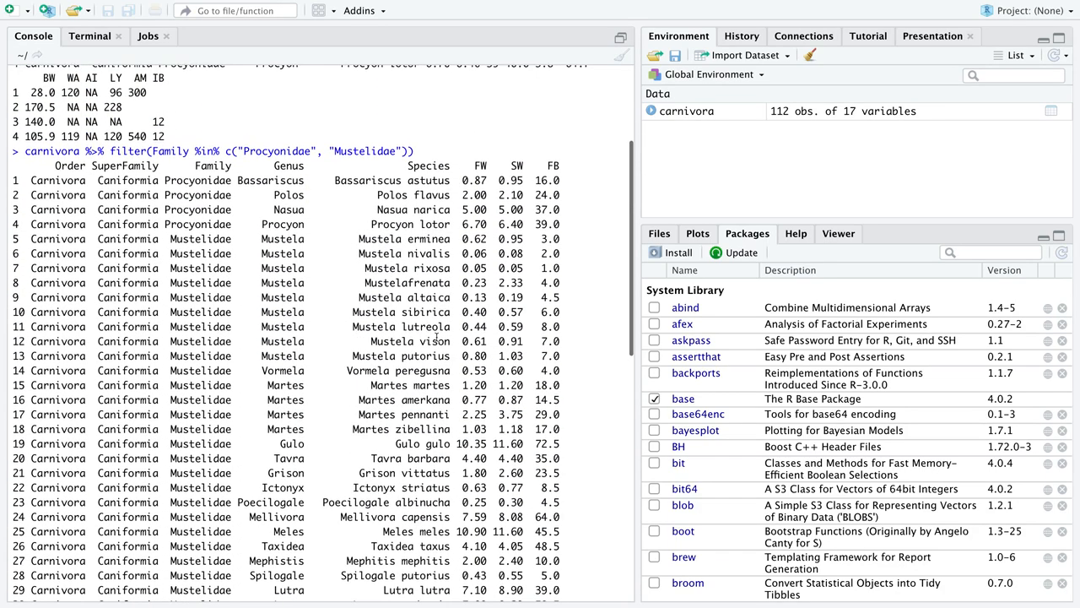
Step: Scroll the 34-row output and highlight carnivora, Procyonidae and the %in% operator
{"action": "scroll", "scroll_direction": "down", "scroll_amount": 3}
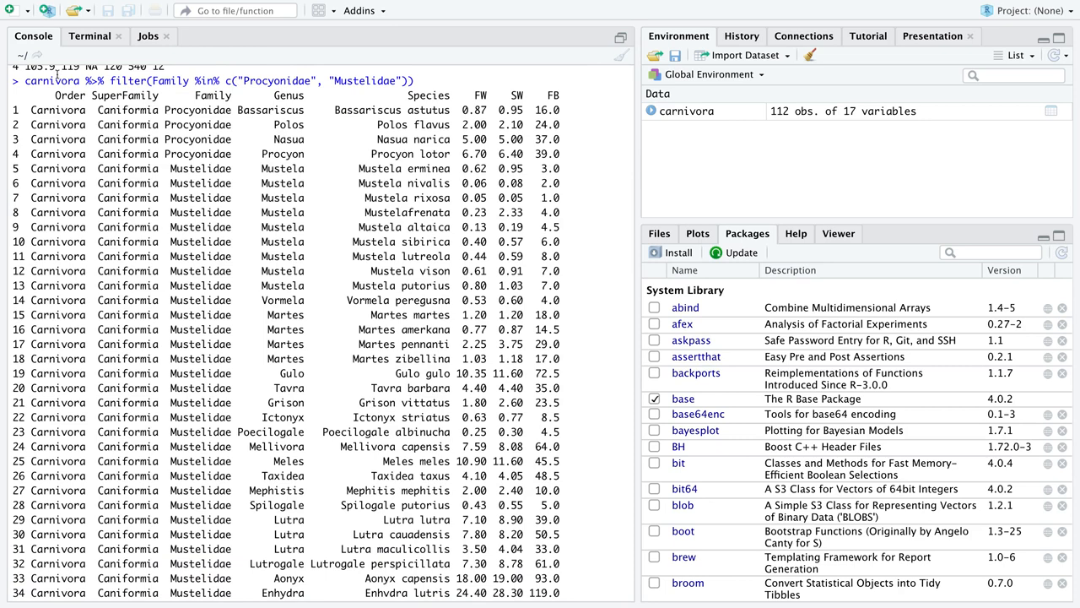
{"action": "double_click", "coordinate": [52, 80]}
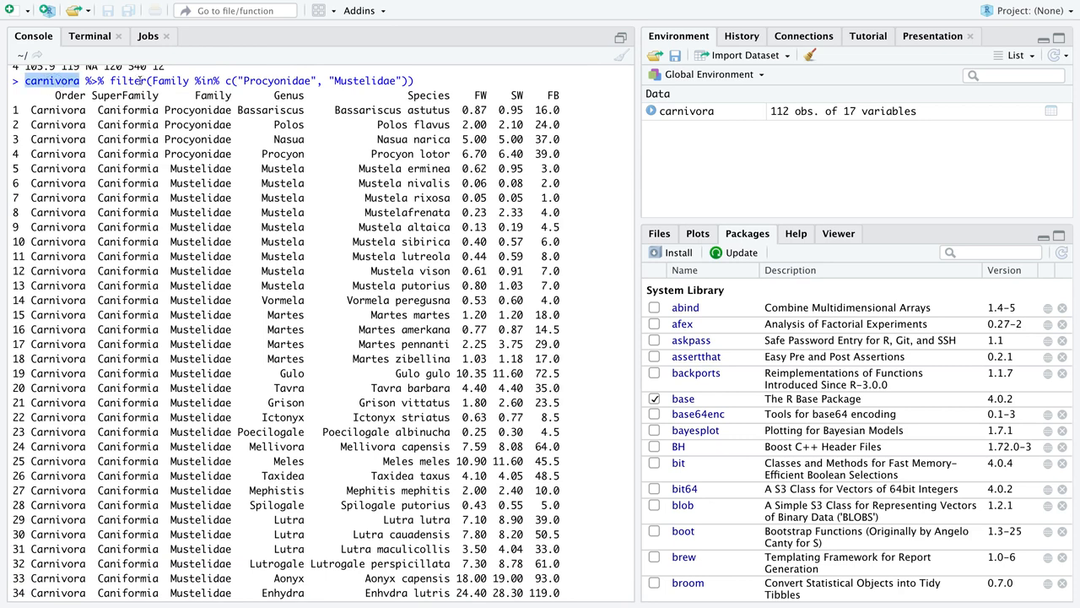
{"action": "double_click", "coordinate": [170, 80]}
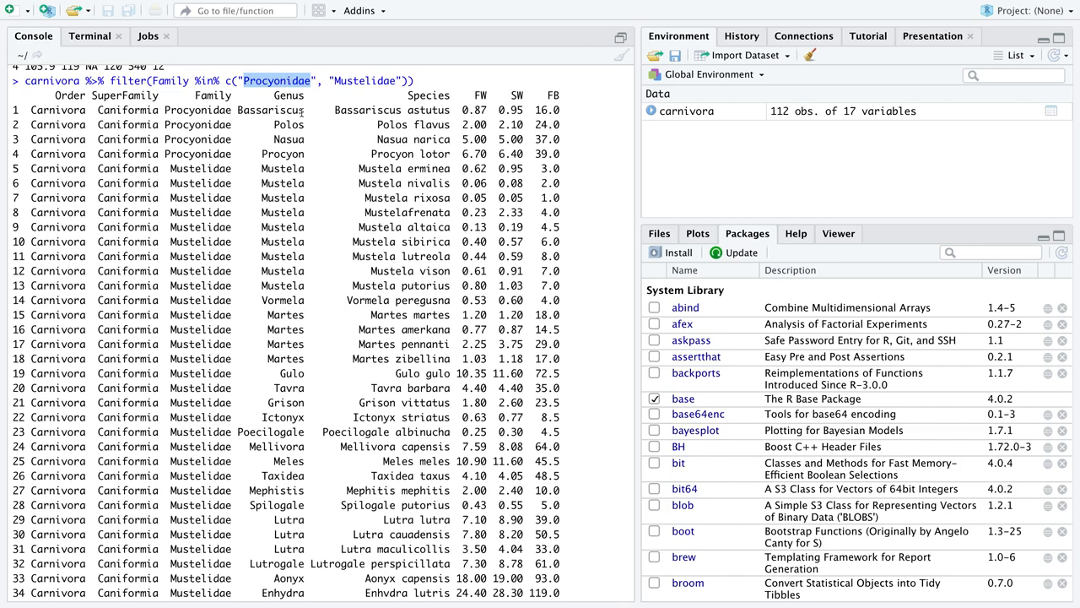
{"action": "mouse_move", "coordinate": [184, 152]}
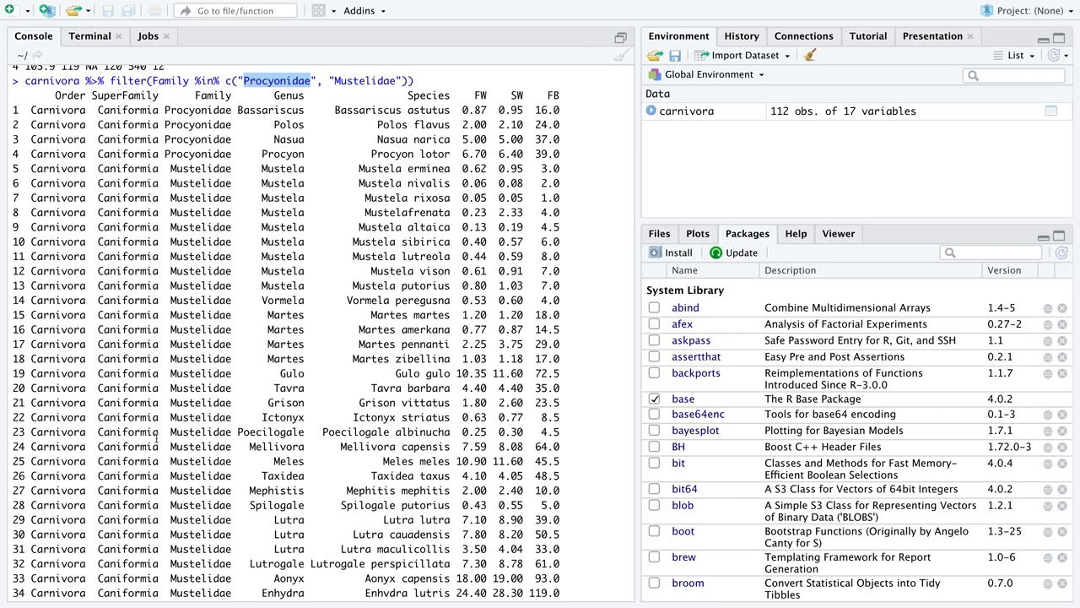
{"action": "mouse_move", "coordinate": [162, 173]}
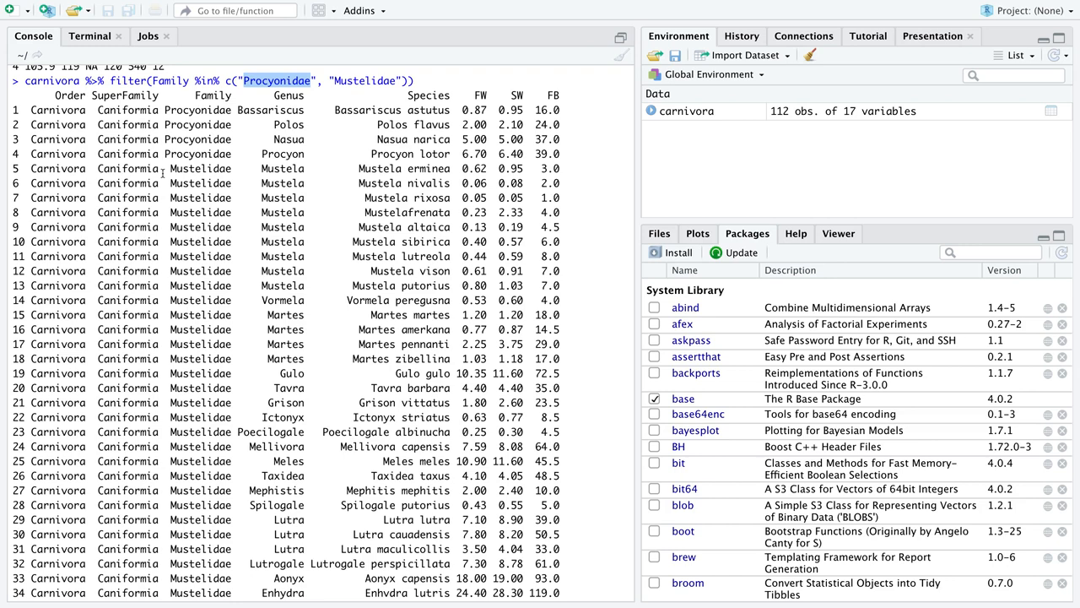
{"action": "scroll", "scroll_direction": "down", "scroll_amount": 3}
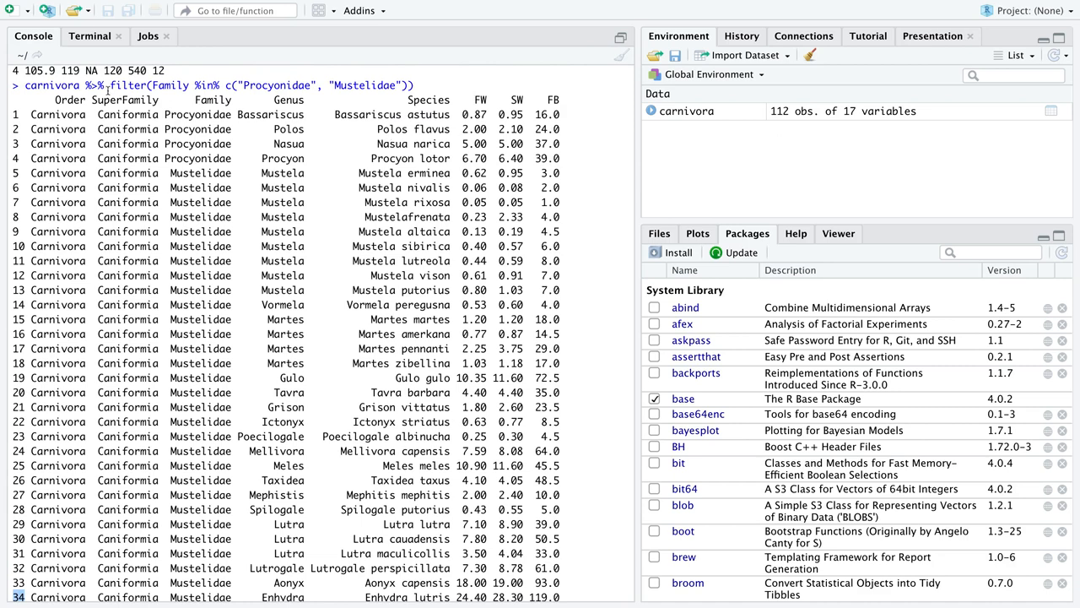
{"action": "left_click_drag", "start_coordinate": [108, 85], "coordinate": [402, 79]}
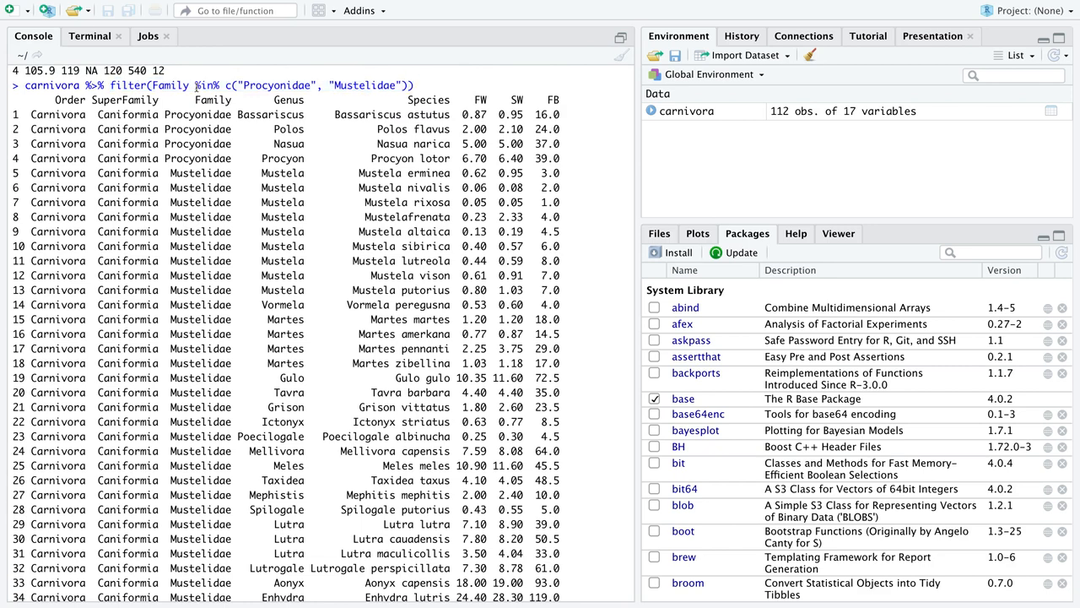
{"action": "double_click", "coordinate": [205, 85]}
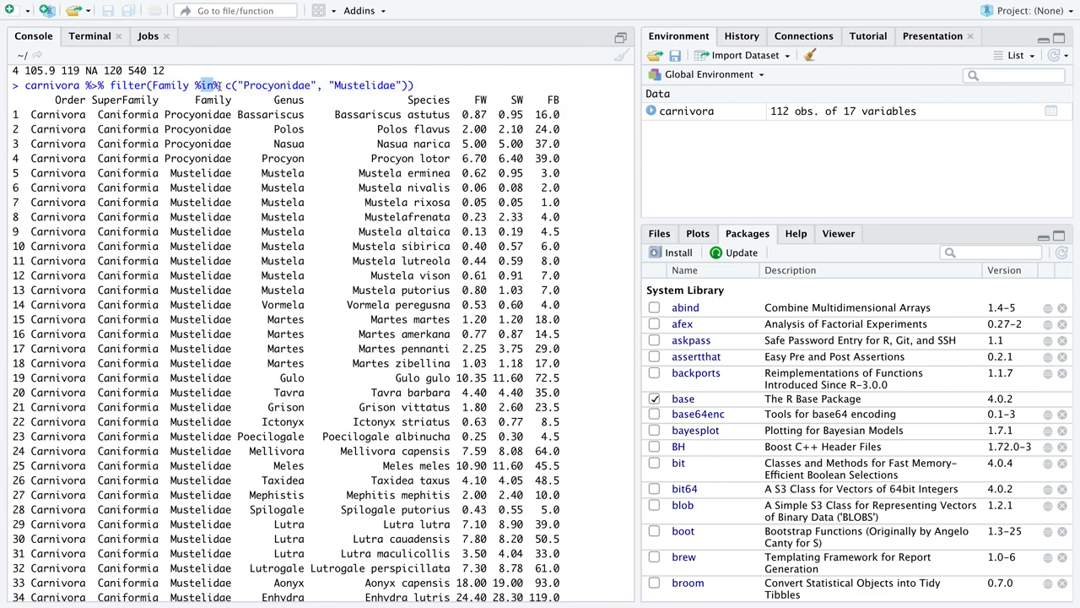
{"action": "left_click_drag", "start_coordinate": [228, 85], "coordinate": [404, 85]}
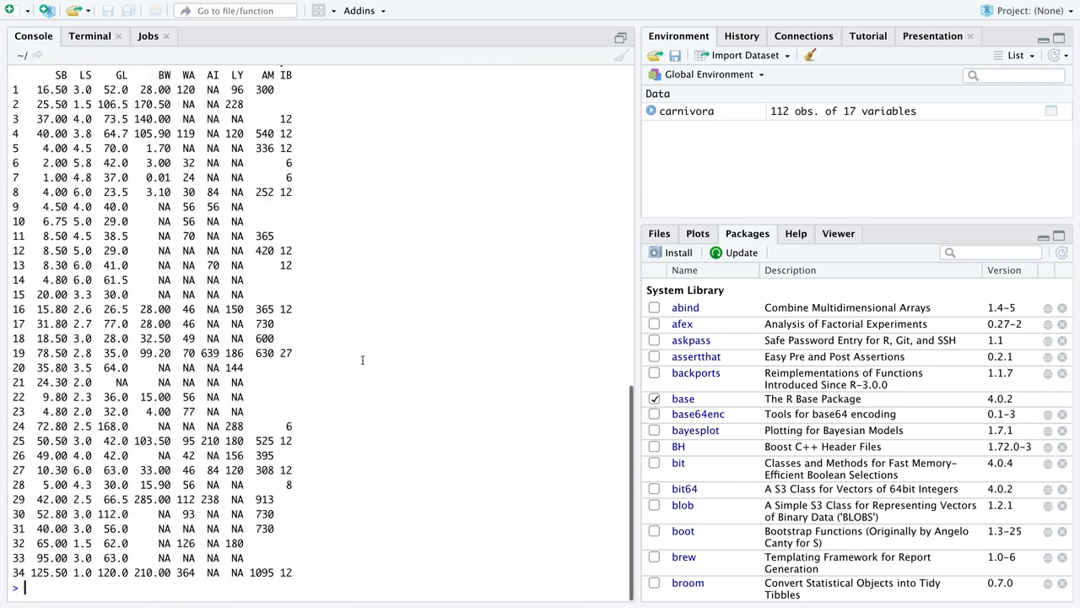
Step: Build carnivora %>% filter(Family %in% c("Procyonidae", "Mustelidae")) %>% group_by(Family) in the console
{"action": "type", "text": "carni"}
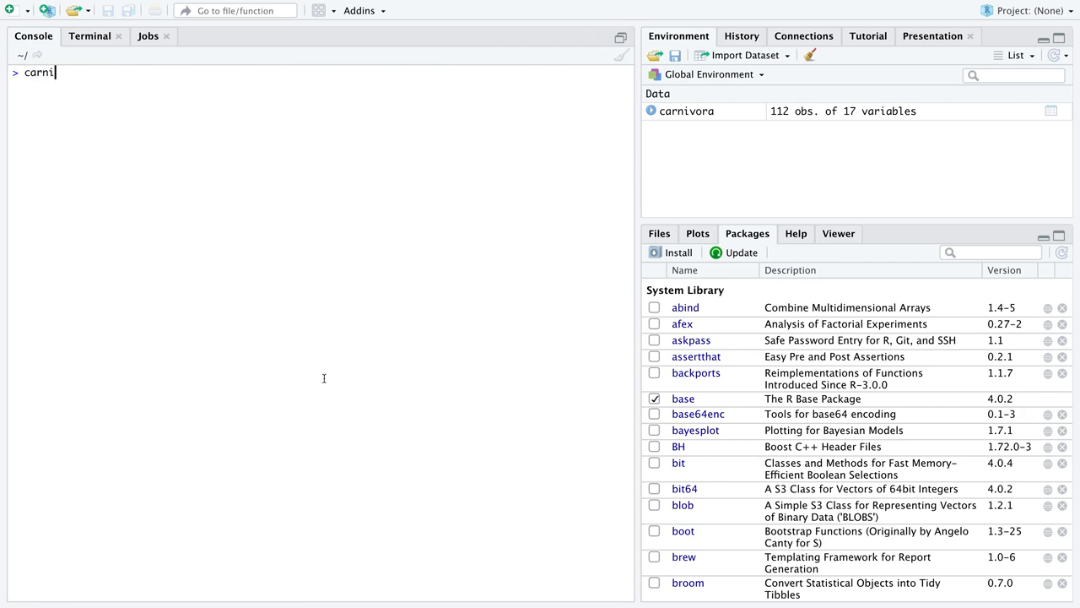
{"action": "type", "text": "vora %>%"}
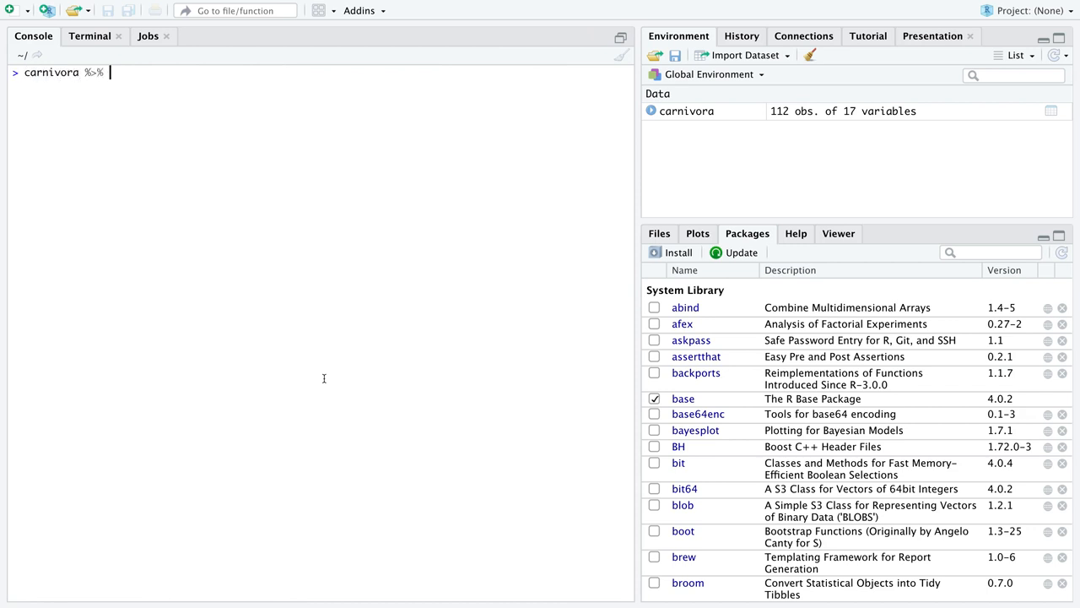
{"action": "type", "text": "filter(Family %in% c(\"Procyonidae\", \"Mustelidae\"))"}
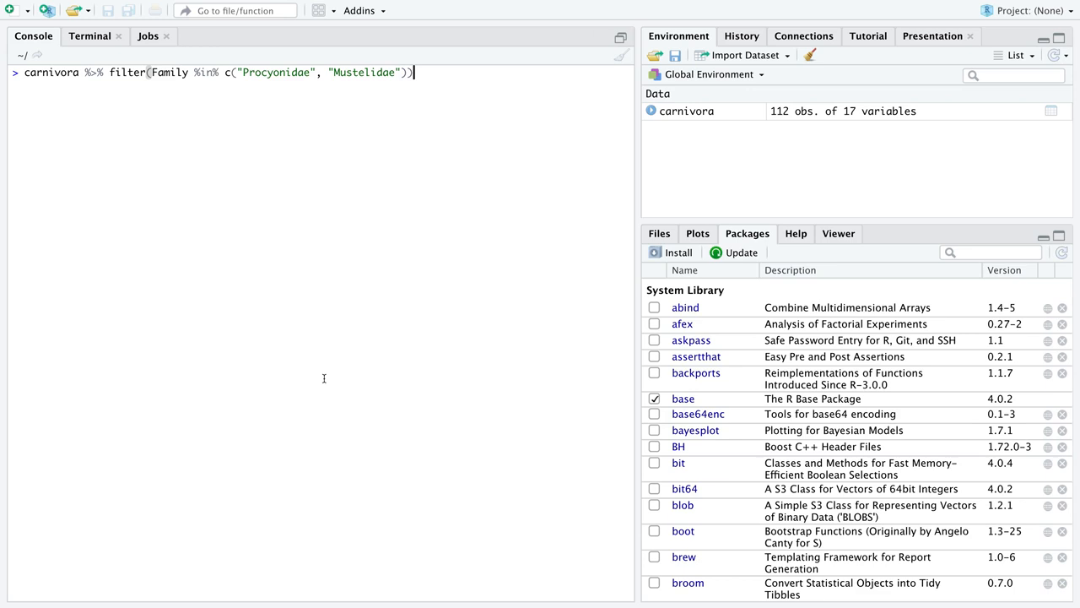
{"action": "mouse_move", "coordinate": [243, 217]}
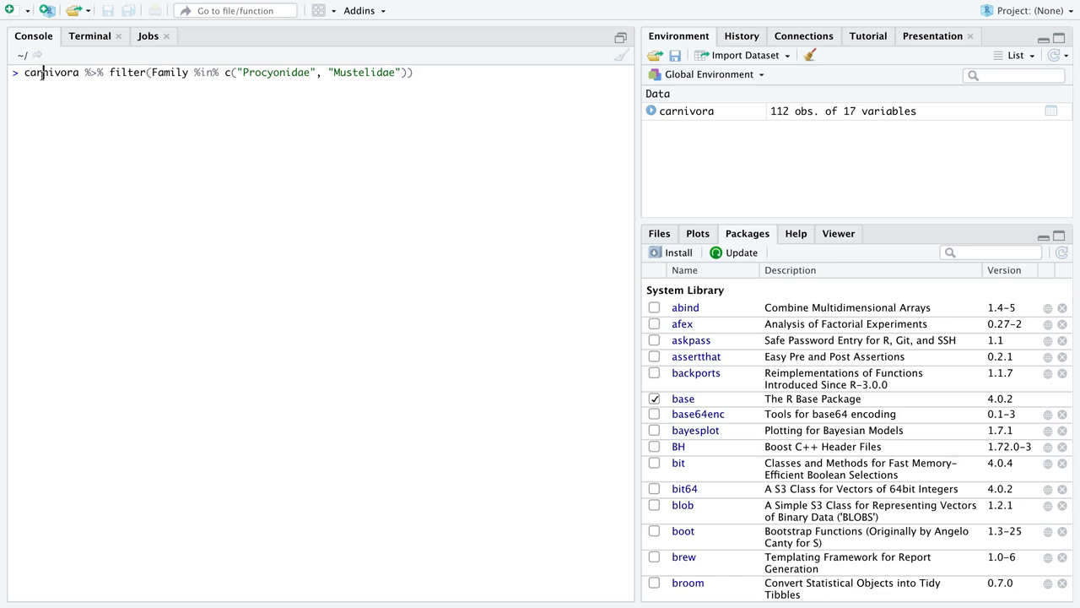
{"action": "double_click", "coordinate": [93, 71]}
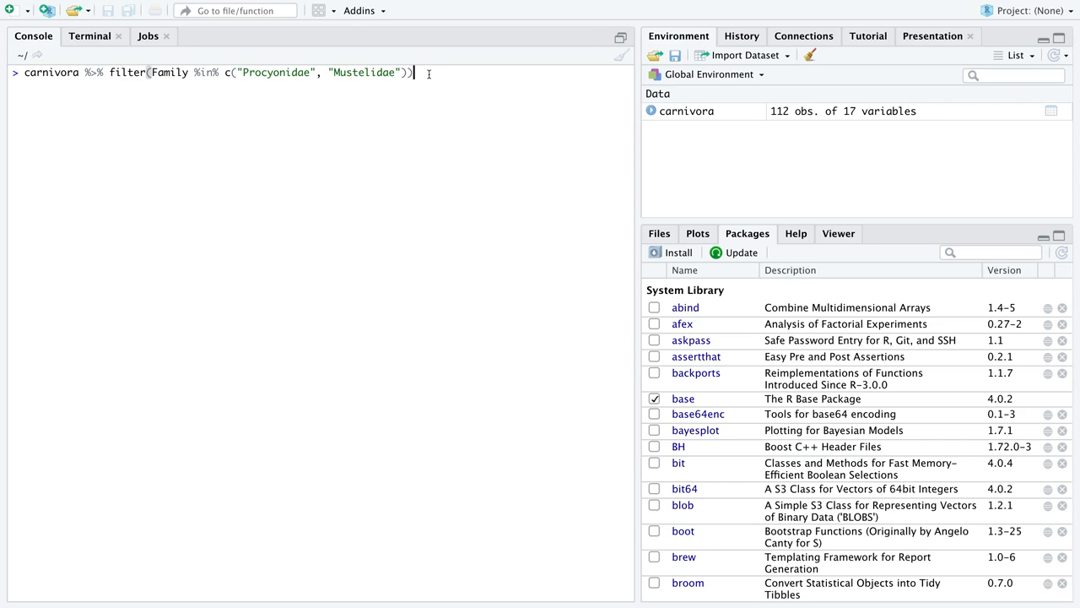
{"action": "type", "text": "%>%"}
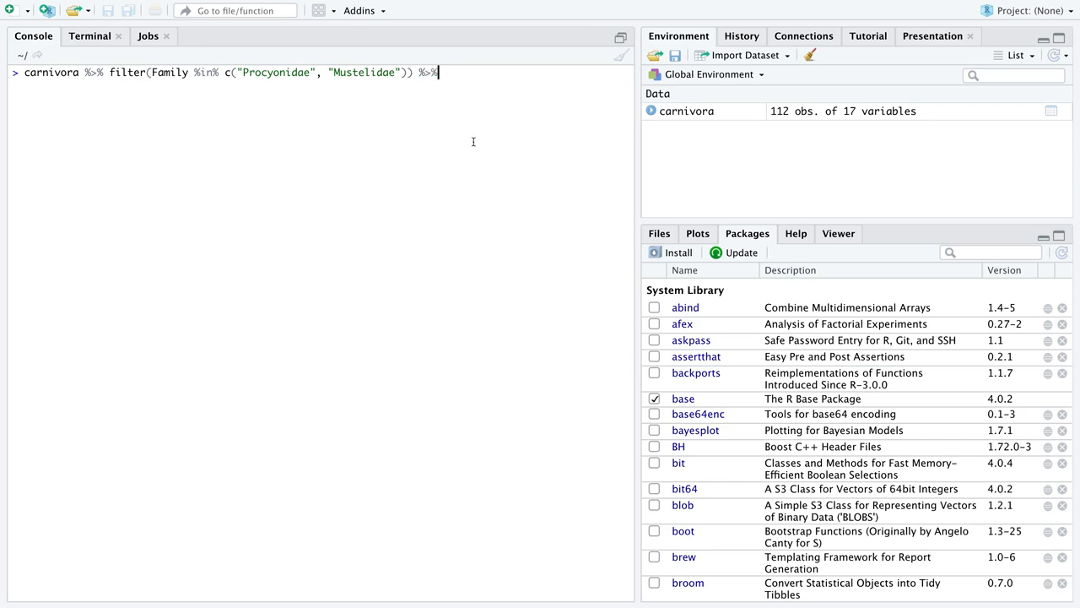
{"action": "type", "text": "group_by(S"}
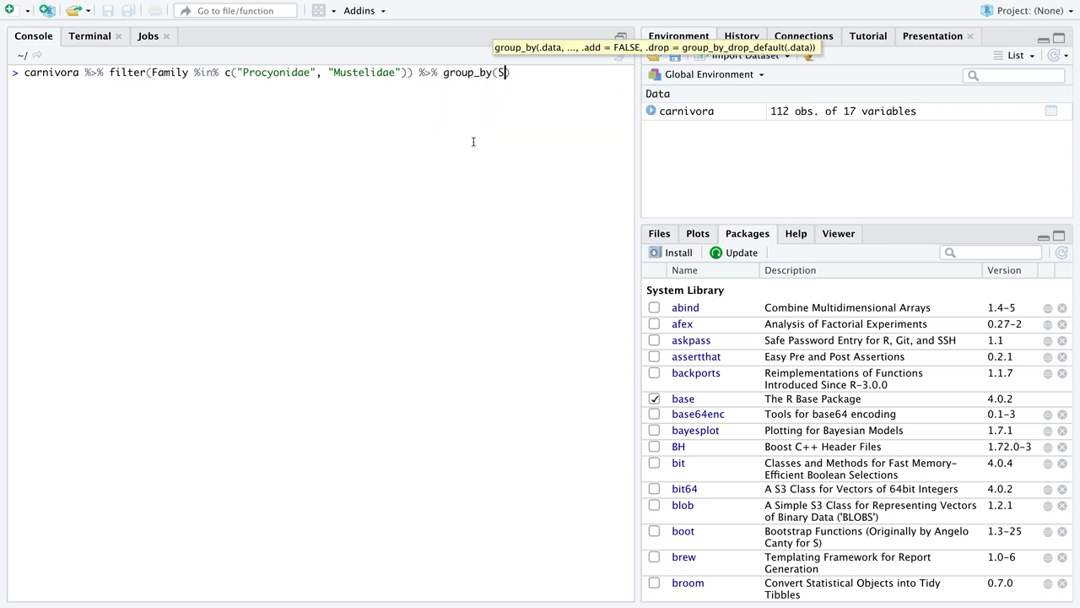
{"action": "type", "text": "uperFa"}
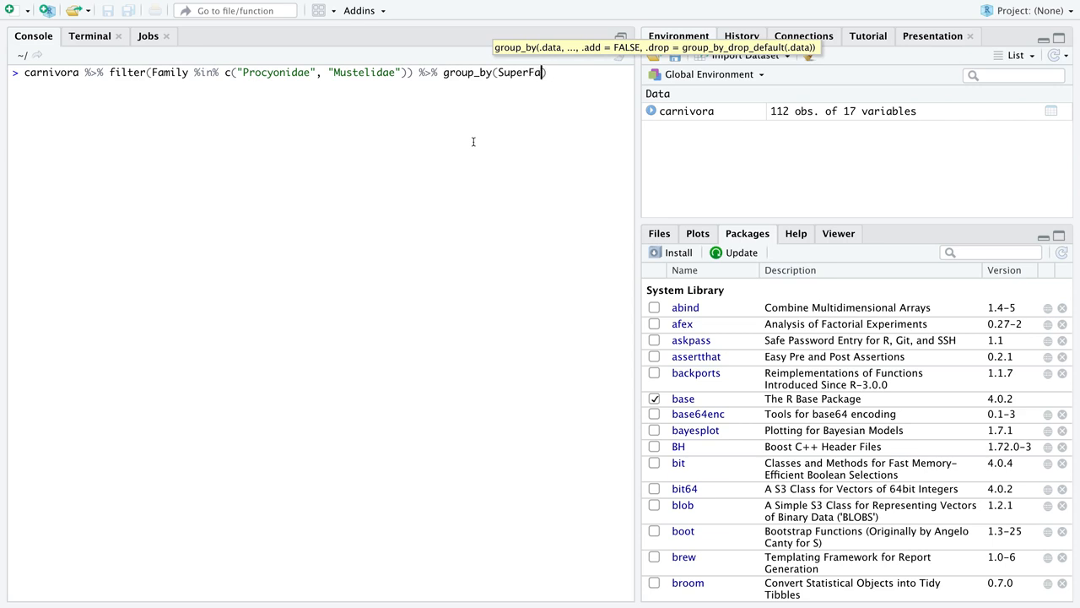
{"action": "type", "text": "Family"}
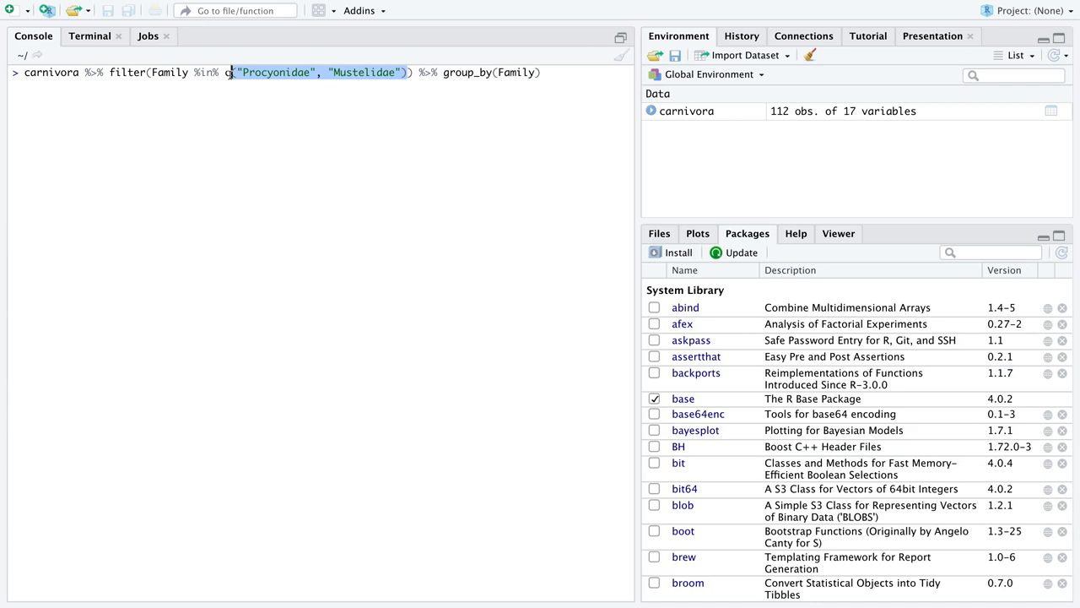
Step: Append summarise(muhat = mean(FW), N = n(), sigma = sd(FW)) to the pipeline
{"action": "left_click", "coordinate": [540, 71]}
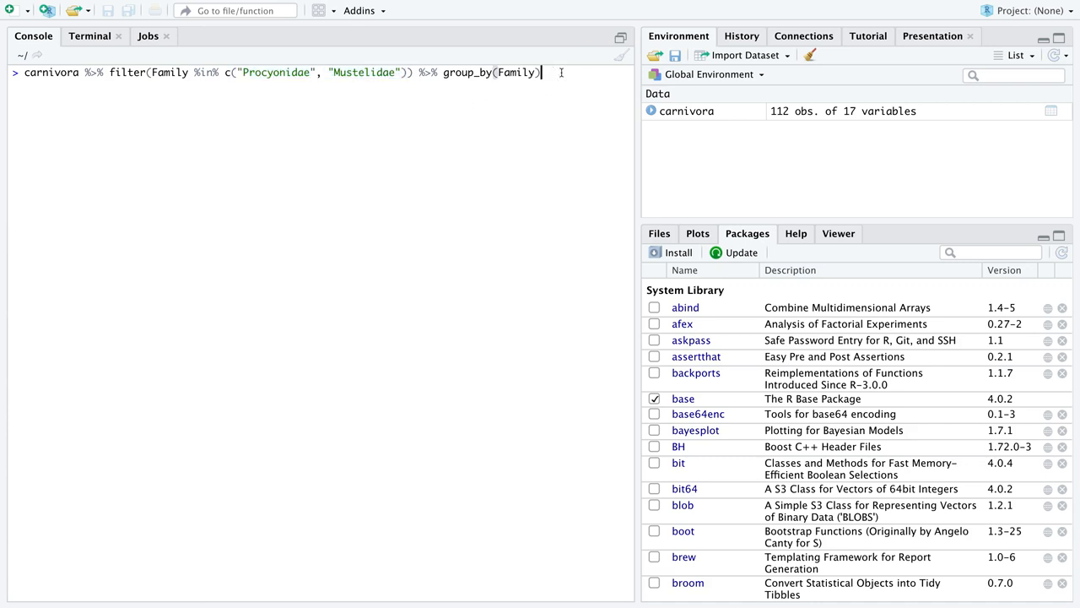
{"action": "type", "text": "%>% summari"}
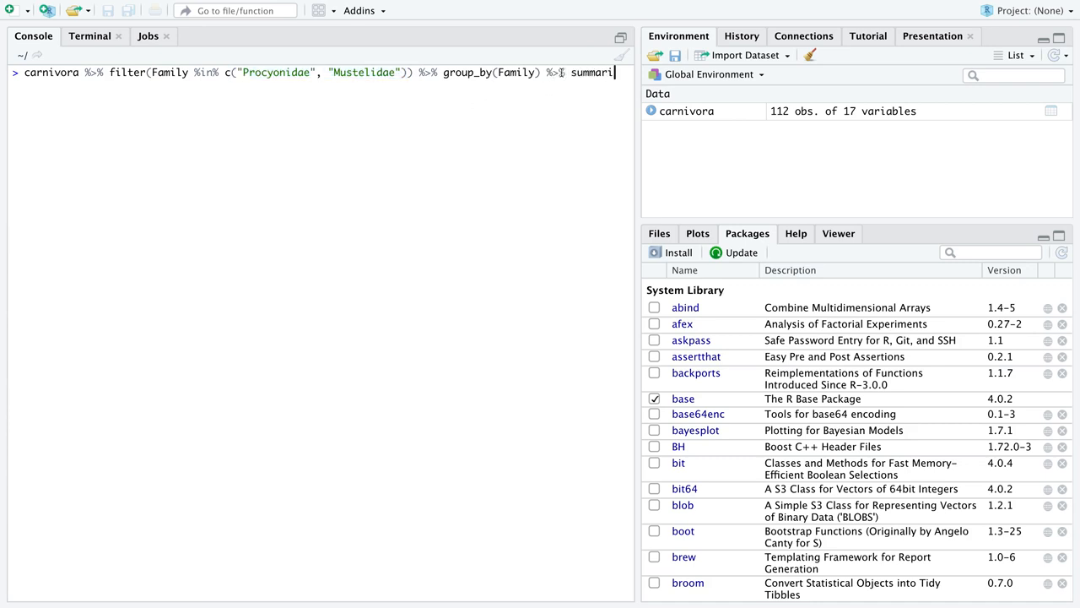
{"action": "type", "text": "se(muhat"}
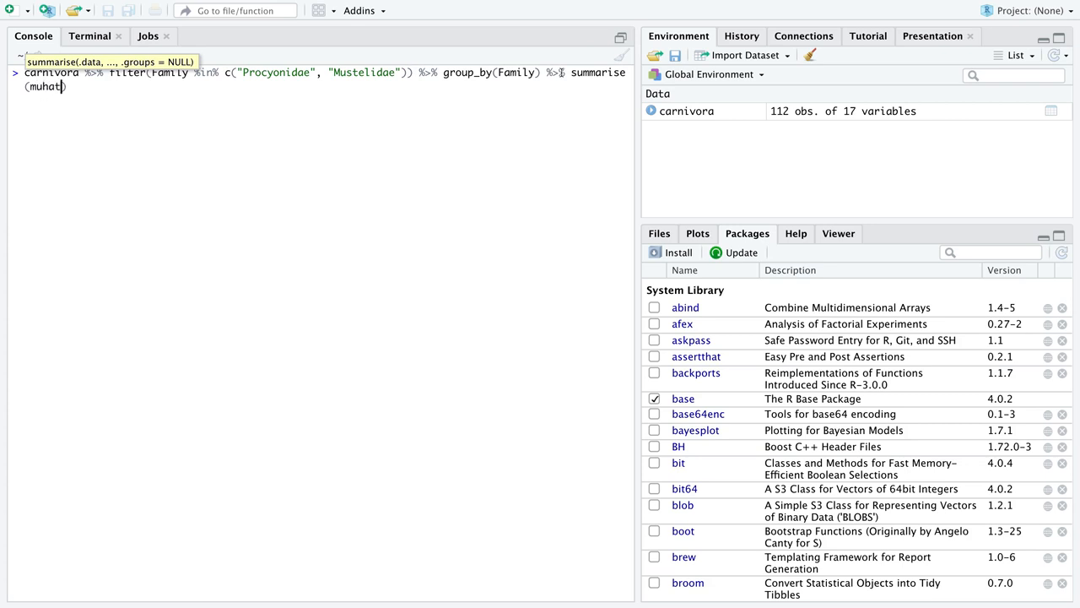
{"action": "type", "text": "= mean("}
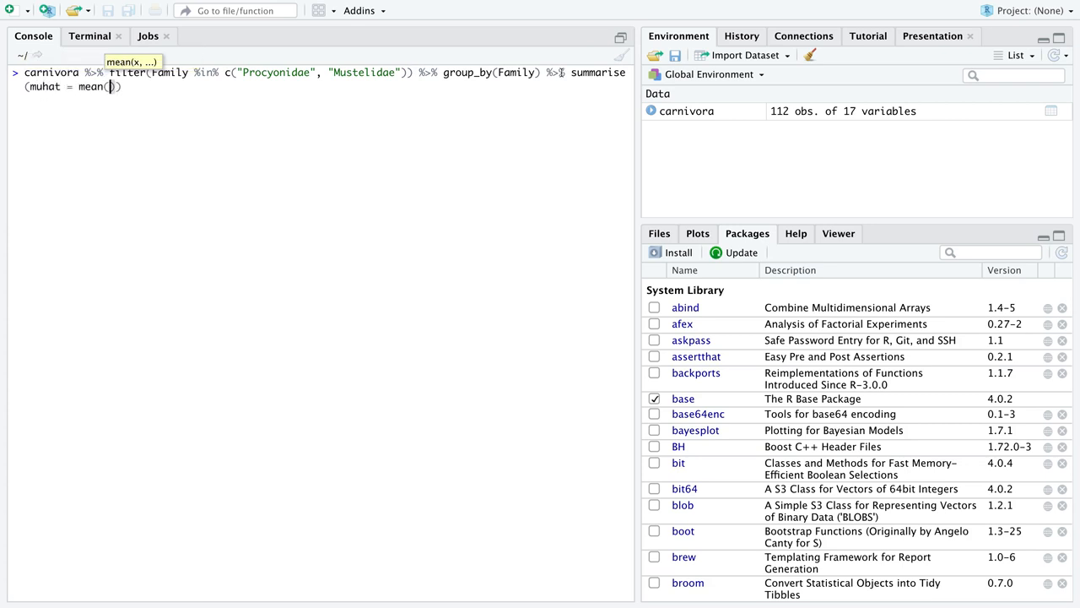
{"action": "type", "text": "FW"}
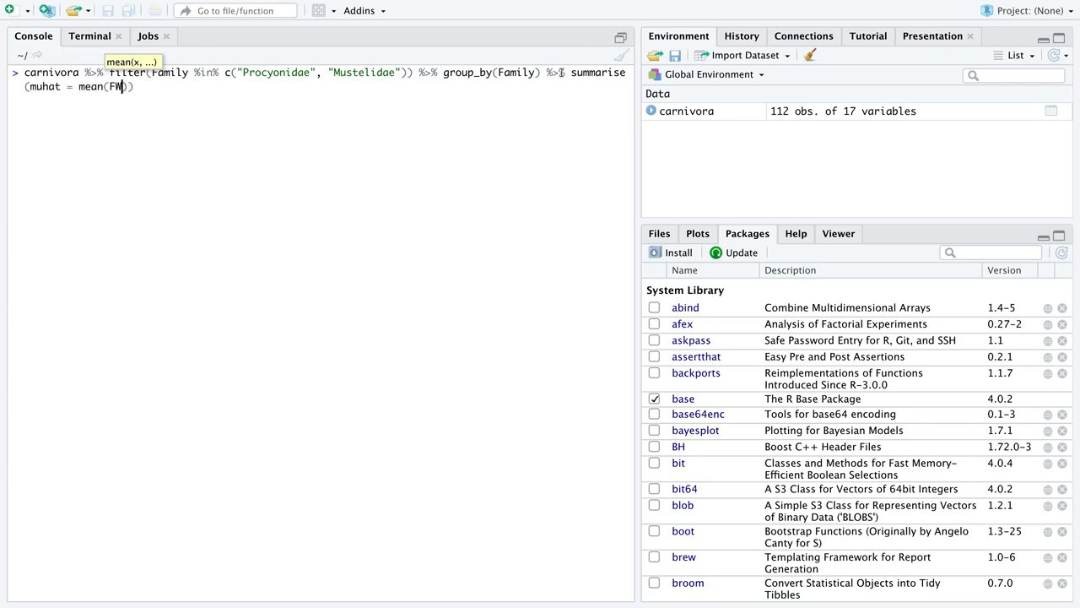
{"action": "type", "text": ","}
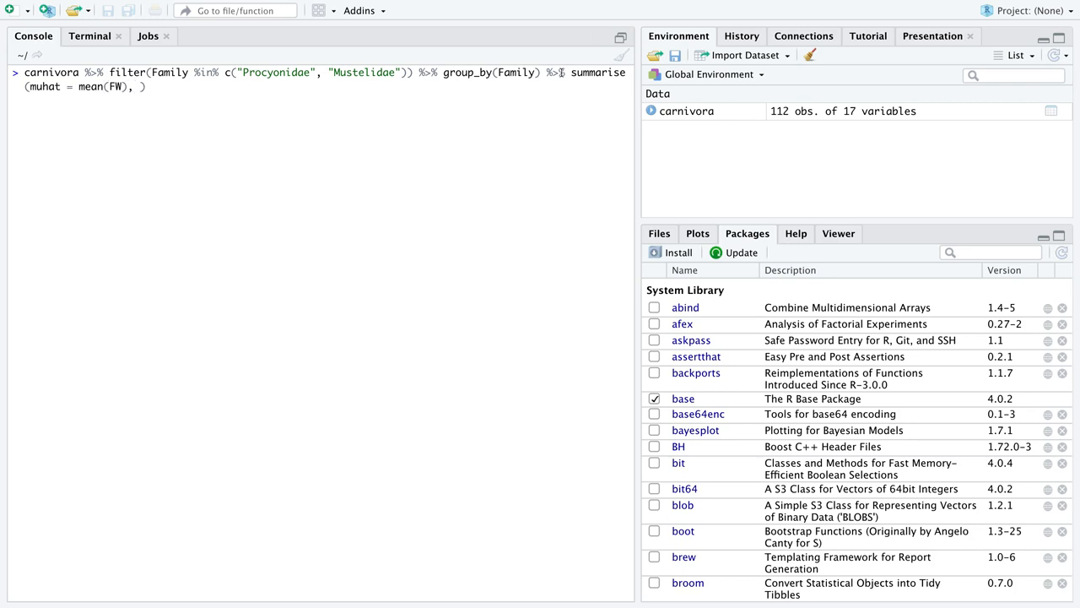
{"action": "type", "text": "N = n("}
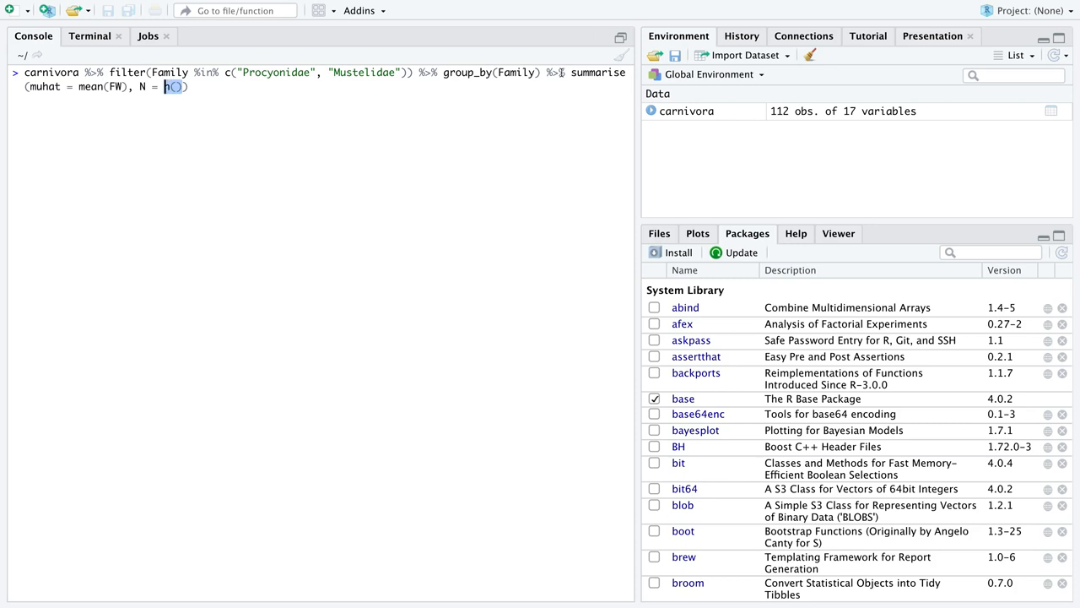
{"action": "type", "text": "n"}
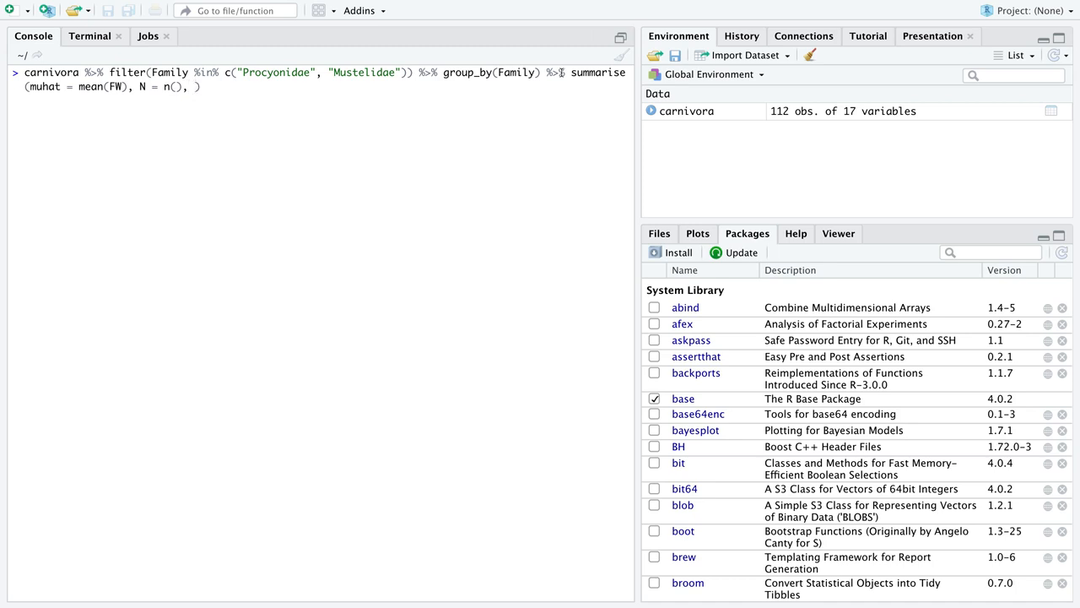
{"action": "mouse_move", "coordinate": [618, 69]}
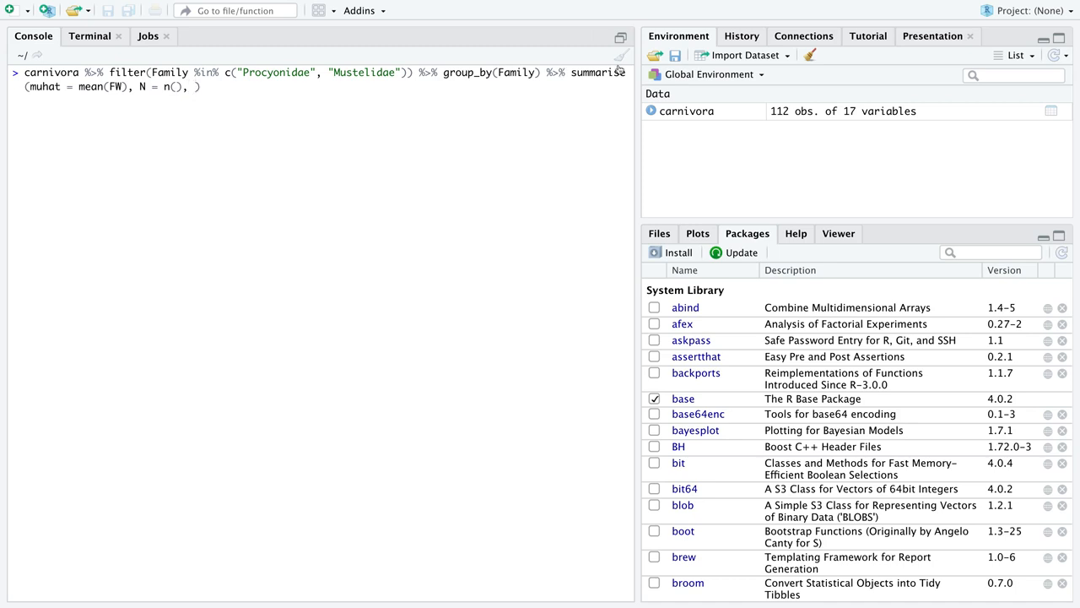
{"action": "double_click", "coordinate": [275, 71]}
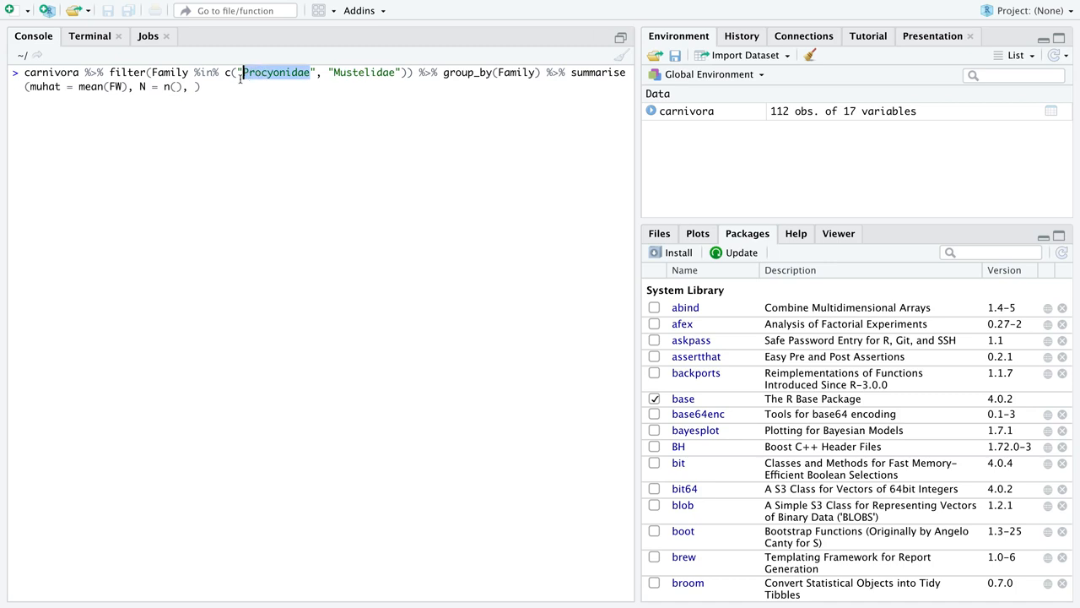
{"action": "type", "text": "s"}
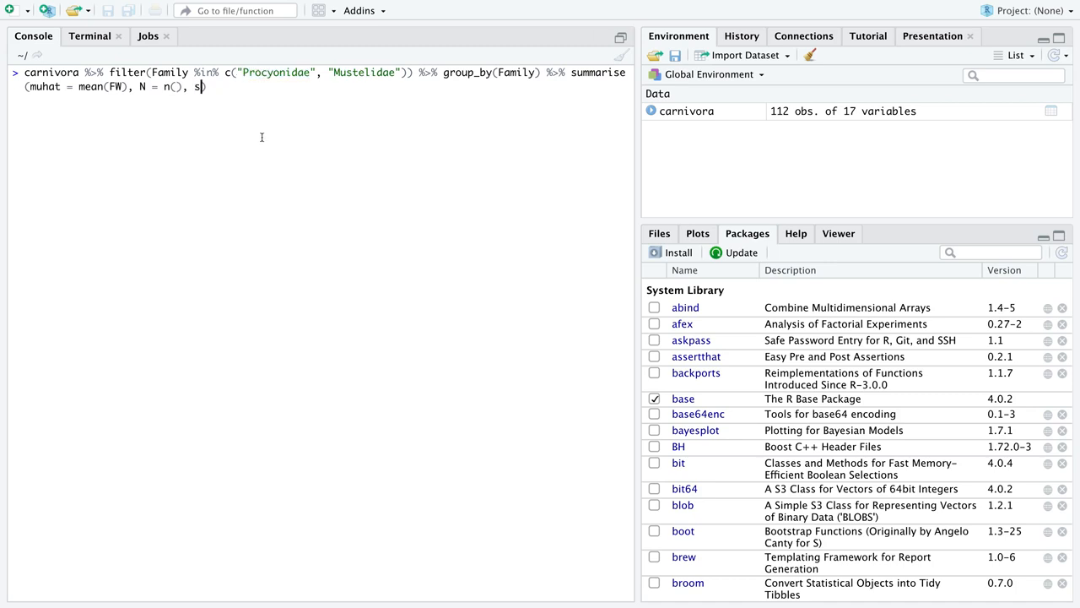
{"action": "type", "text": "igma = sd"}
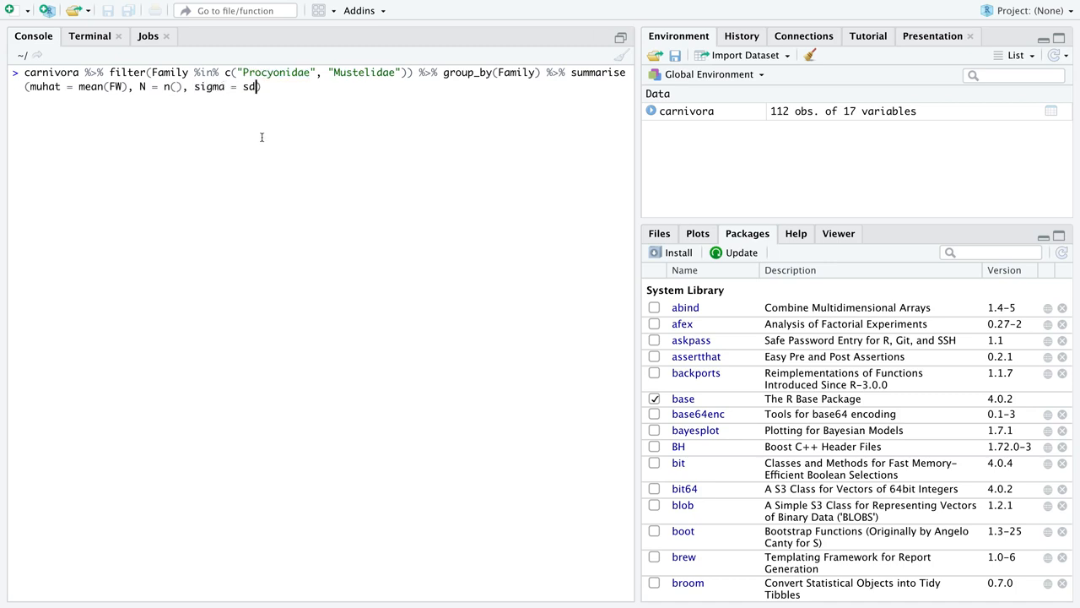
{"action": "type", "text": "(FW))"}
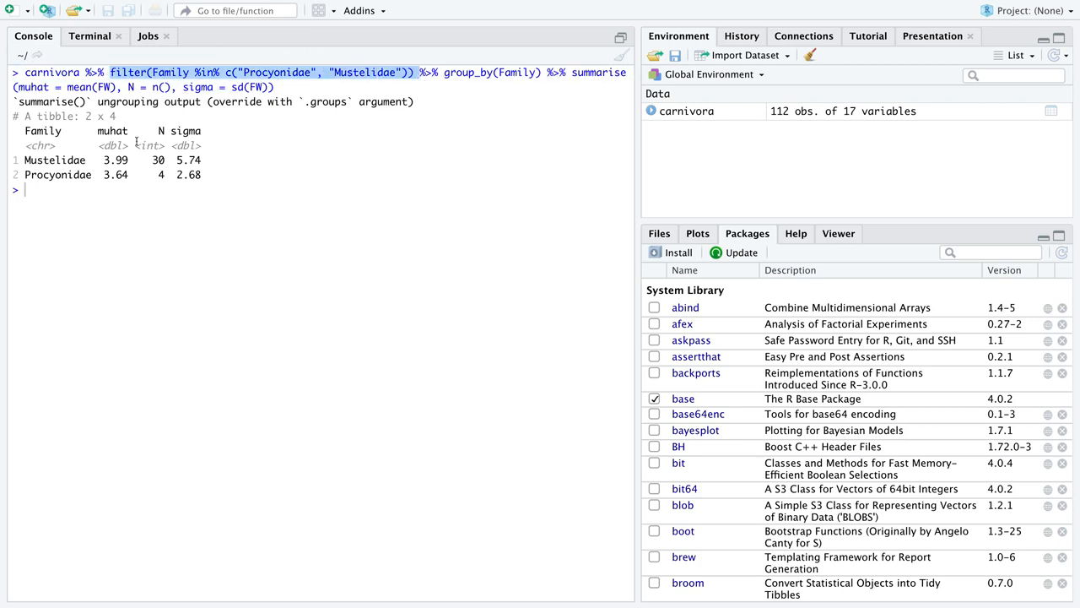
Step: Highlight the filter step and sigma in the command, then the Mustelidae results row
{"action": "double_click", "coordinate": [112, 131]}
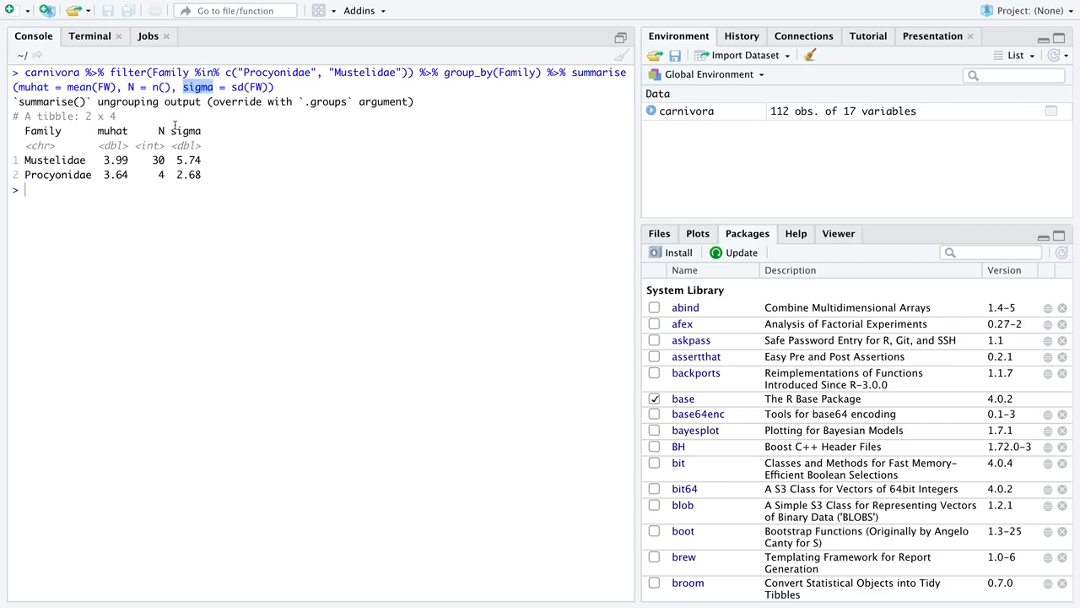
{"action": "double_click", "coordinate": [186, 131]}
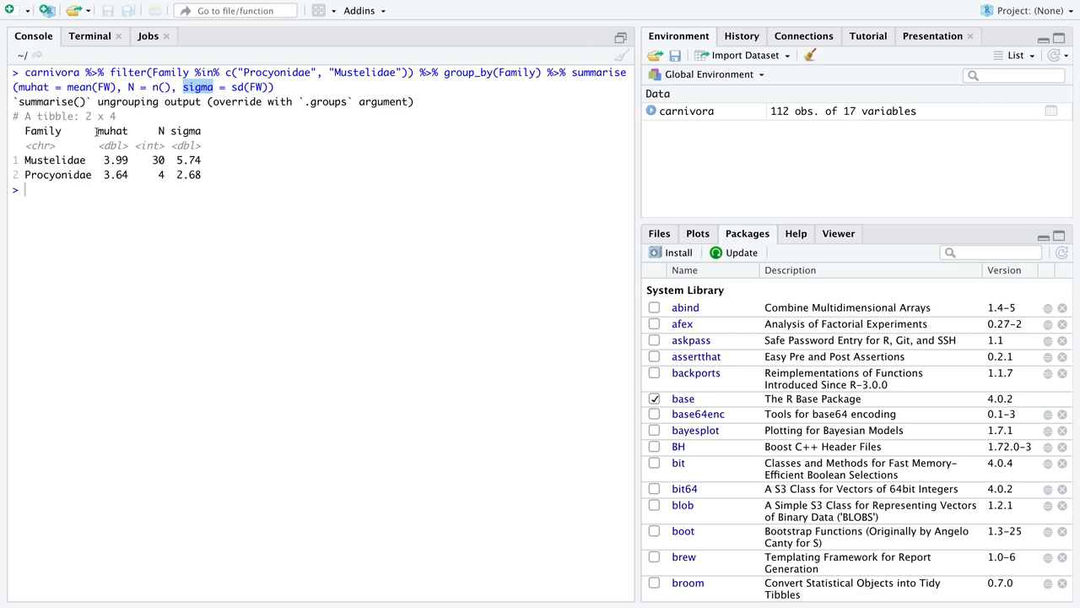
{"action": "double_click", "coordinate": [53, 160]}
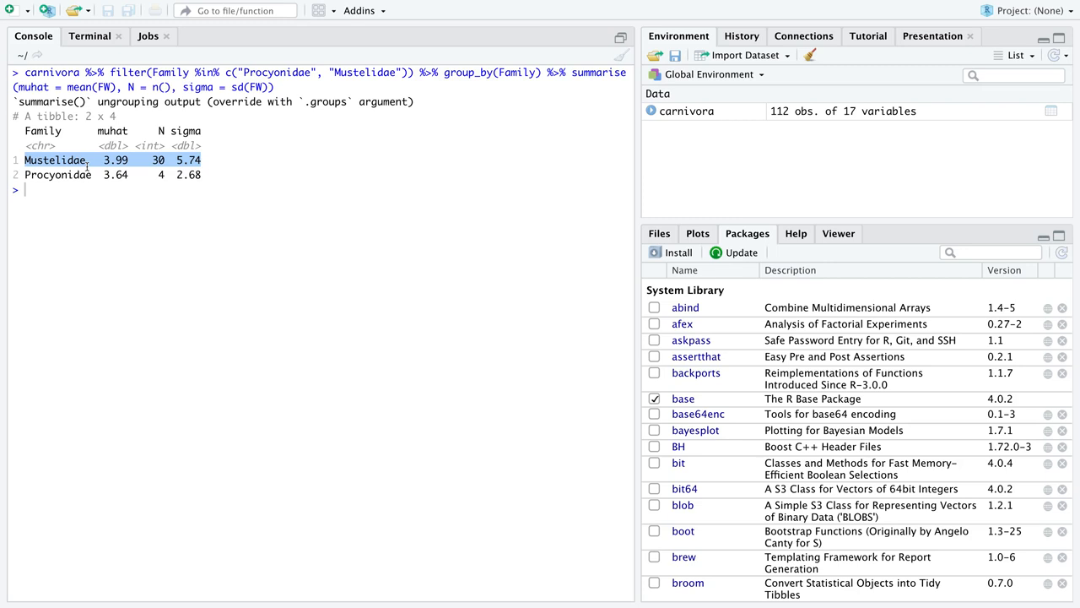
{"action": "left_click_drag", "start_coordinate": [88, 160], "coordinate": [203, 174]}
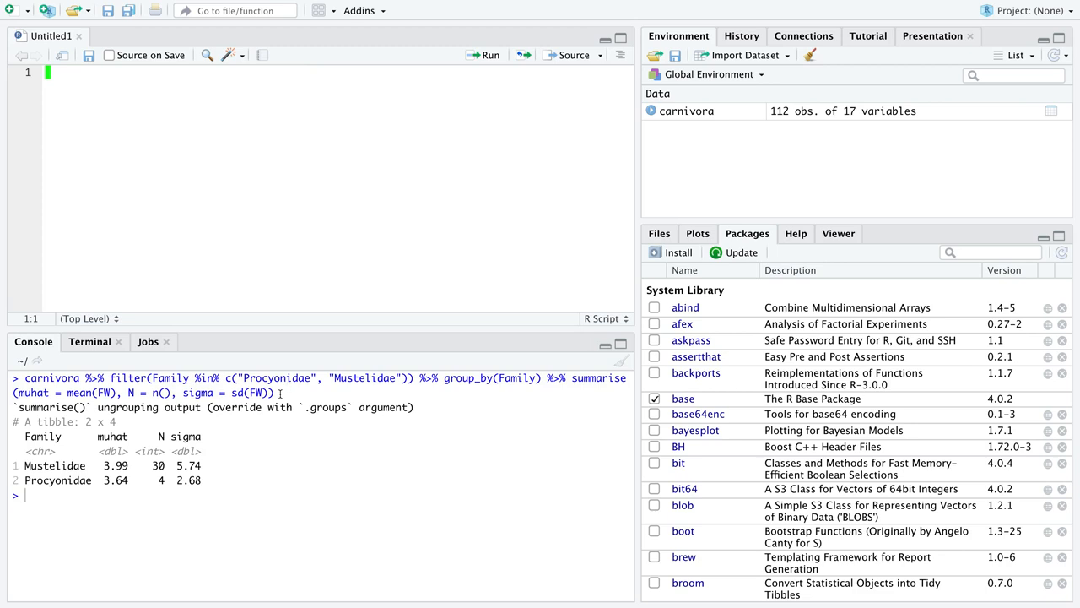
Step: Copy the pipeline into a new script, breaking lines before filter, group_by, summarise and its arguments
{"action": "left_click_drag", "start_coordinate": [25, 378], "coordinate": [274, 392]}
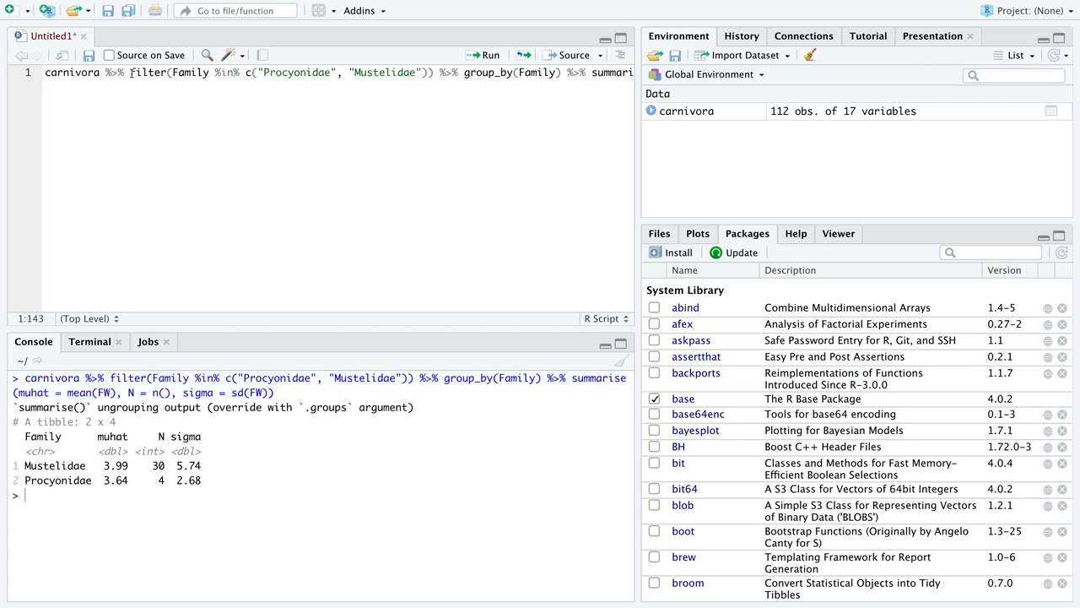
{"action": "left_click", "coordinate": [107, 72]}
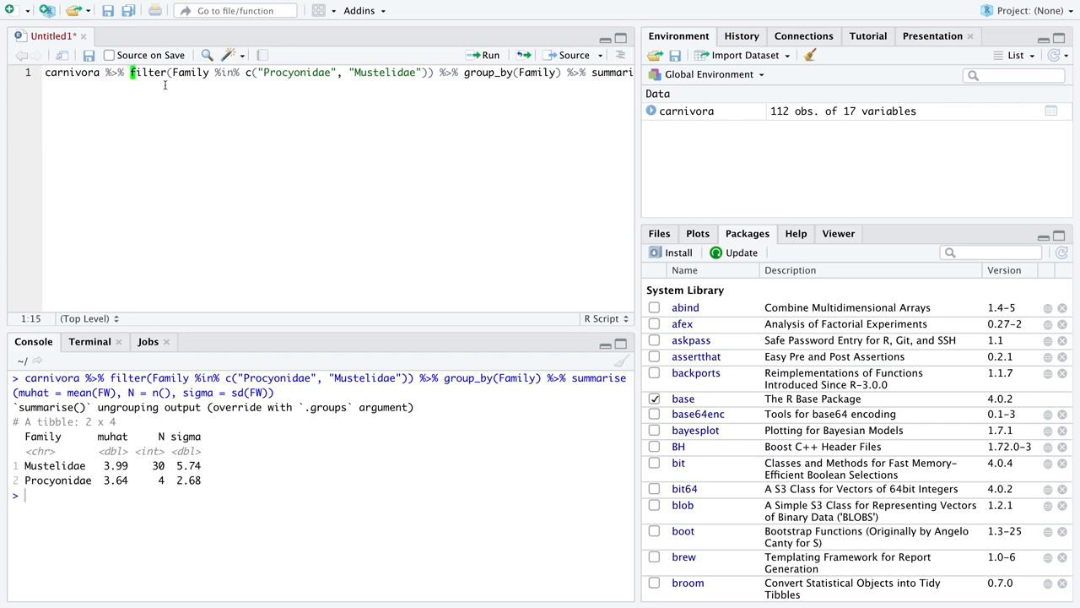
{"action": "key", "text": "Enter"}
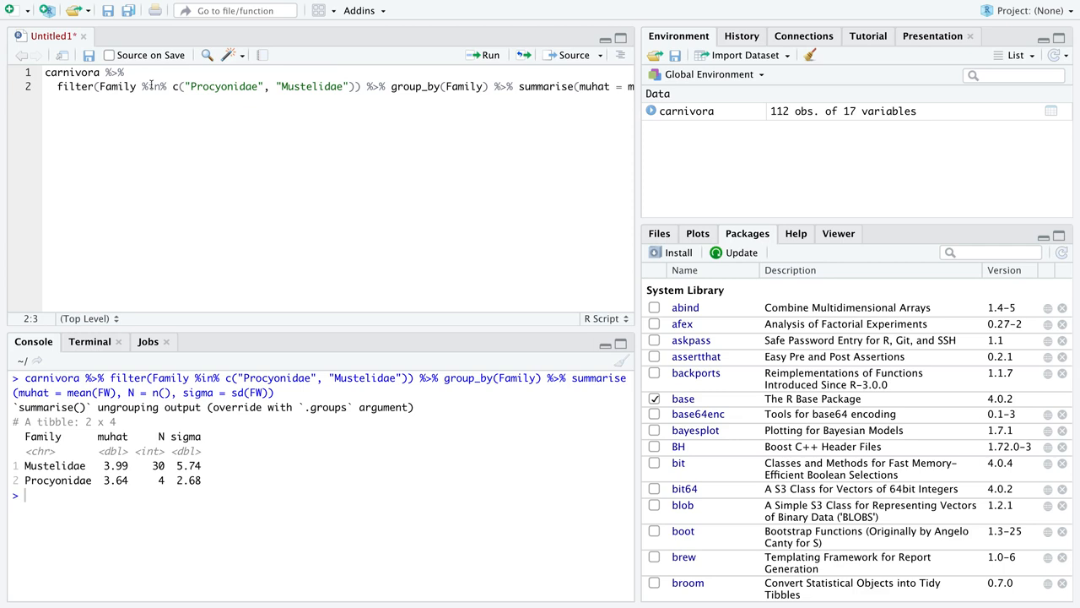
{"action": "left_click", "coordinate": [189, 91]}
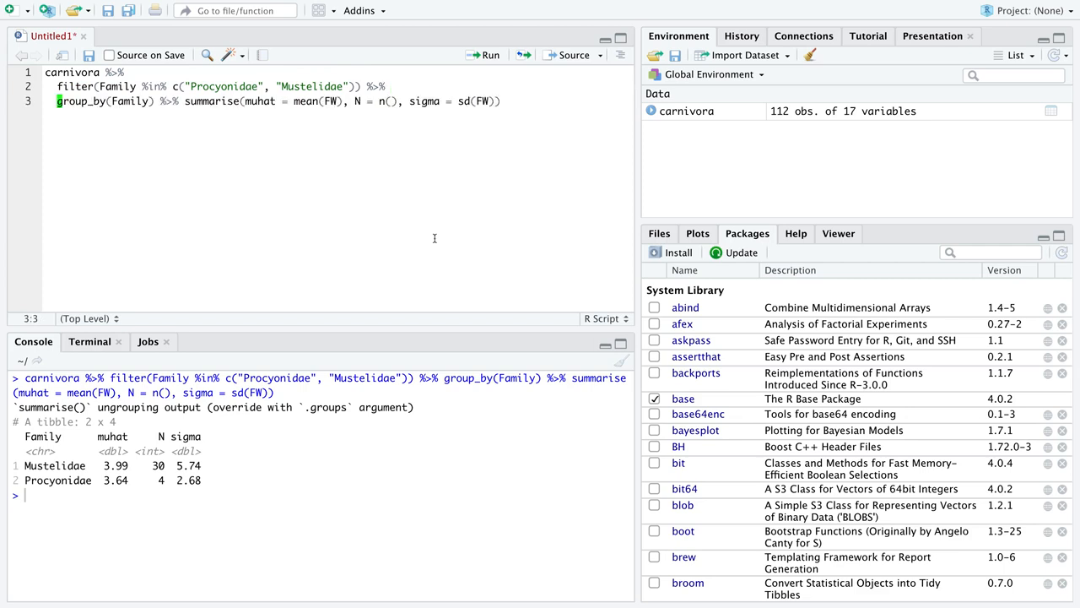
{"action": "left_click", "coordinate": [183, 100]}
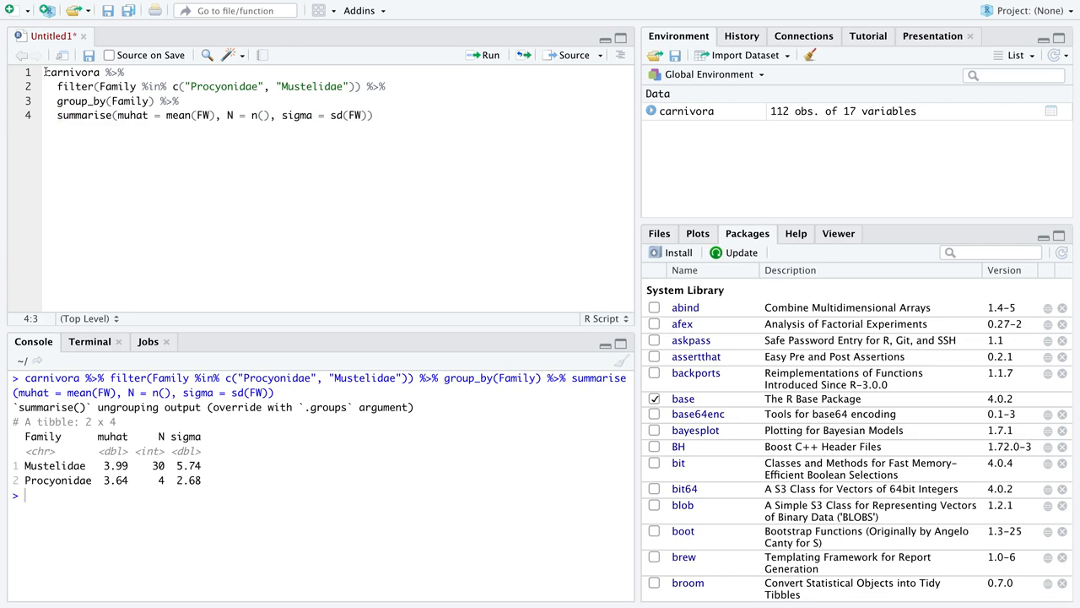
{"action": "left_click", "coordinate": [45, 74]}
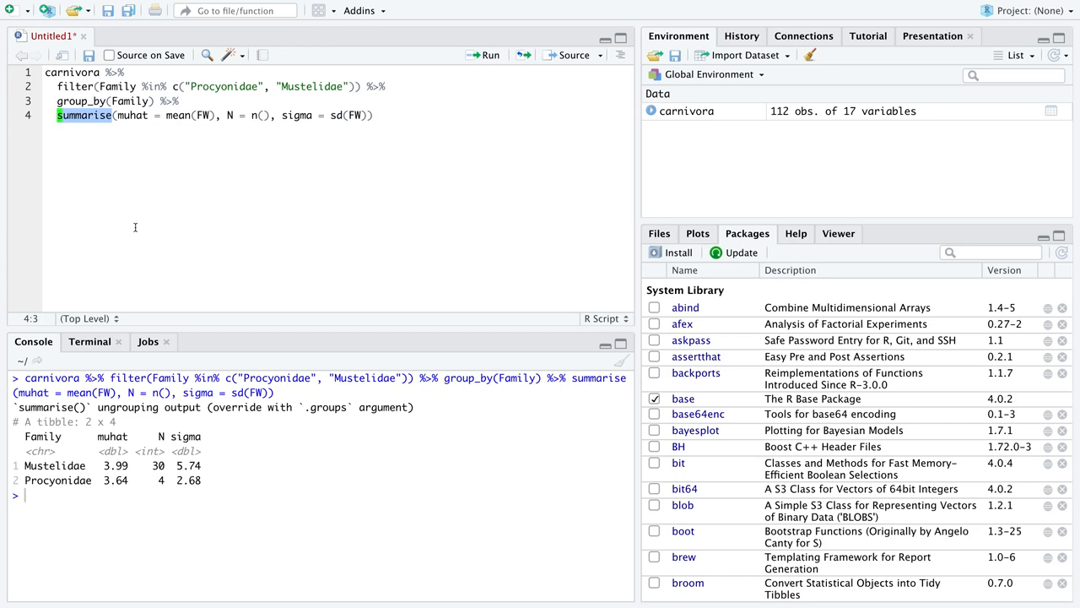
{"action": "mouse_move", "coordinate": [173, 200]}
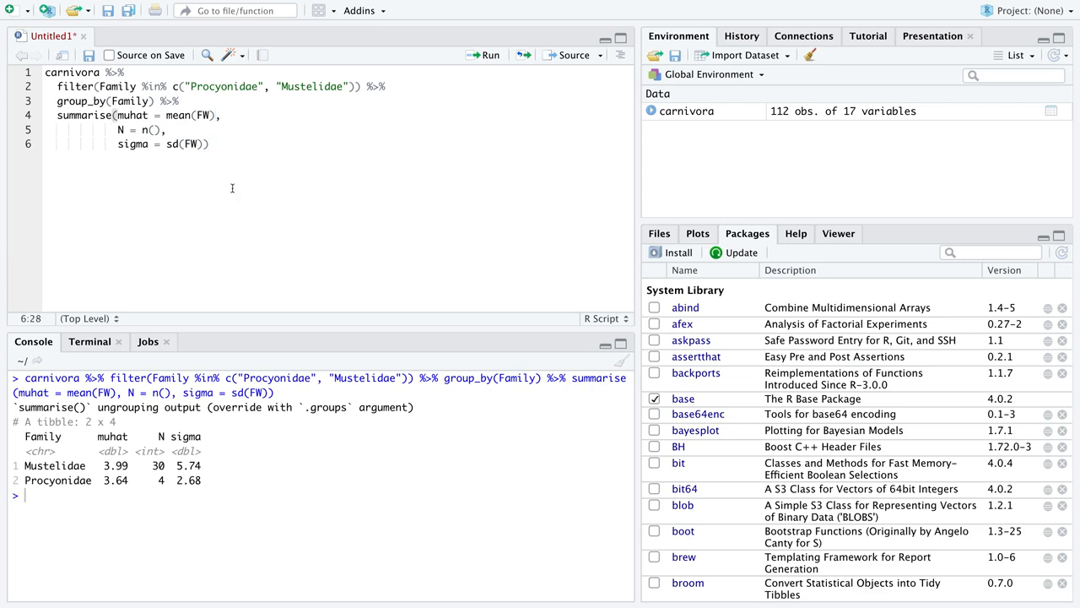
{"action": "mouse_move", "coordinate": [173, 169]}
{"action": "type", "text": "library("}
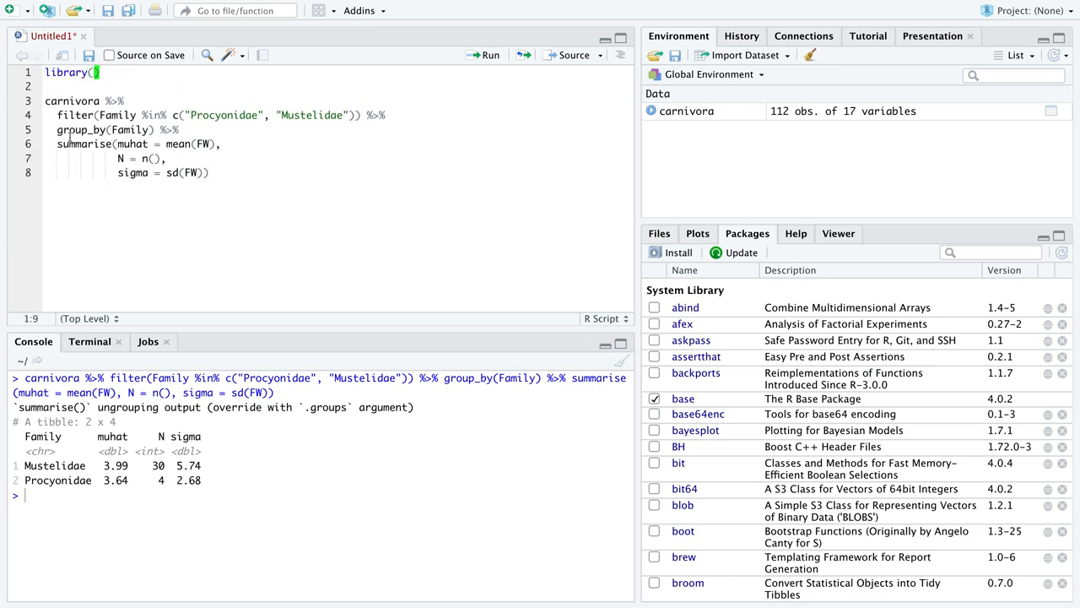
Step: Add library(dplyr) at the top, then highlight summarise, the pipeline and the family names
{"action": "type", "text": "dplyr)"}
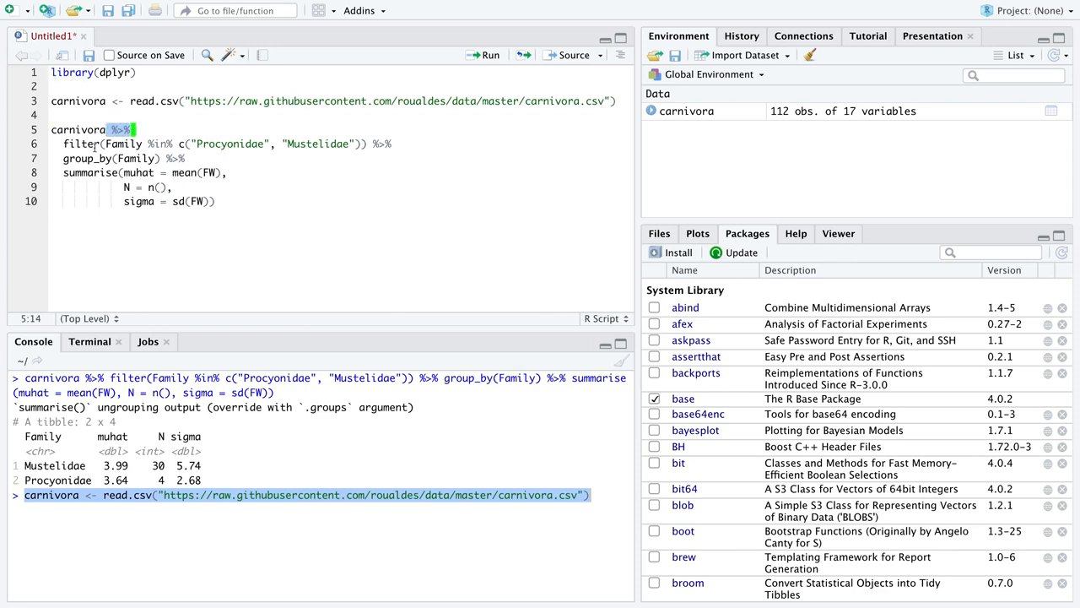
{"action": "left_click", "coordinate": [82, 172]}
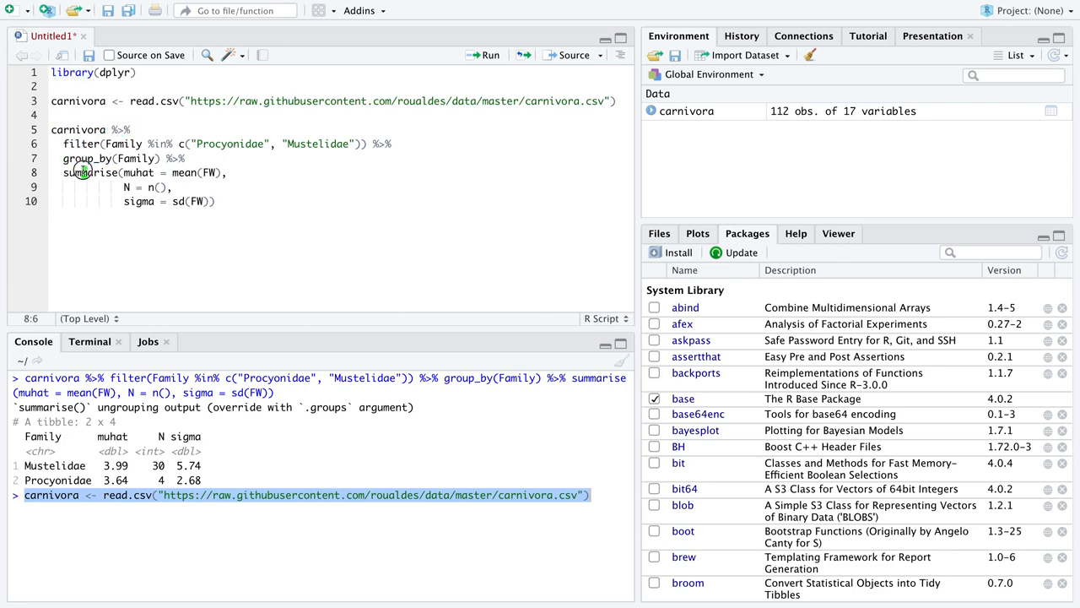
{"action": "double_click", "coordinate": [91, 172]}
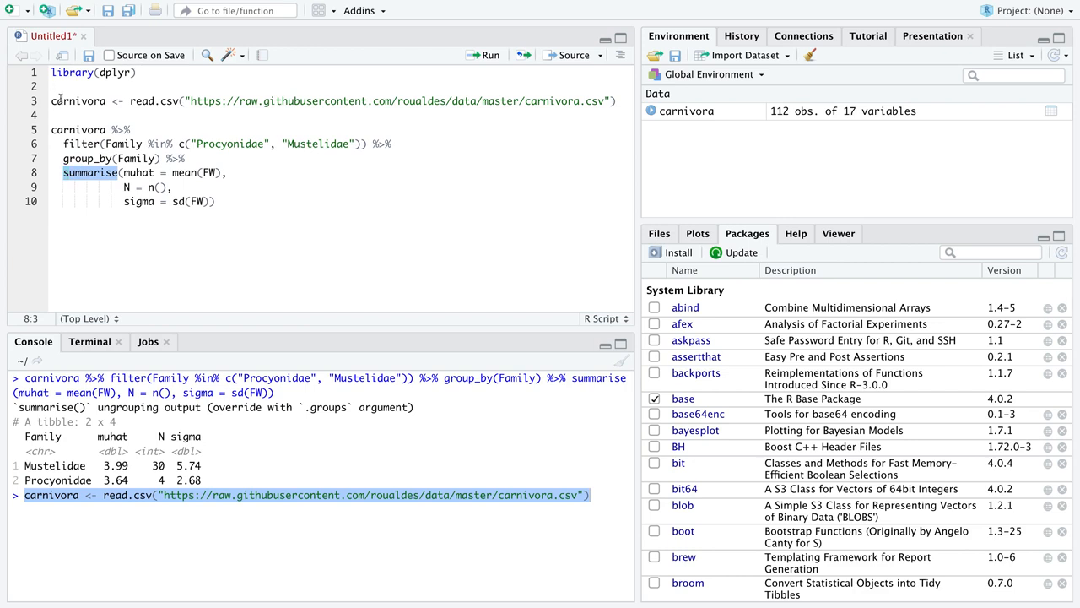
{"action": "left_click_drag", "start_coordinate": [50, 129], "coordinate": [223, 202]}
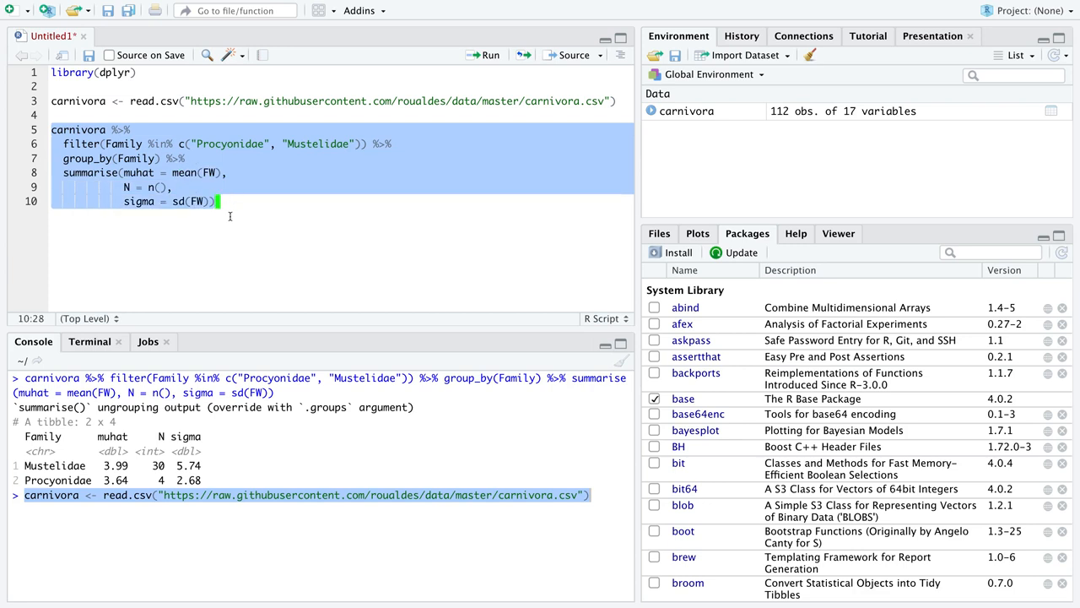
{"action": "left_click", "coordinate": [194, 159]}
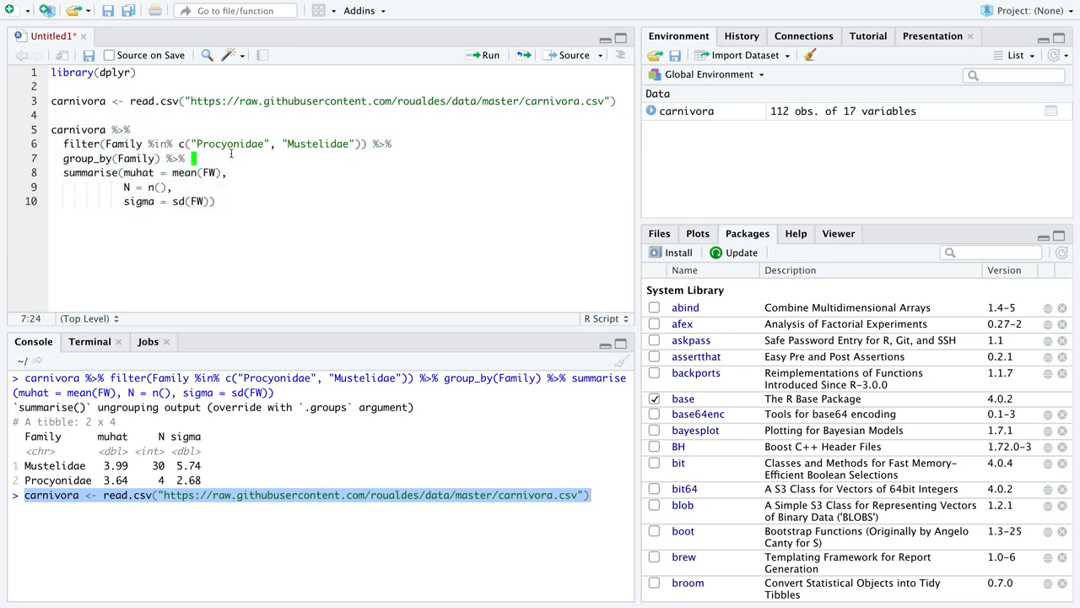
{"action": "left_click_drag", "start_coordinate": [198, 144], "coordinate": [319, 144]}
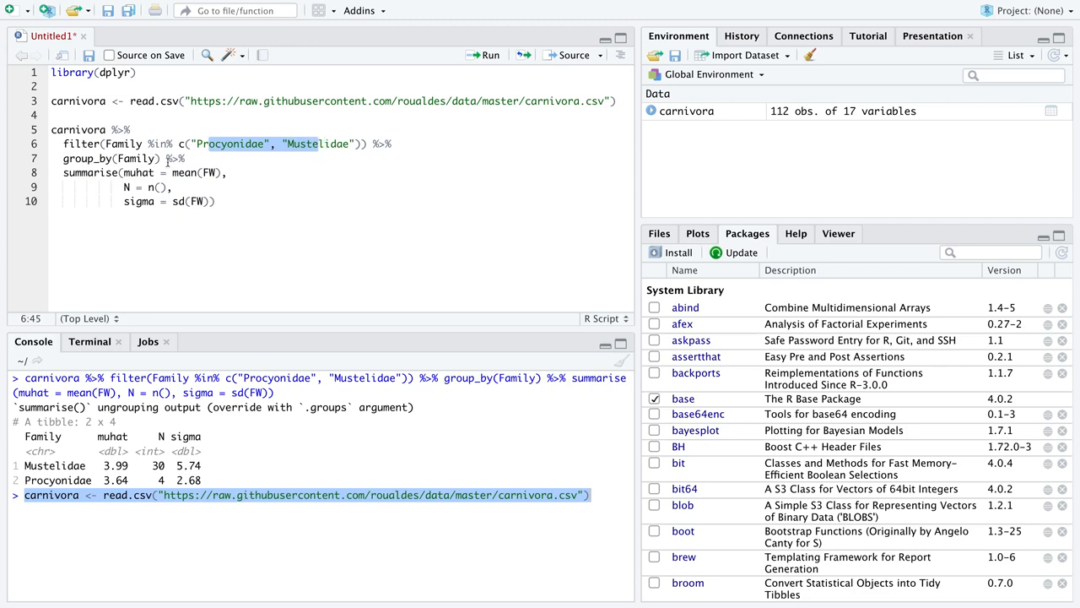